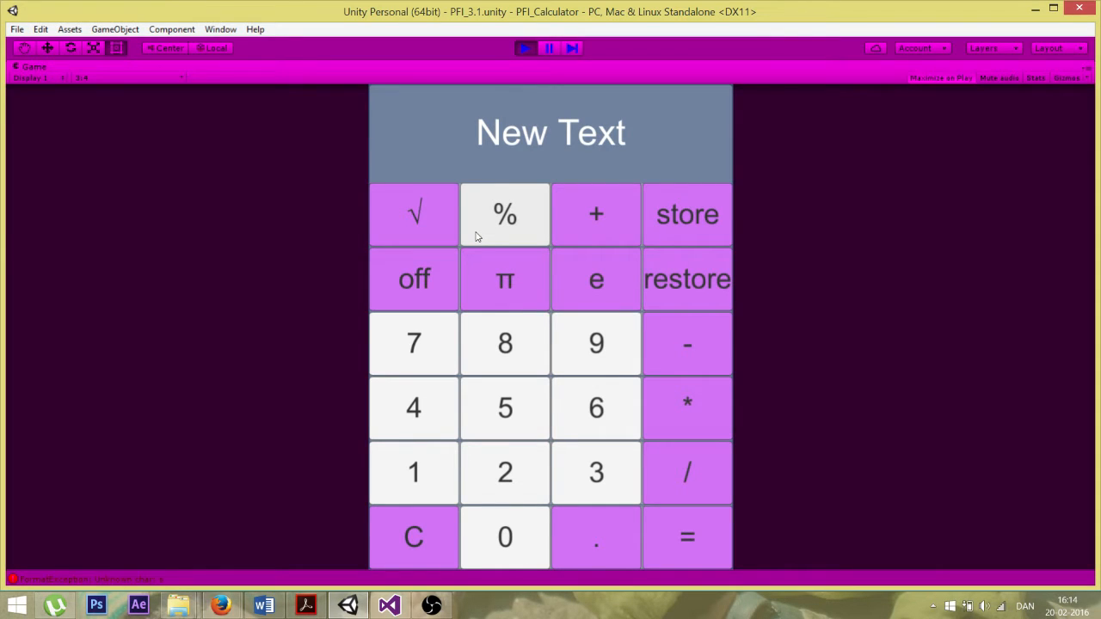
mouse_move(505, 343)
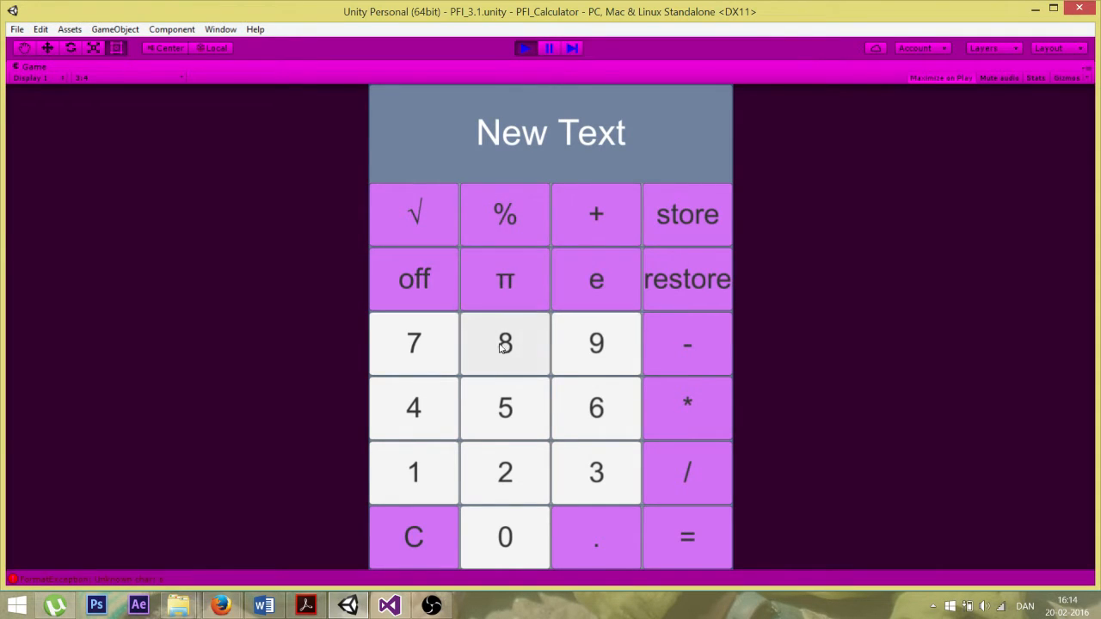
Enter a digit, clear, then take the square root of 9
click(505, 343)
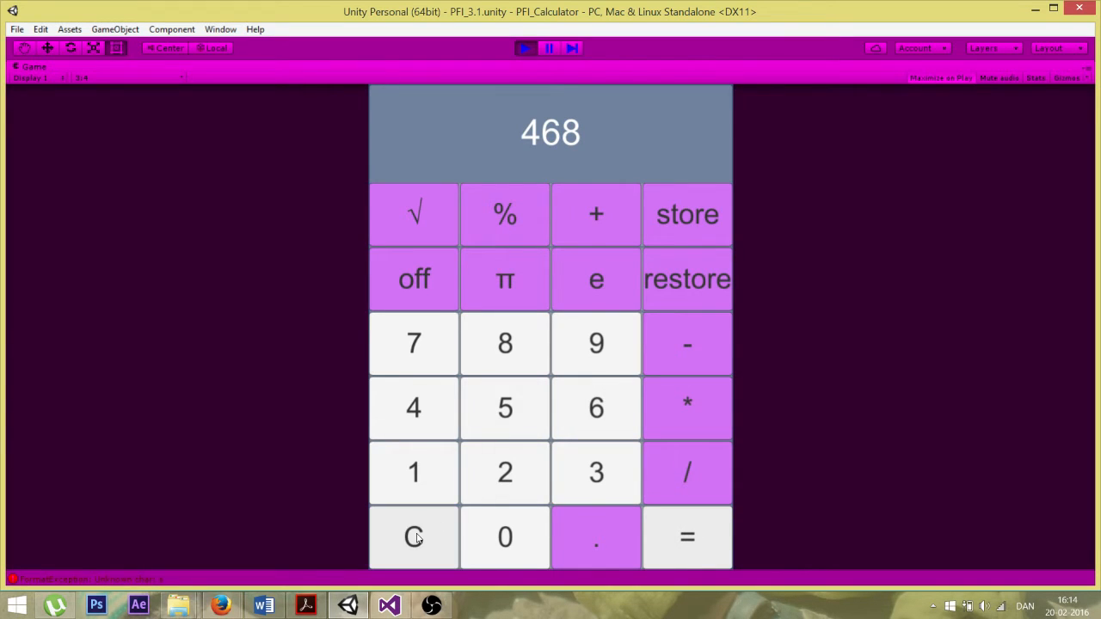
click(413, 536)
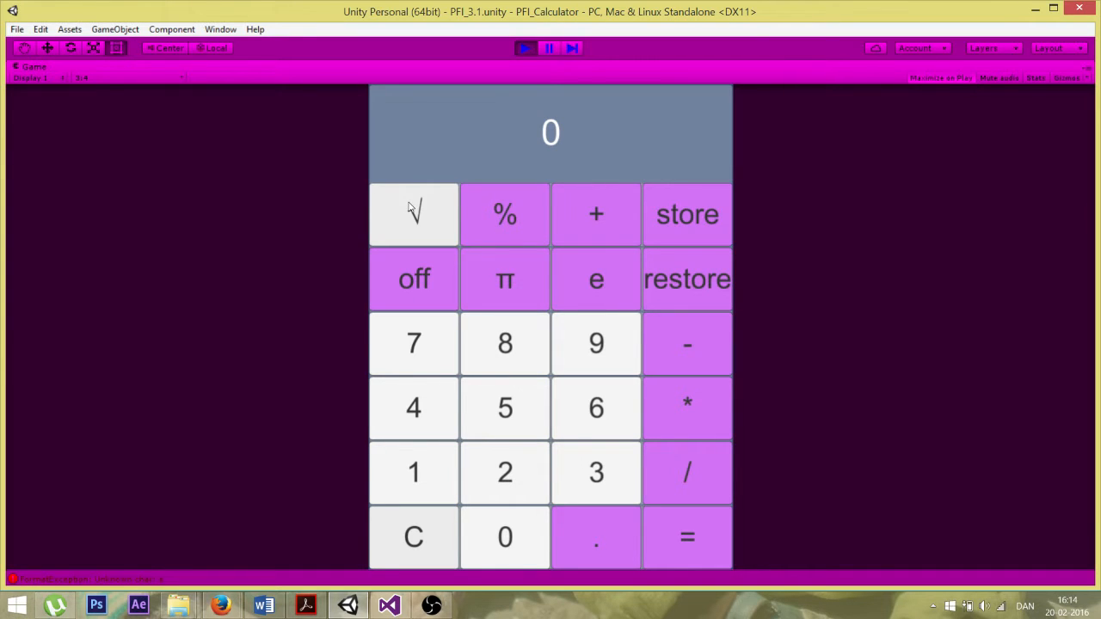
click(413, 214)
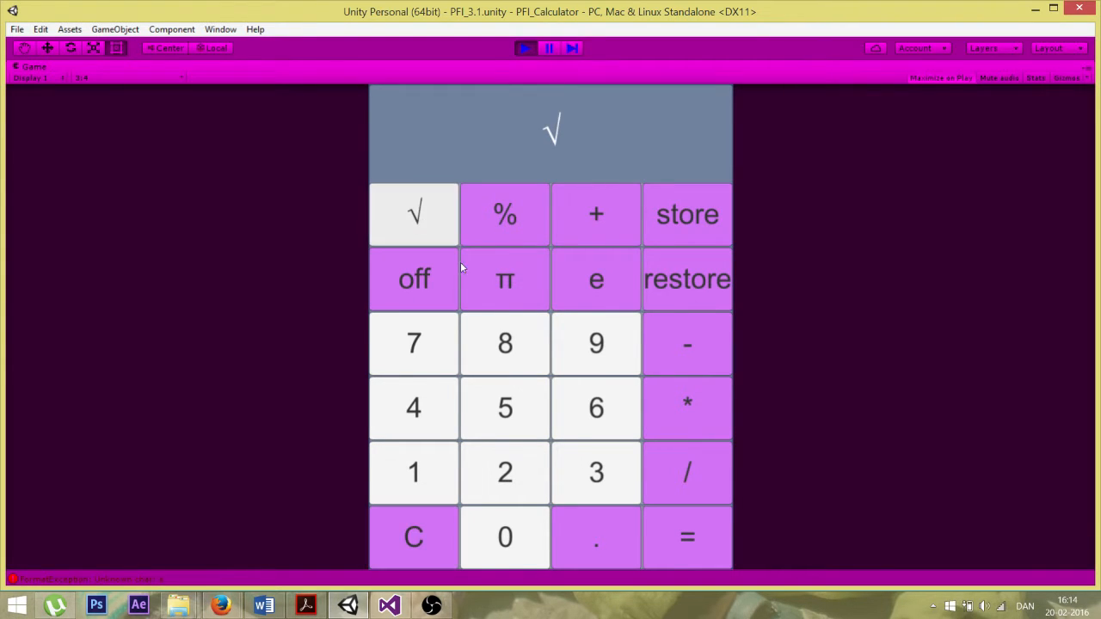
click(596, 343)
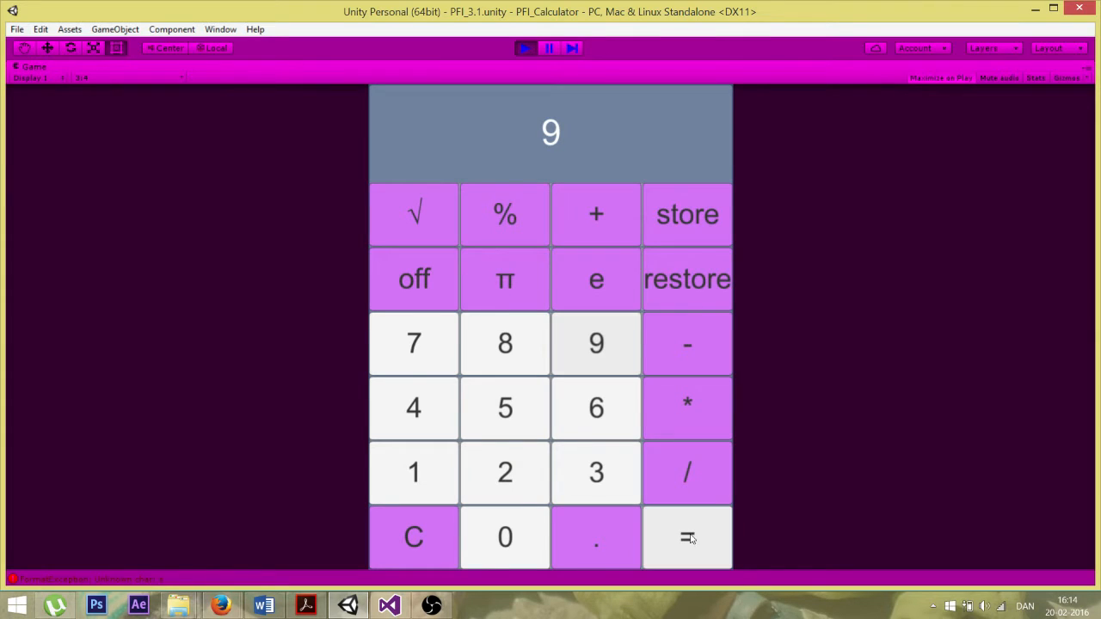
click(412, 537)
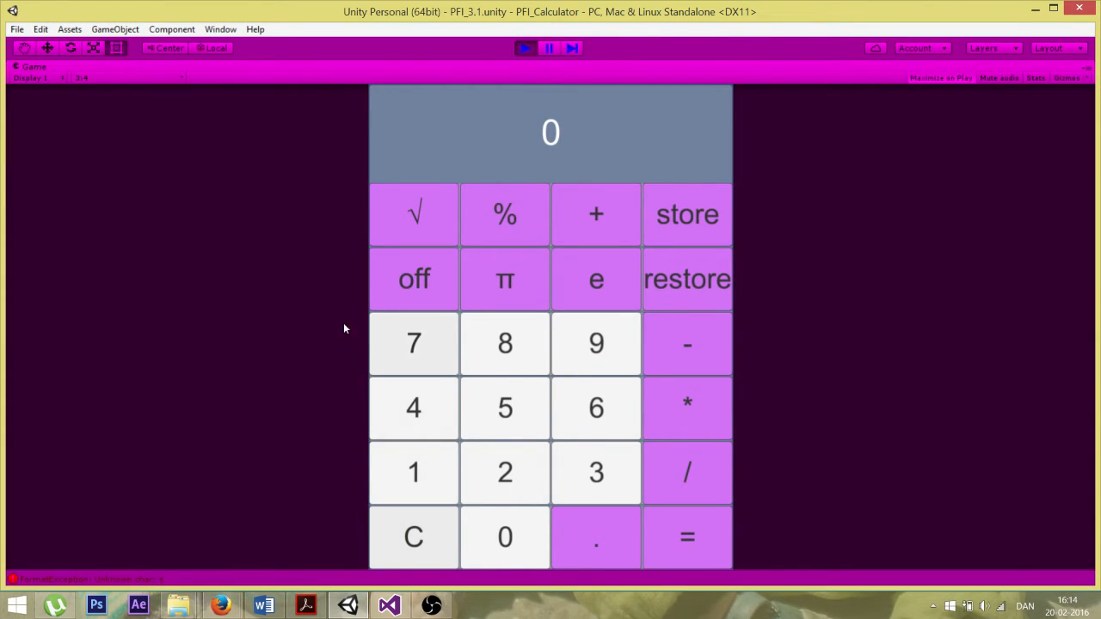
Try a division and the π constant, then clear the display to 0
click(505, 343)
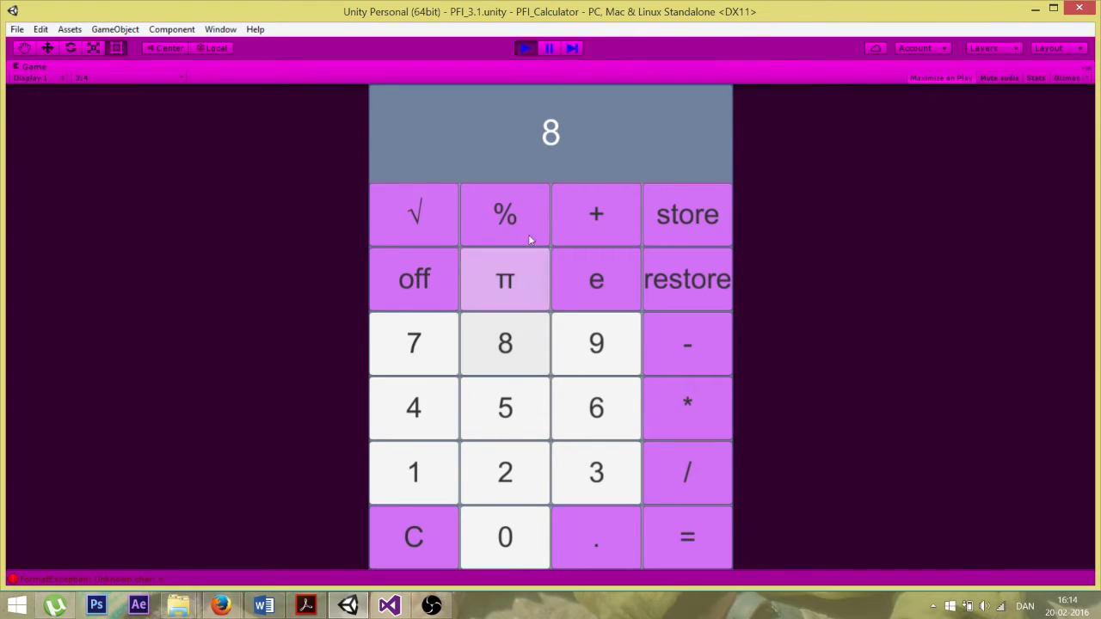
click(505, 214)
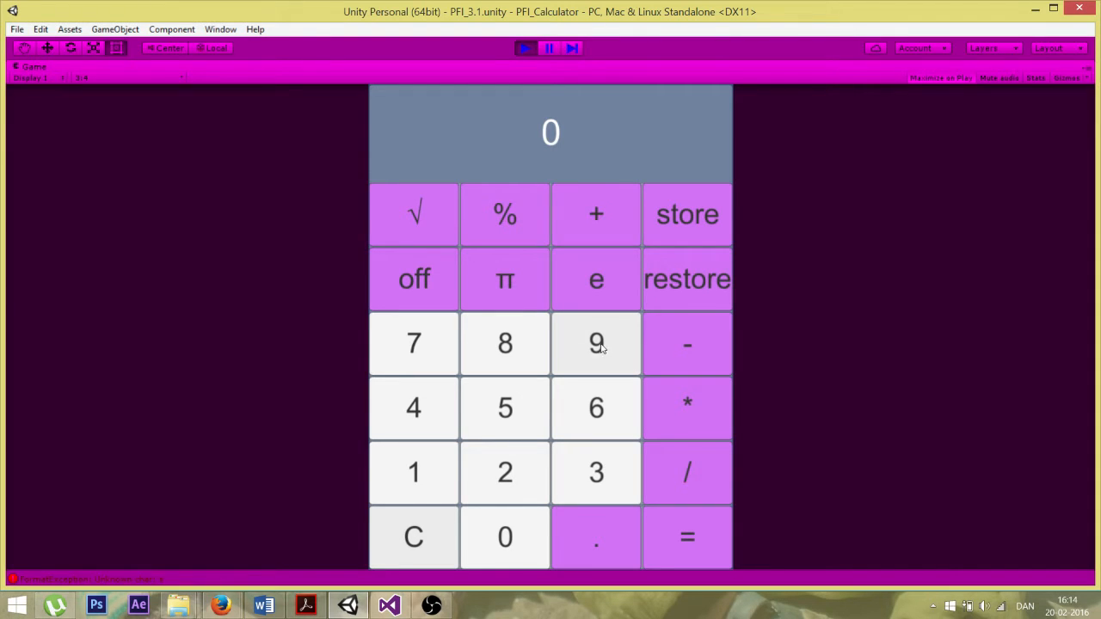
click(596, 215)
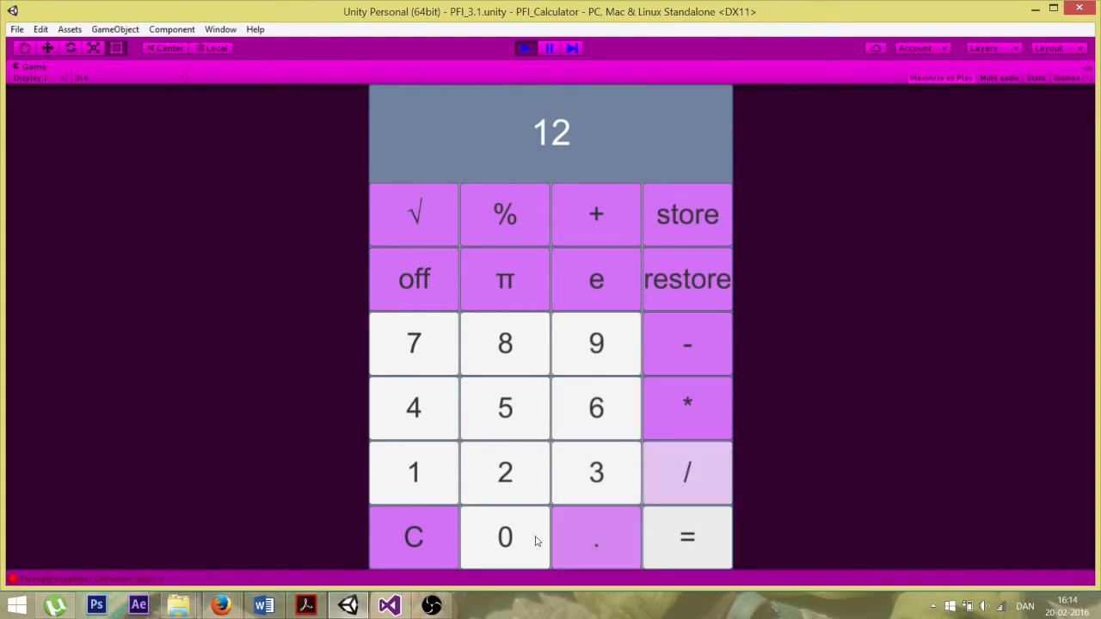
click(413, 536)
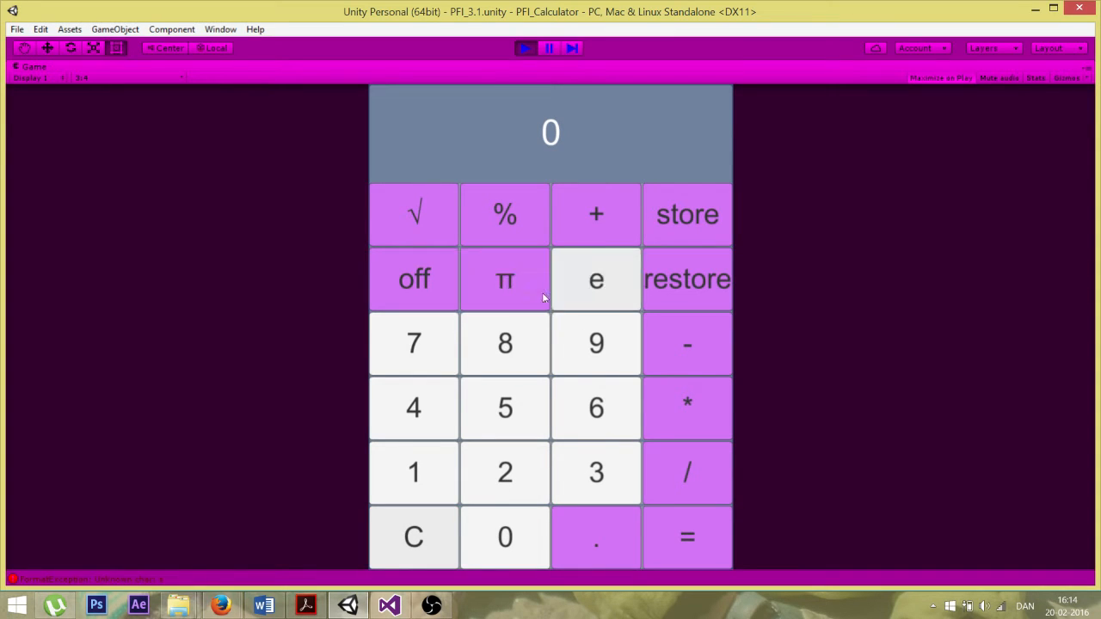
click(504, 278)
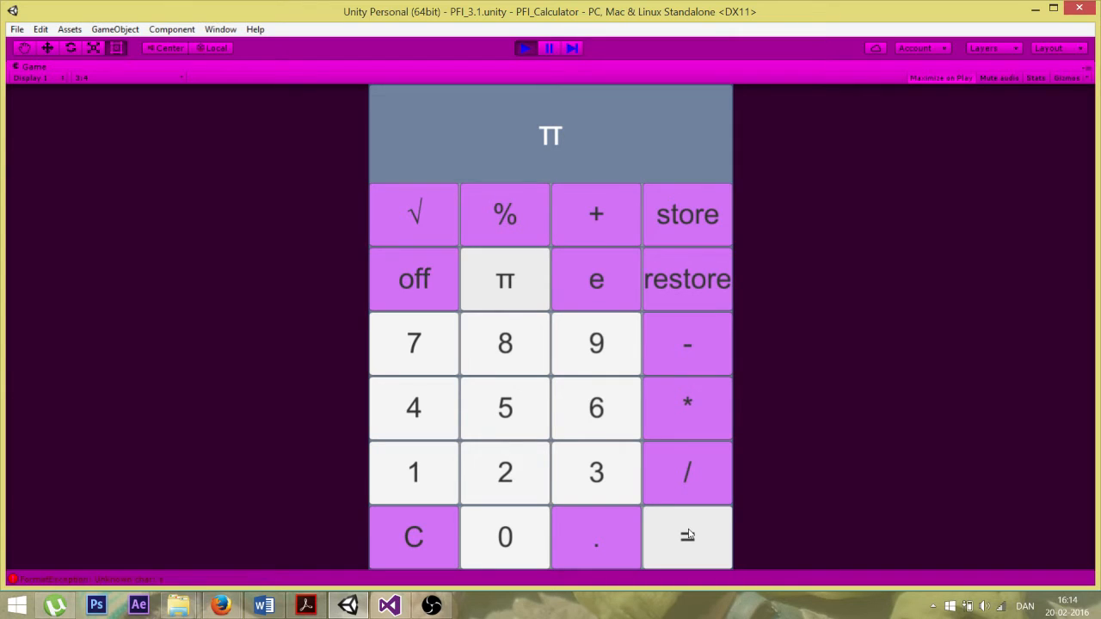
click(505, 278)
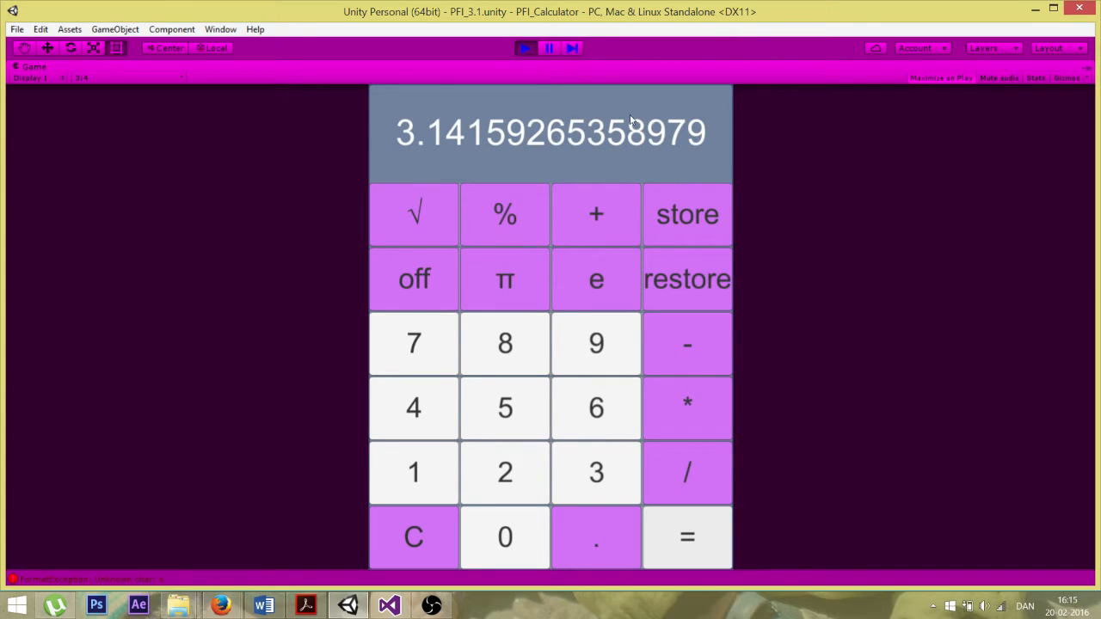
click(687, 407)
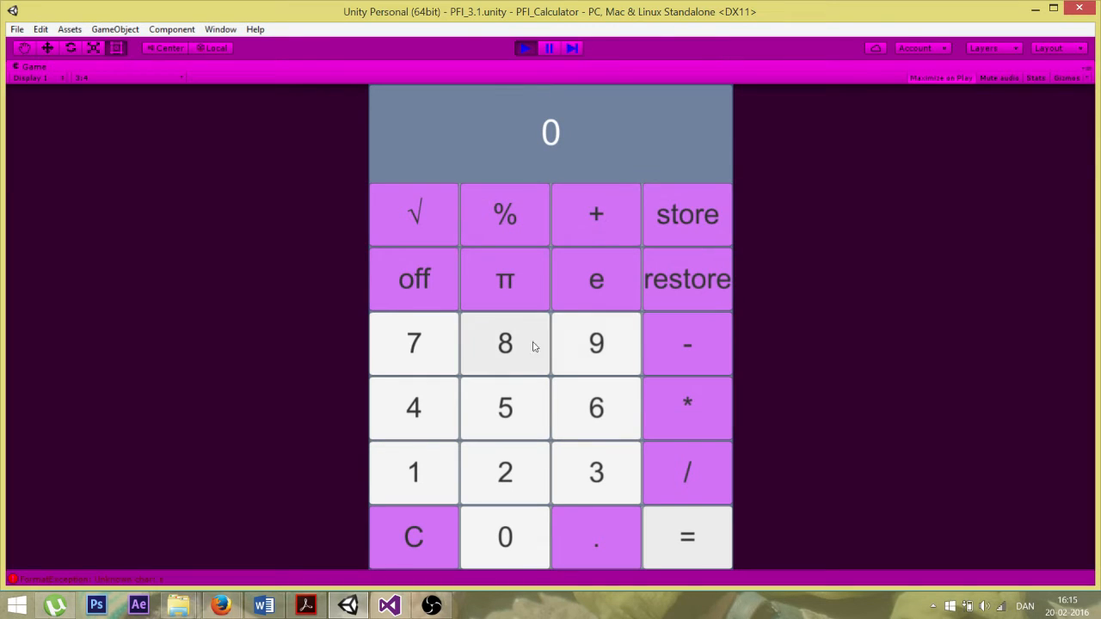
Work out π minus 3 and π times two, then show e's value
click(687, 408)
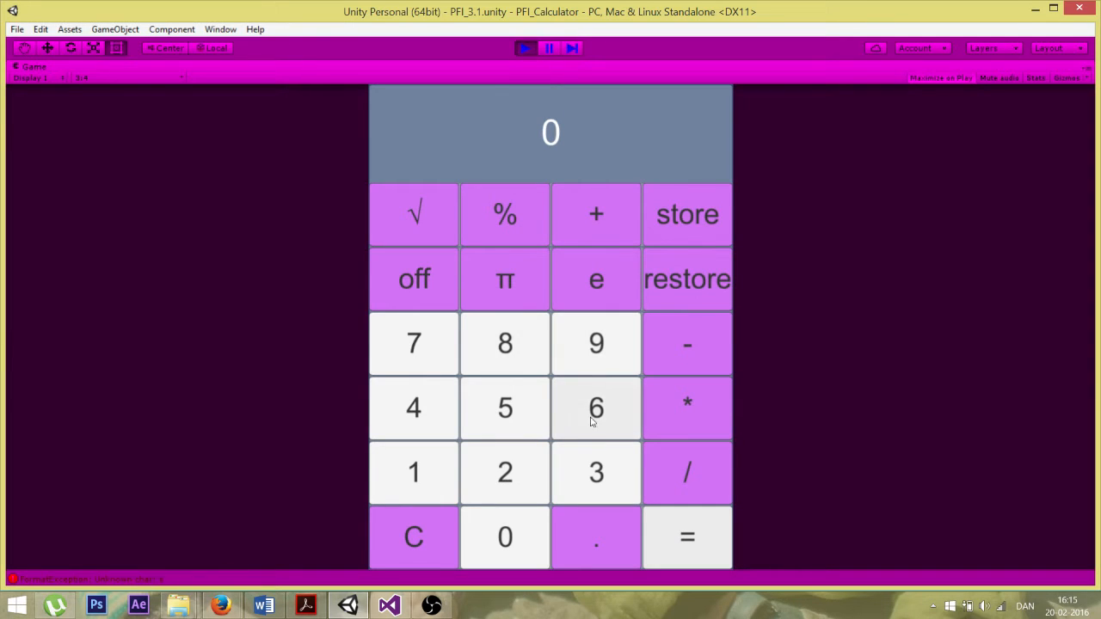
click(596, 407)
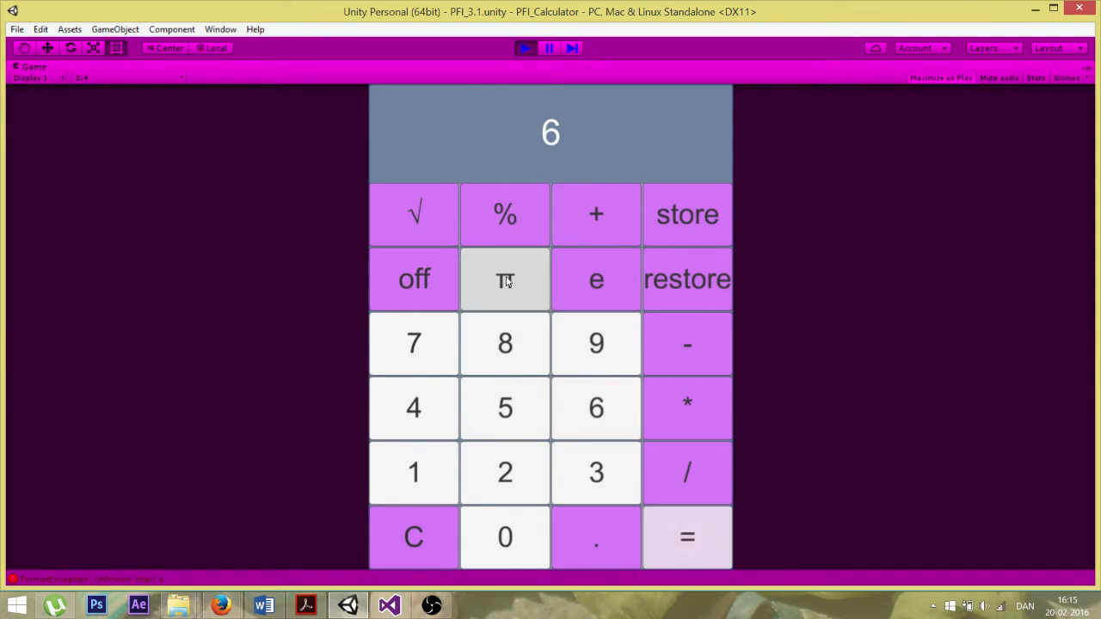
click(504, 279)
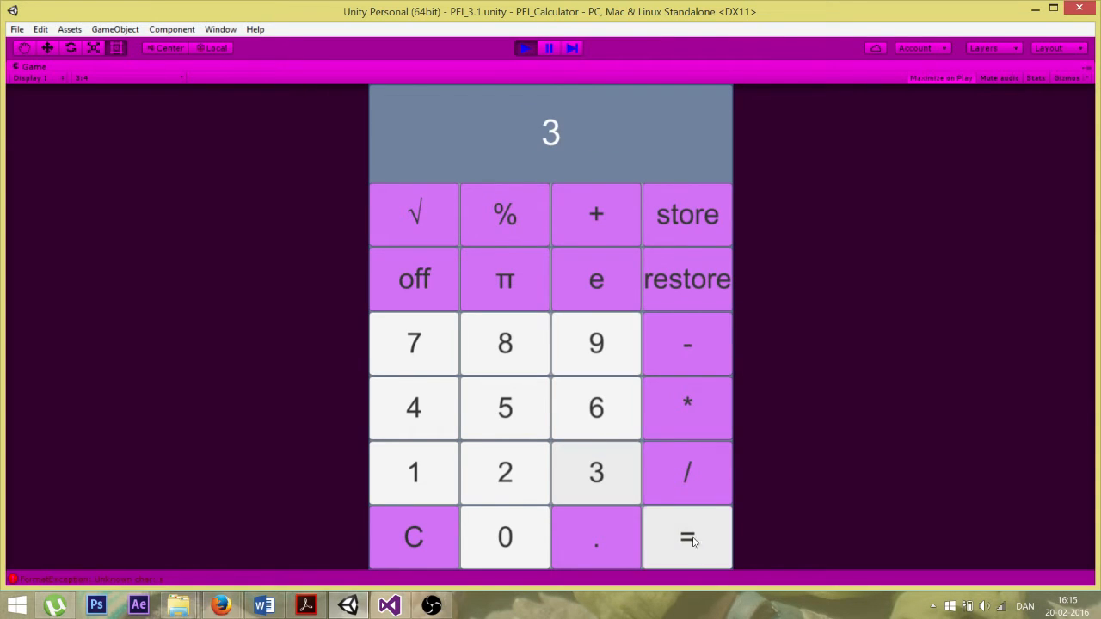
click(504, 278)
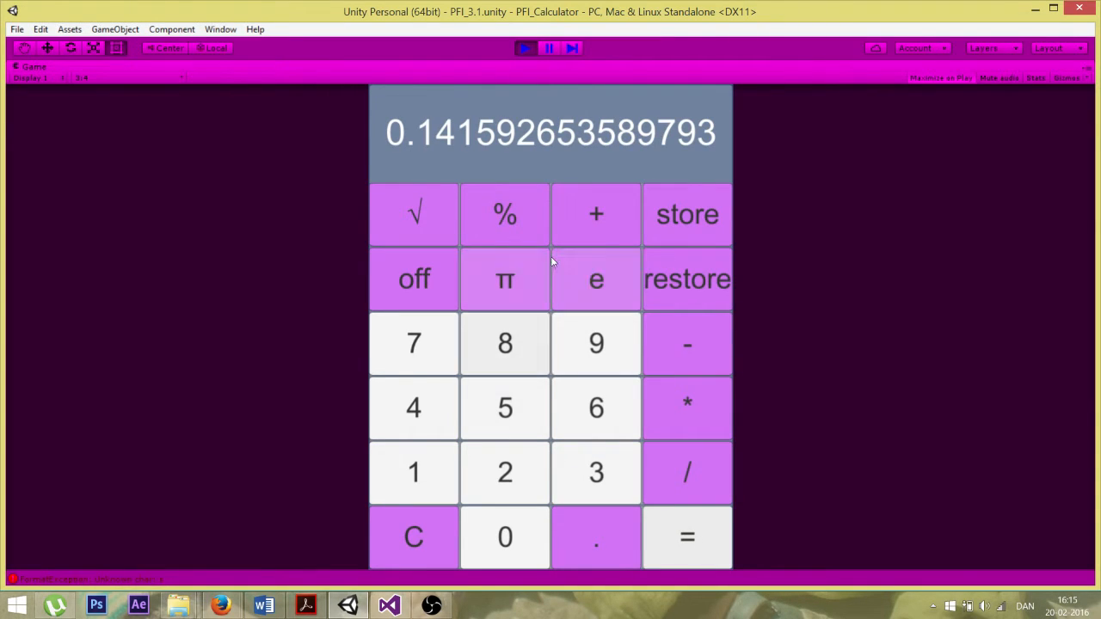
click(505, 279)
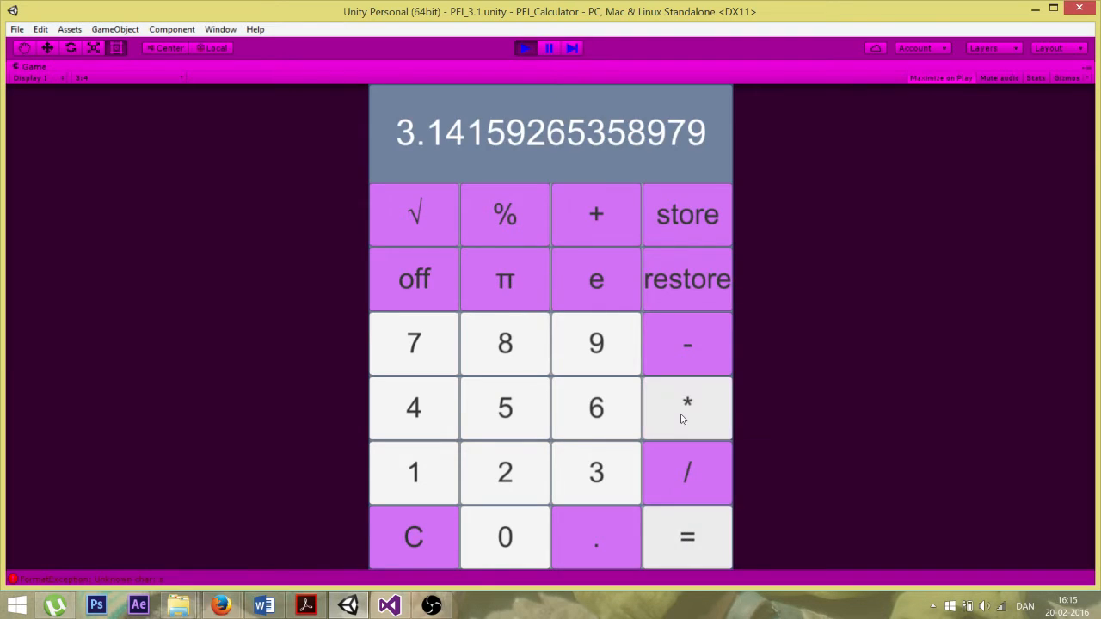
click(686, 537)
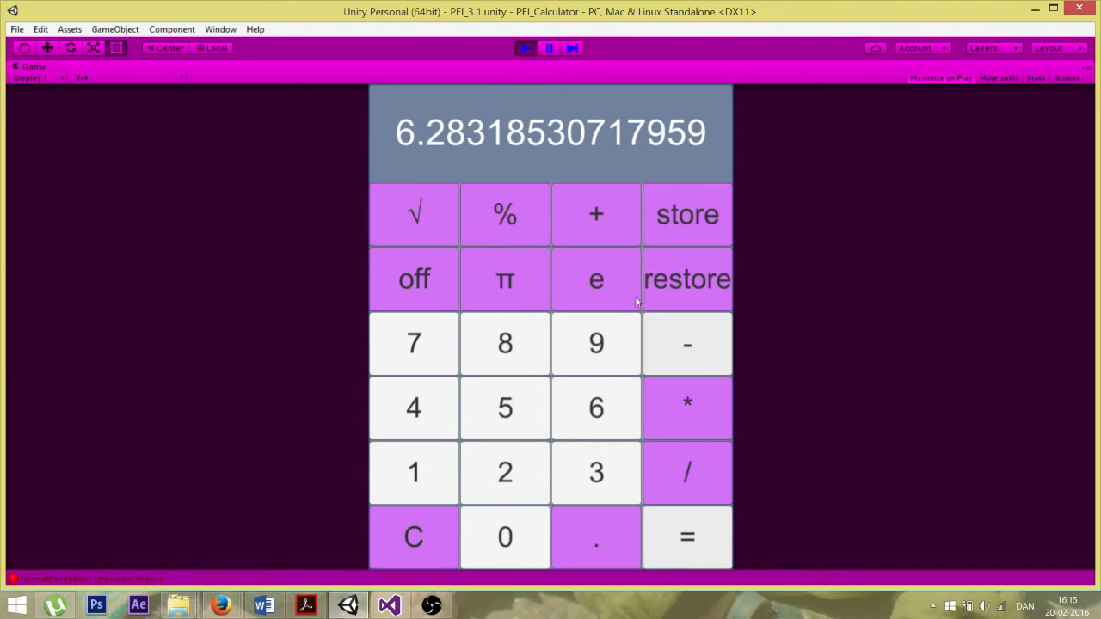
click(596, 279)
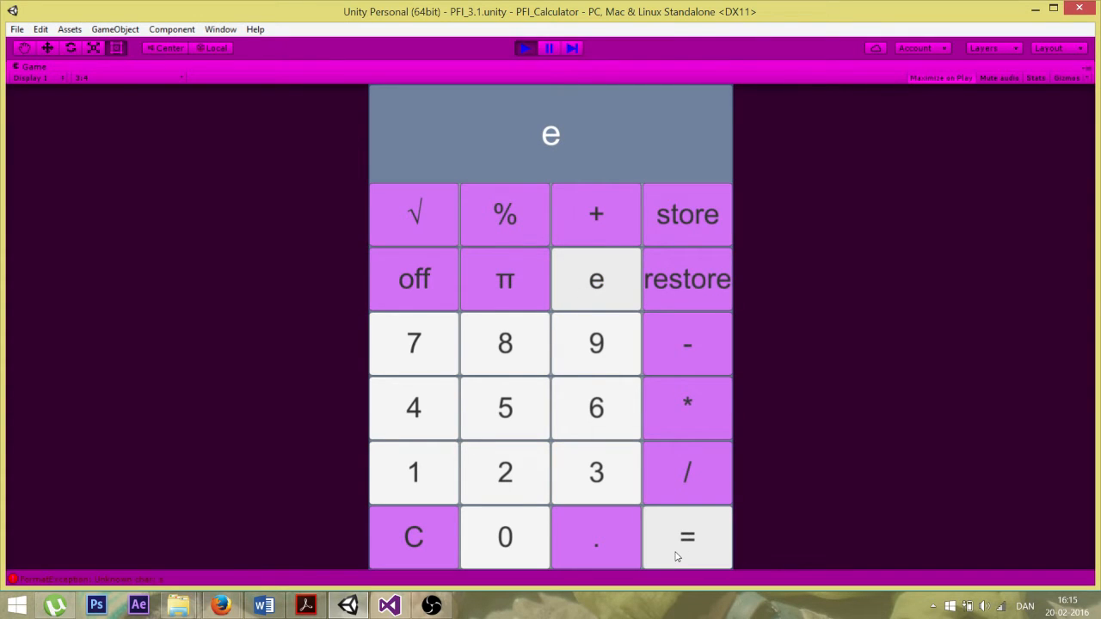
click(595, 279)
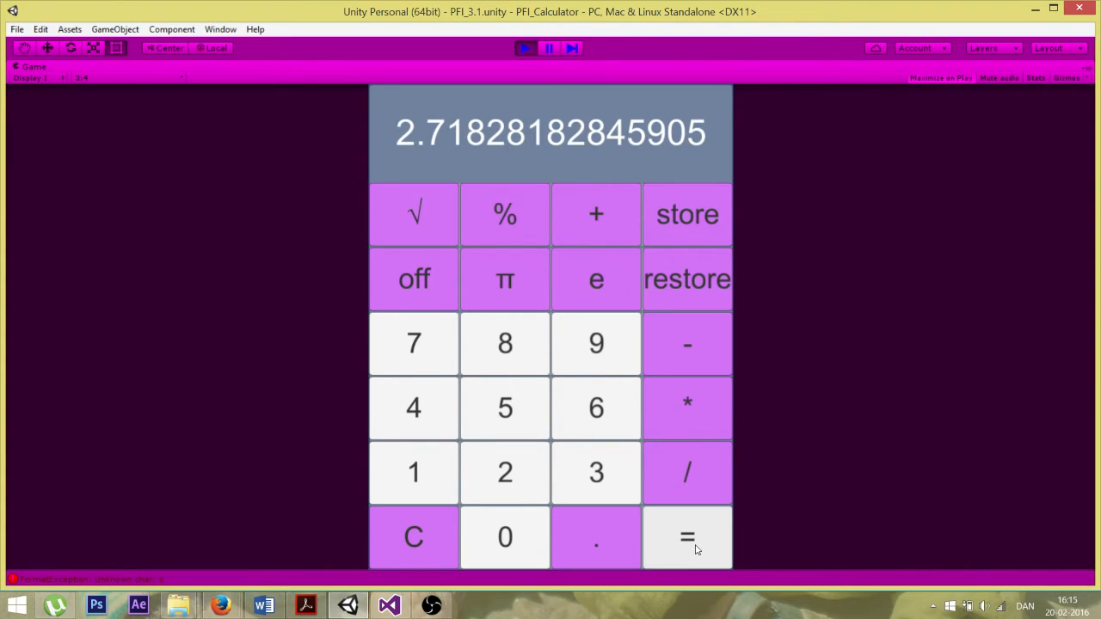
mouse_move(596, 343)
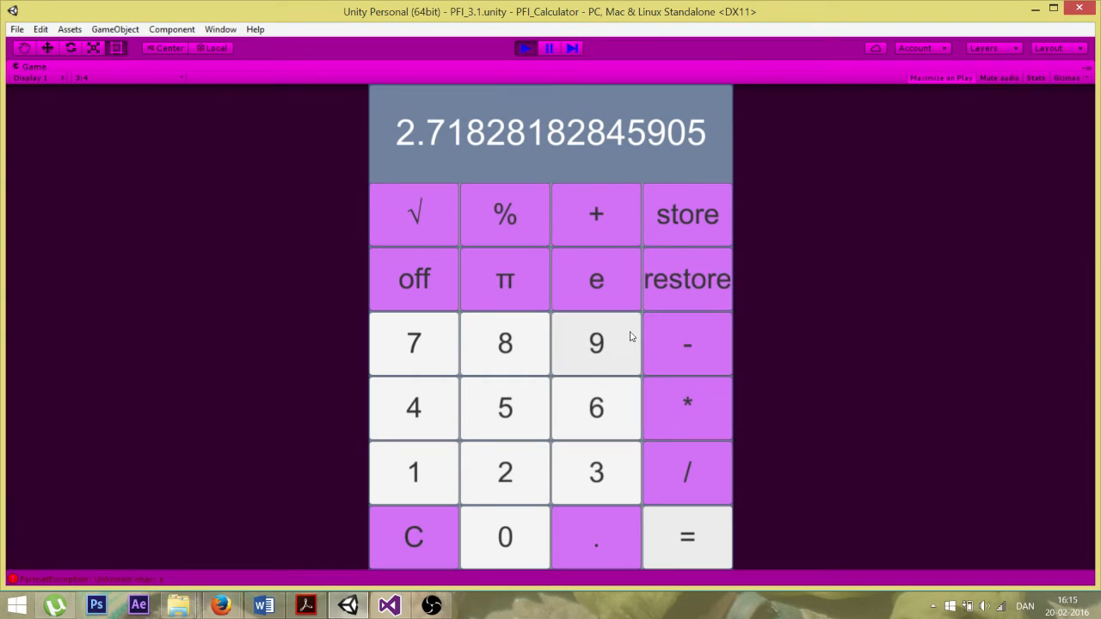
mouse_move(596, 213)
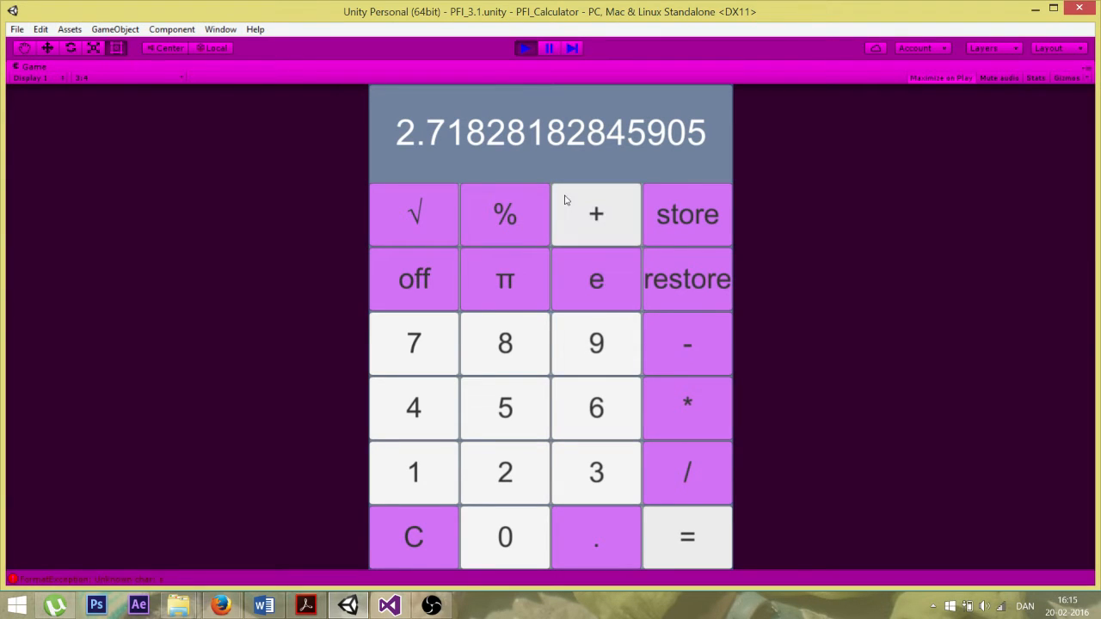
mouse_move(687, 214)
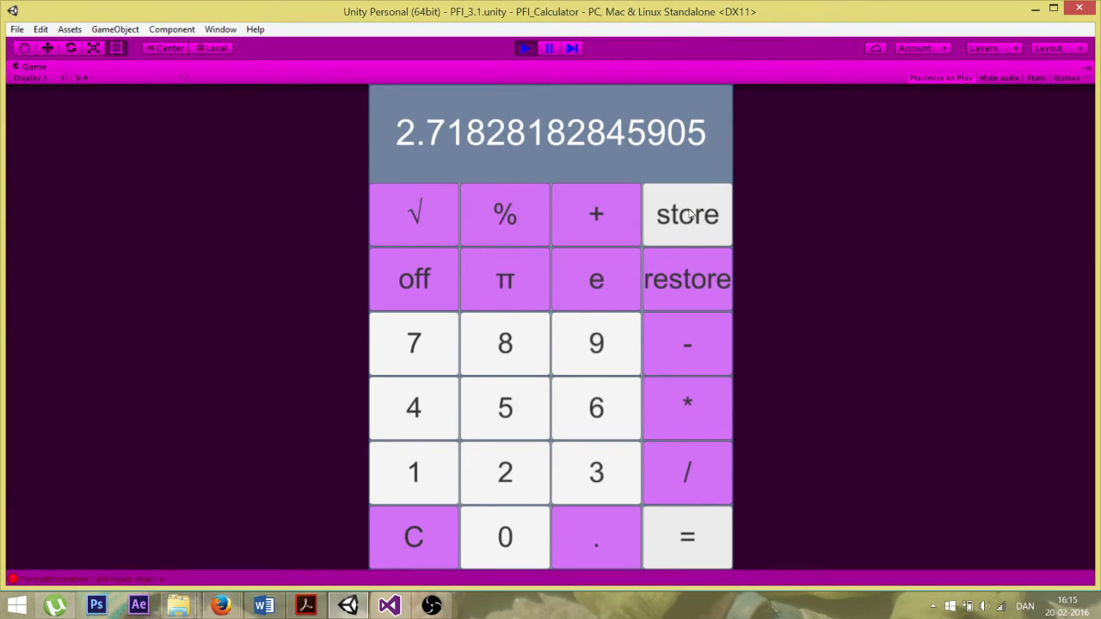
Store a value, clear, enter e, apply percent for 0.472, and exit Play mode
click(686, 214)
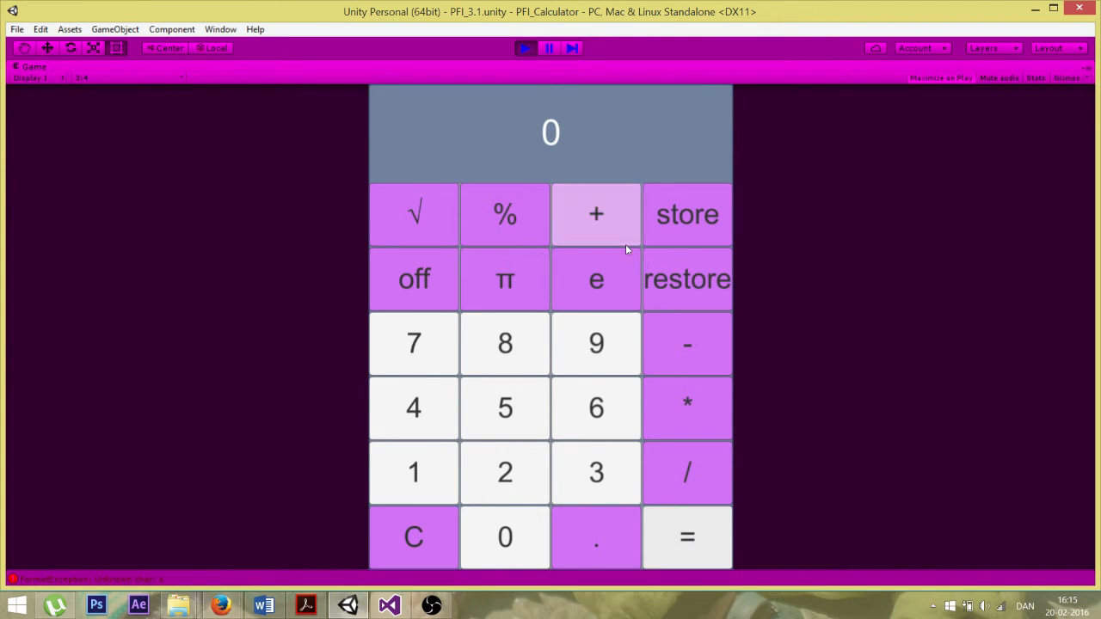
click(686, 536)
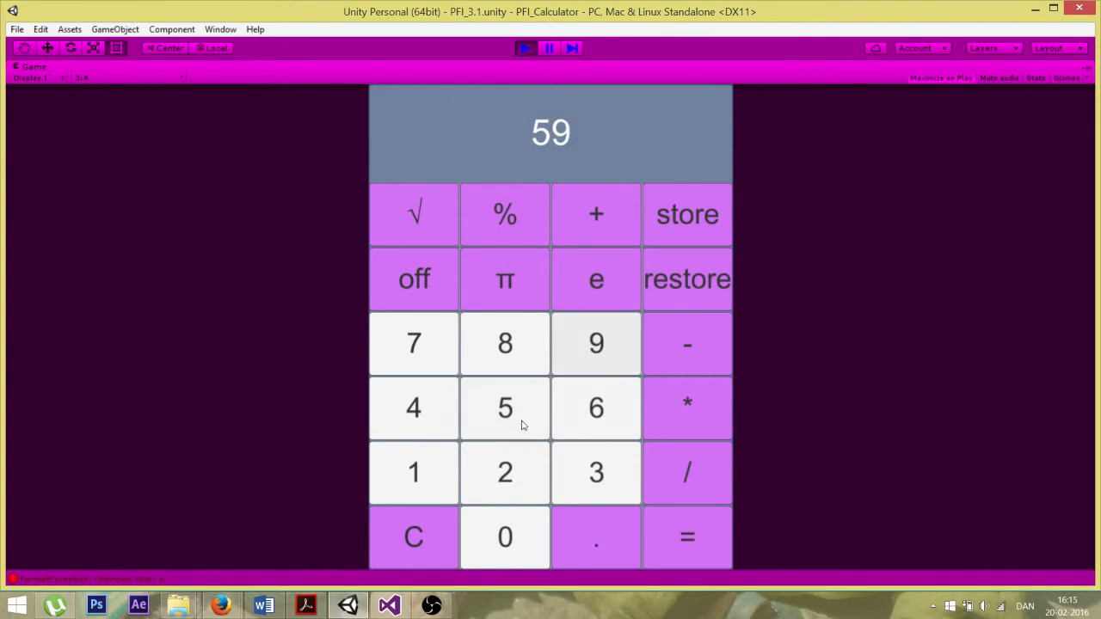
click(414, 536)
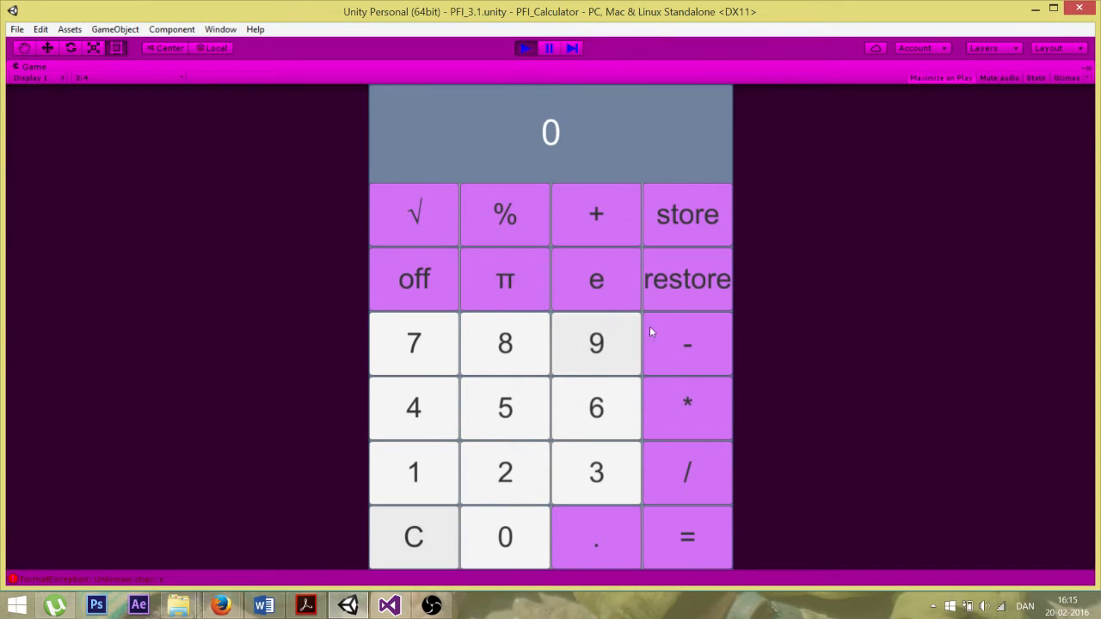
click(596, 278)
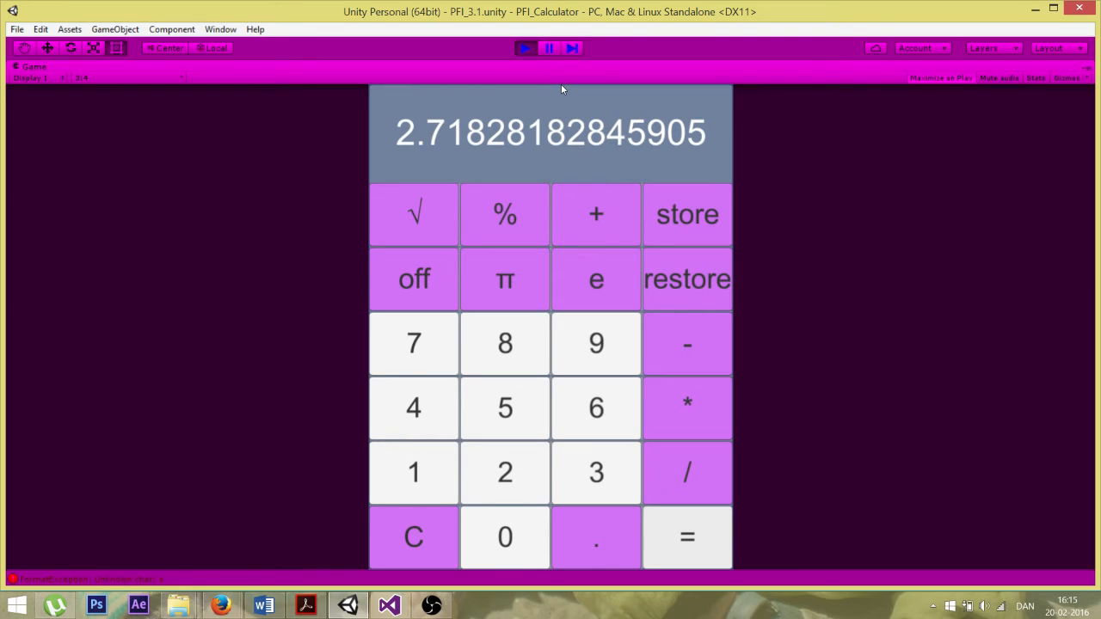
mouse_move(563, 285)
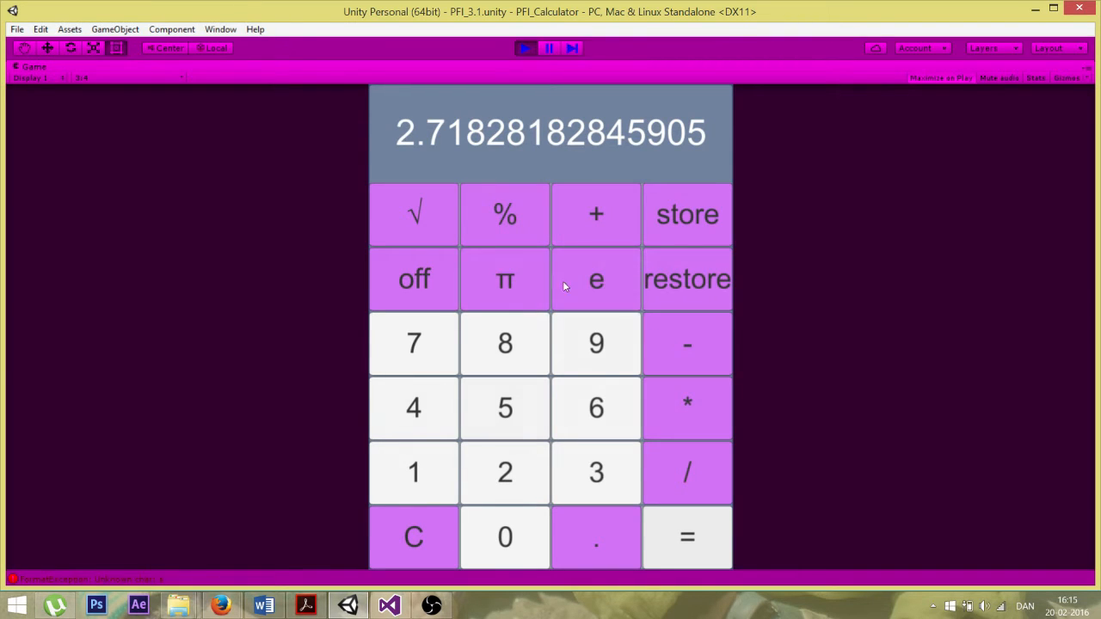
click(413, 536)
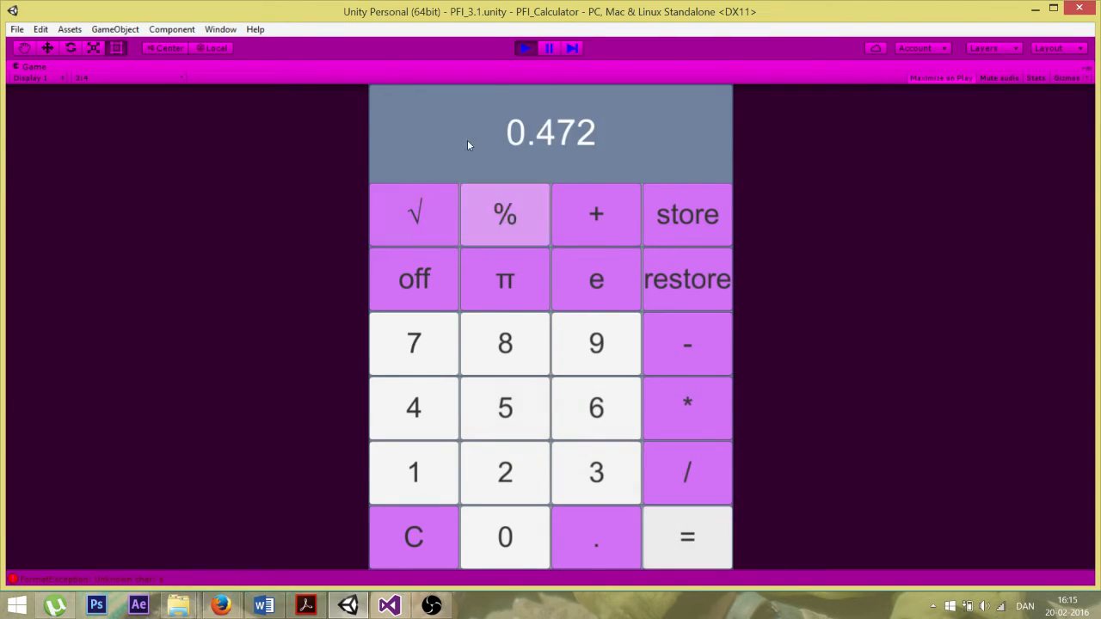
click(523, 48)
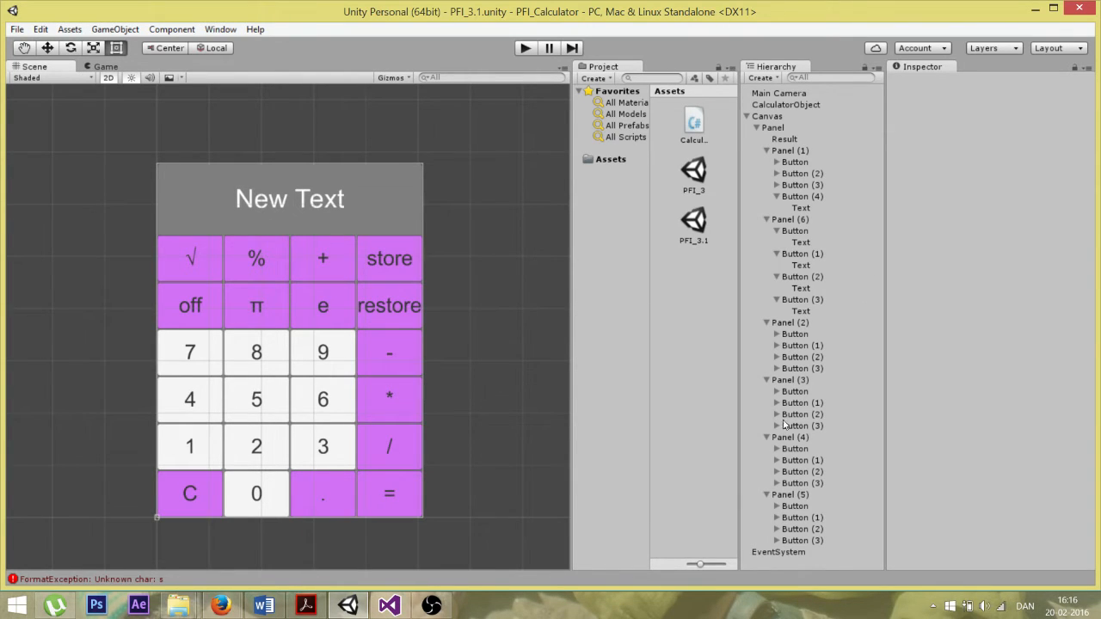
mouse_move(175, 234)
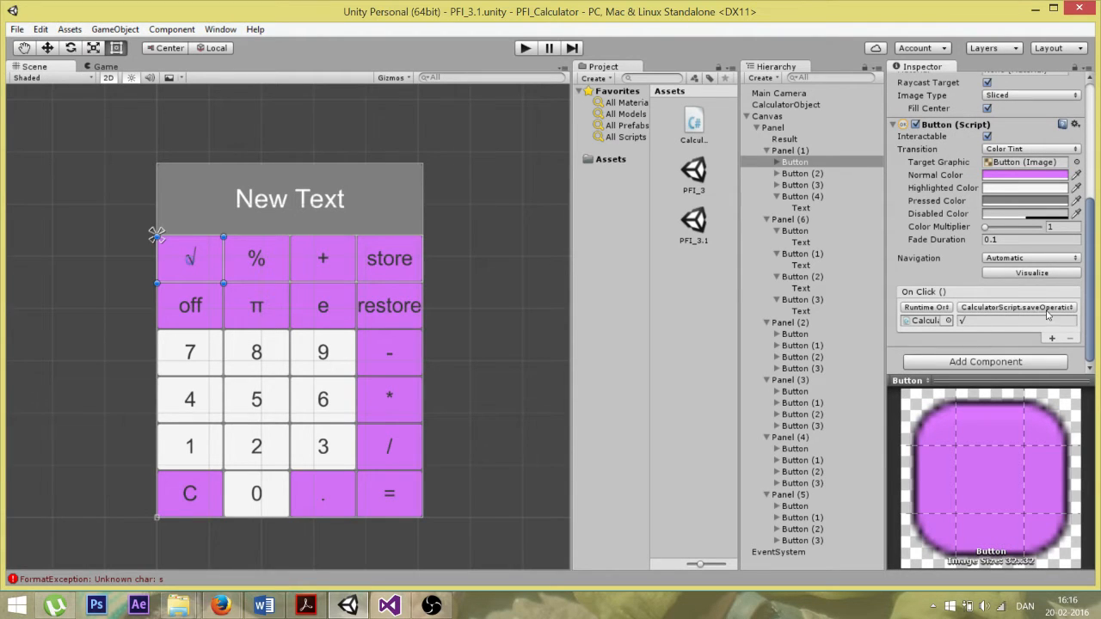
mouse_move(1053, 316)
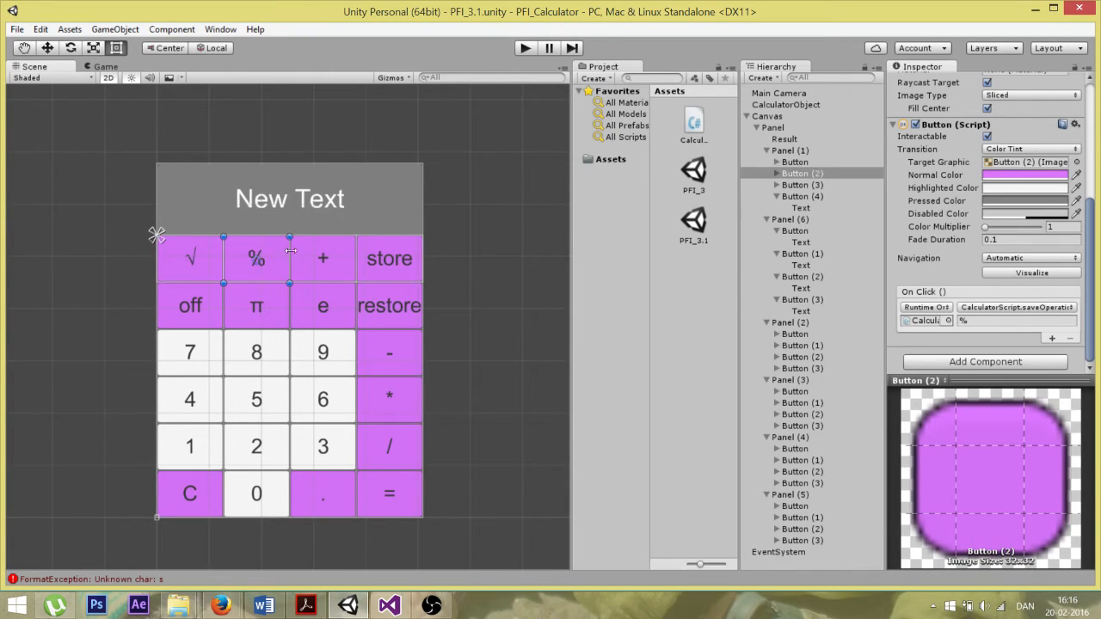
Review the On Click bindings of the store, off and π buttons in the Inspector
click(390, 258)
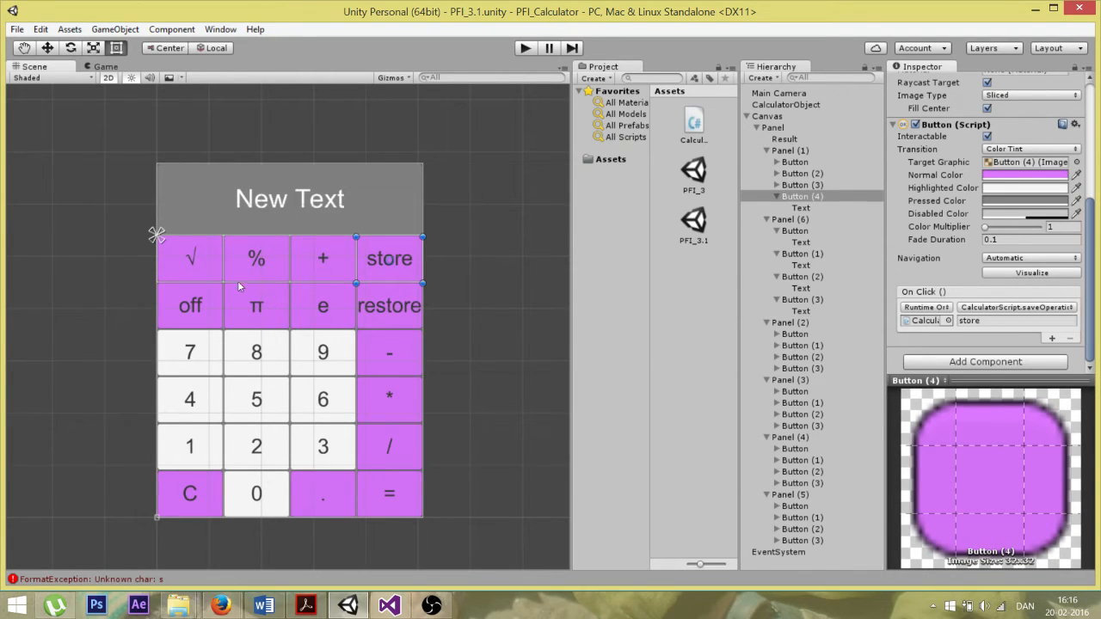
mouse_move(296, 308)
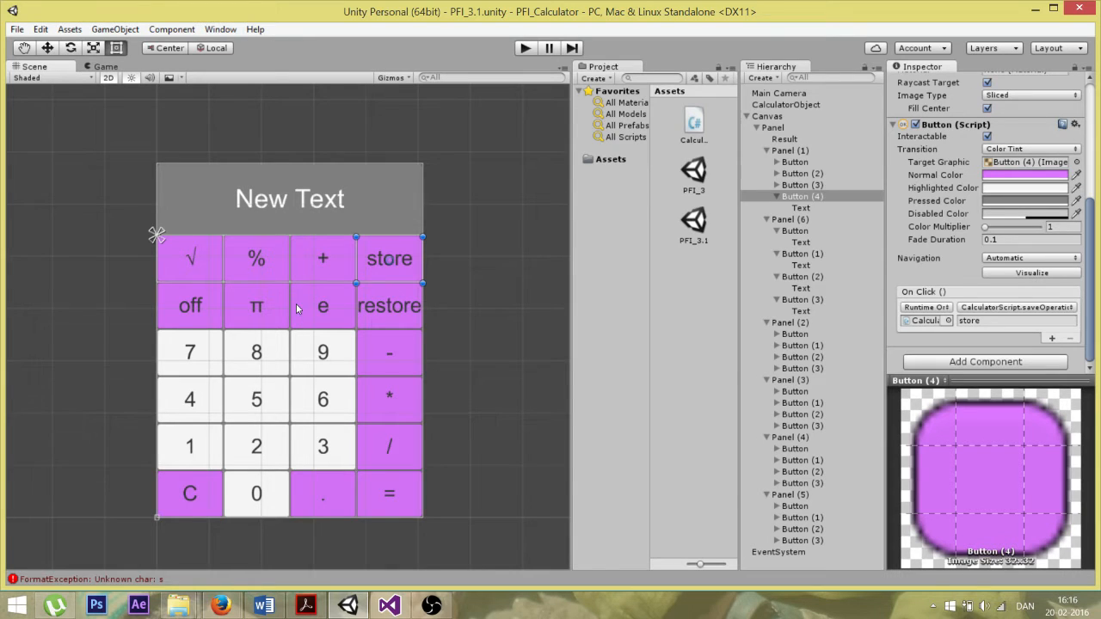
click(189, 305)
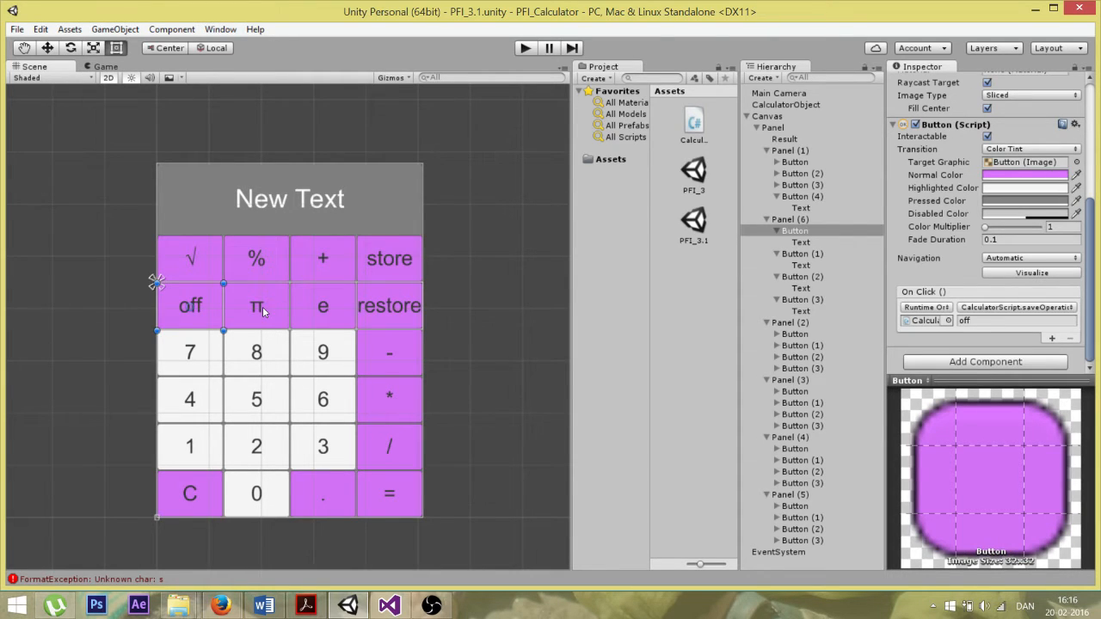
click(255, 306)
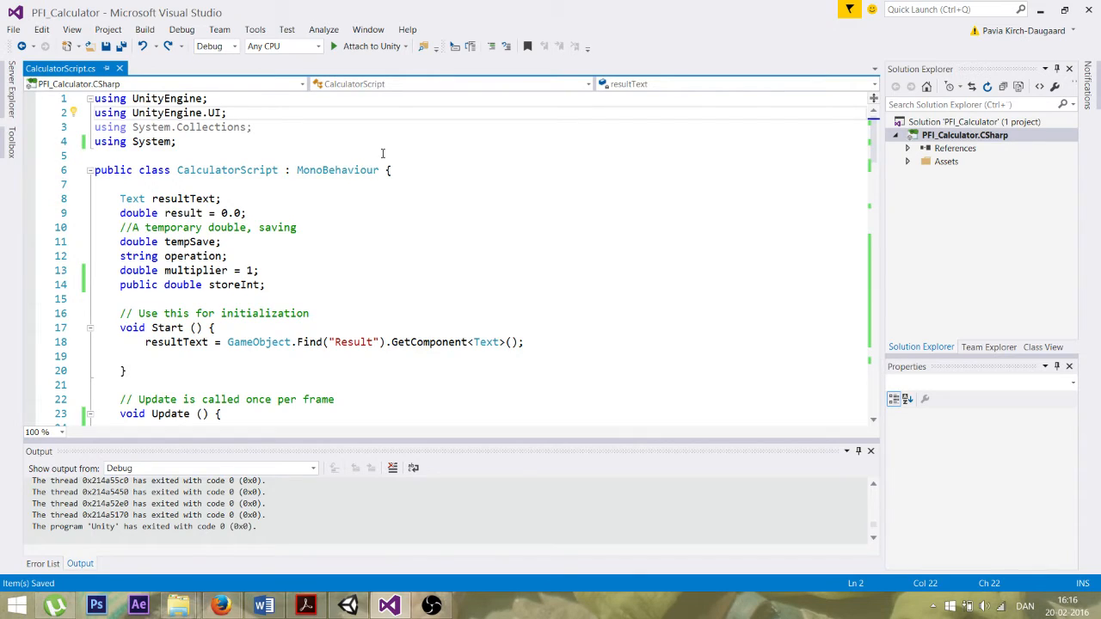
mouse_move(406, 209)
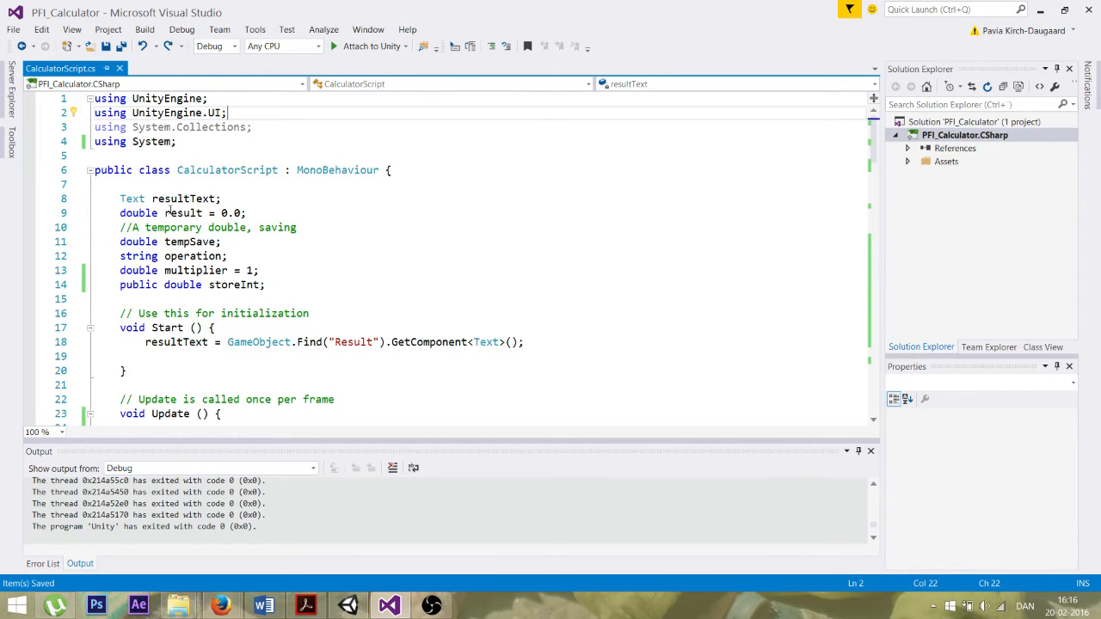
mouse_move(131, 198)
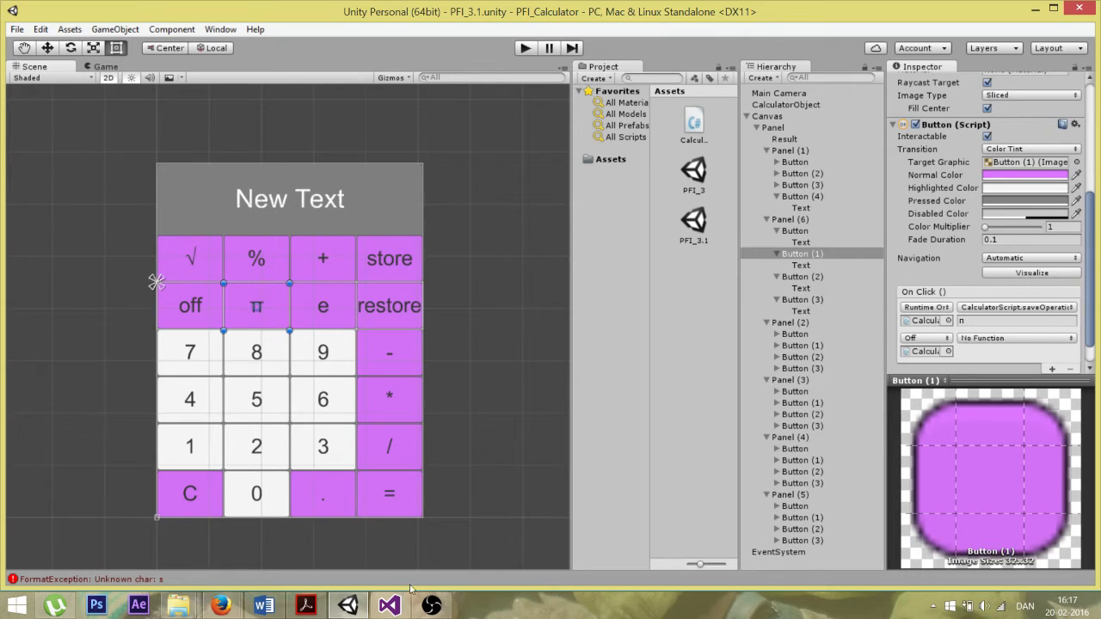
Inspect Button (1)'s On Click list: saveOperation with π plus an empty entry
click(388, 605)
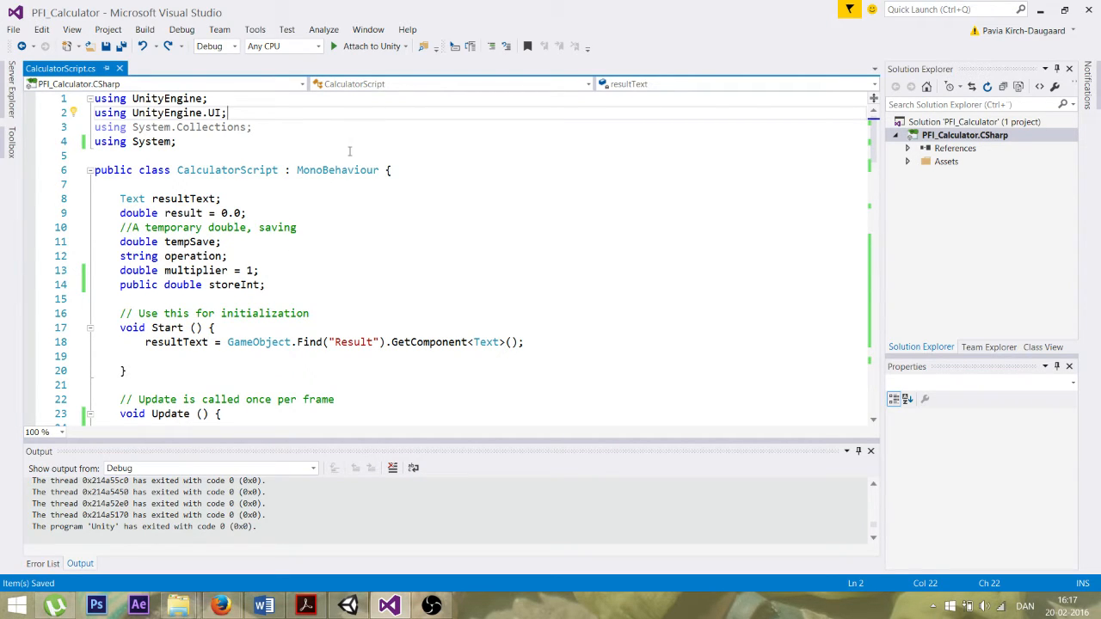
mouse_move(349, 605)
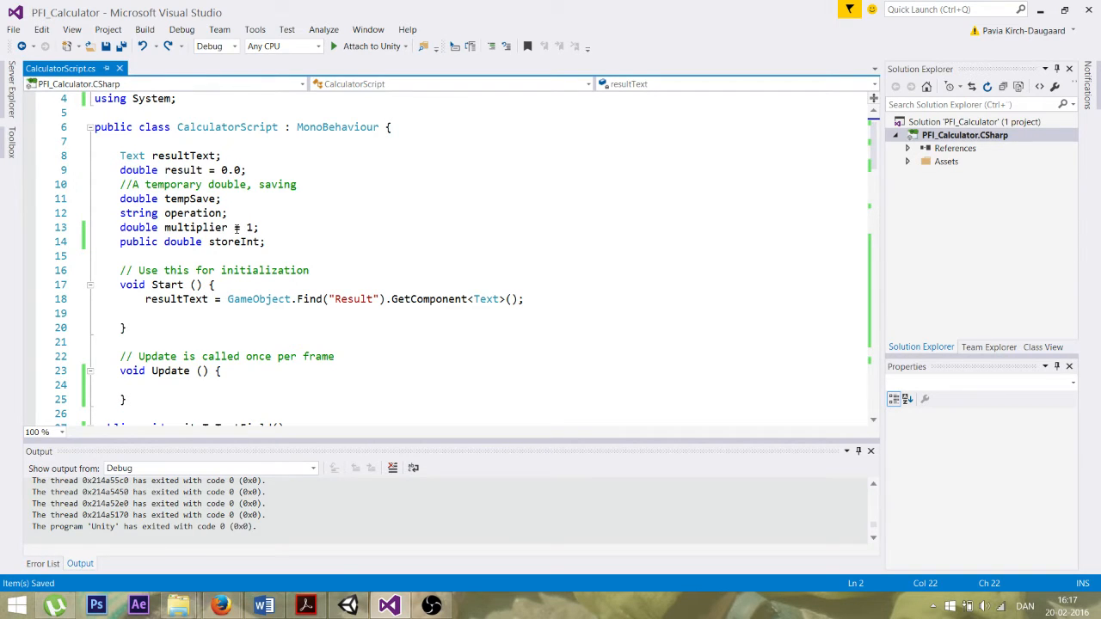
mouse_move(195, 227)
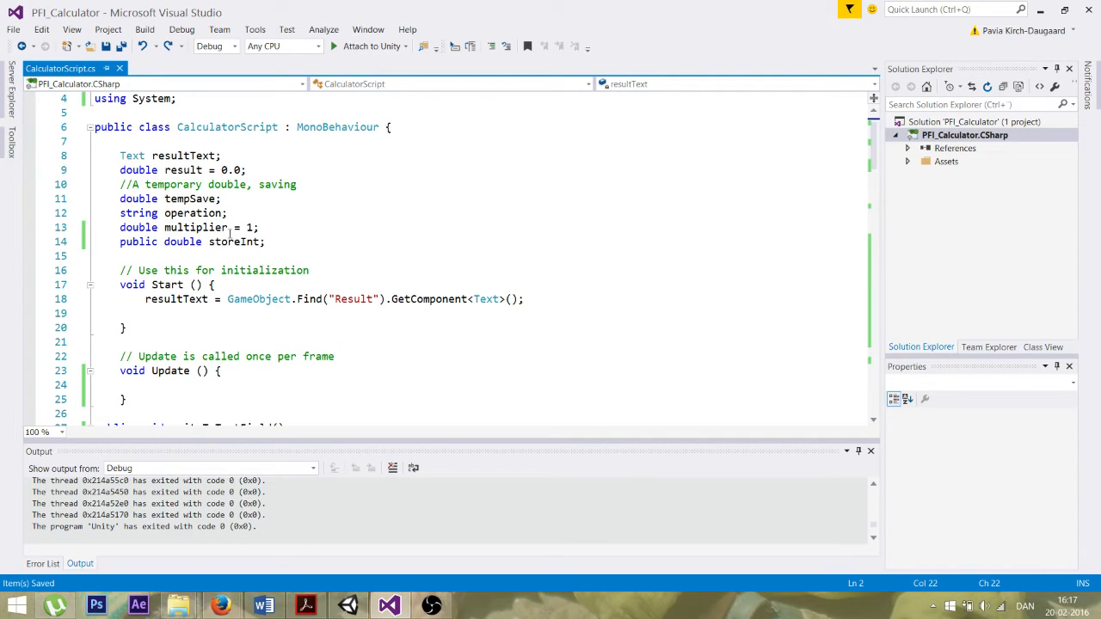
mouse_move(195, 227)
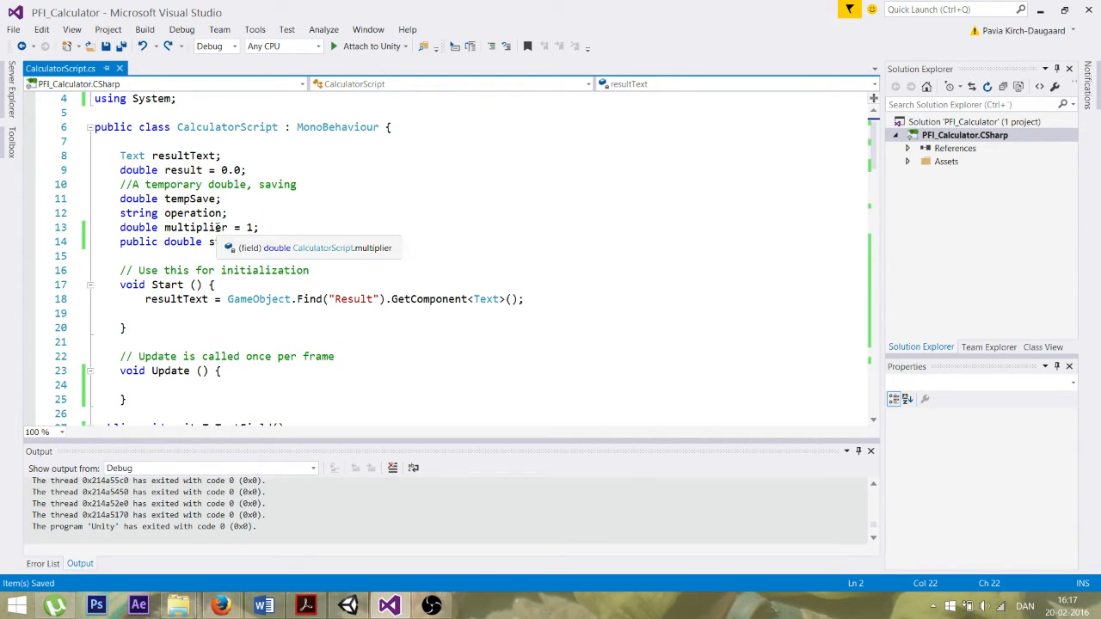
Highlight the storeInt field in CalculatorScript to explain it
text(toreInt;)
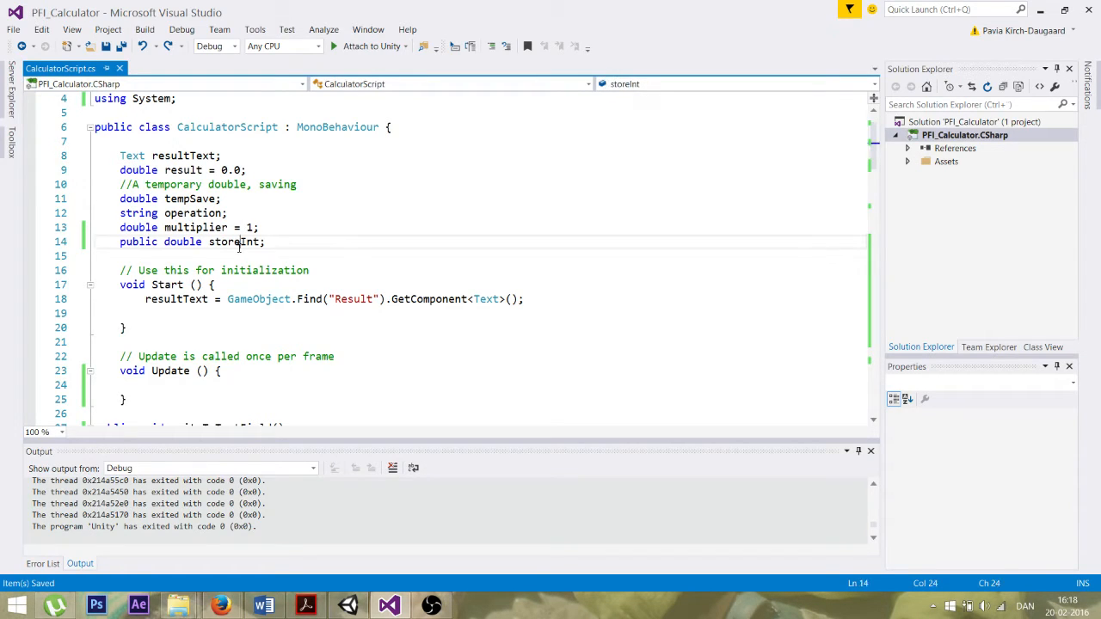
double_click(233, 242)
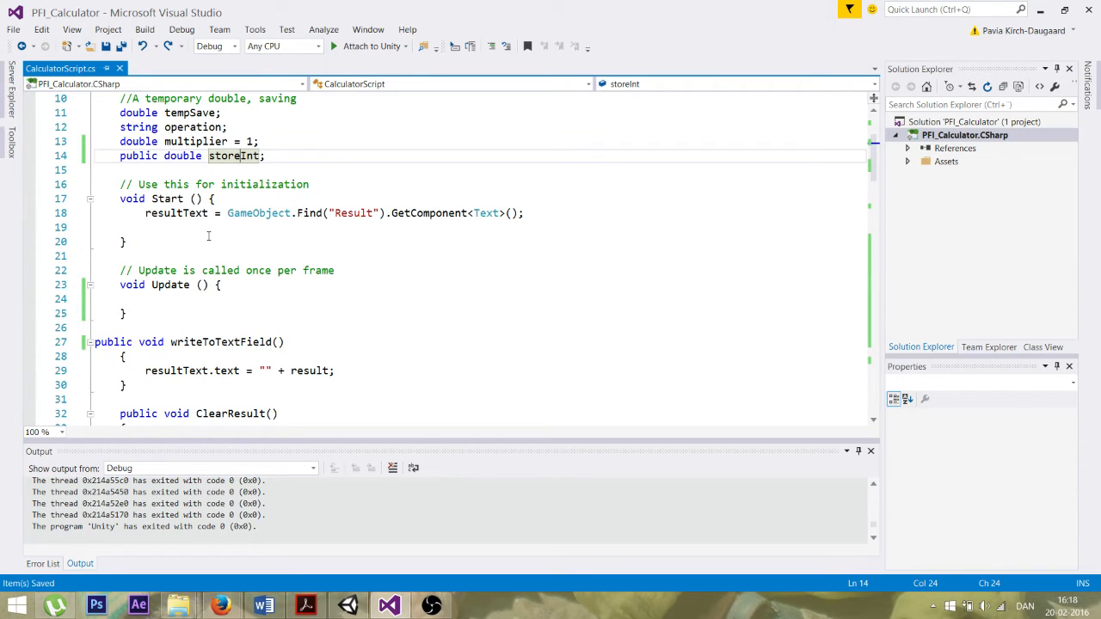
mouse_move(228, 255)
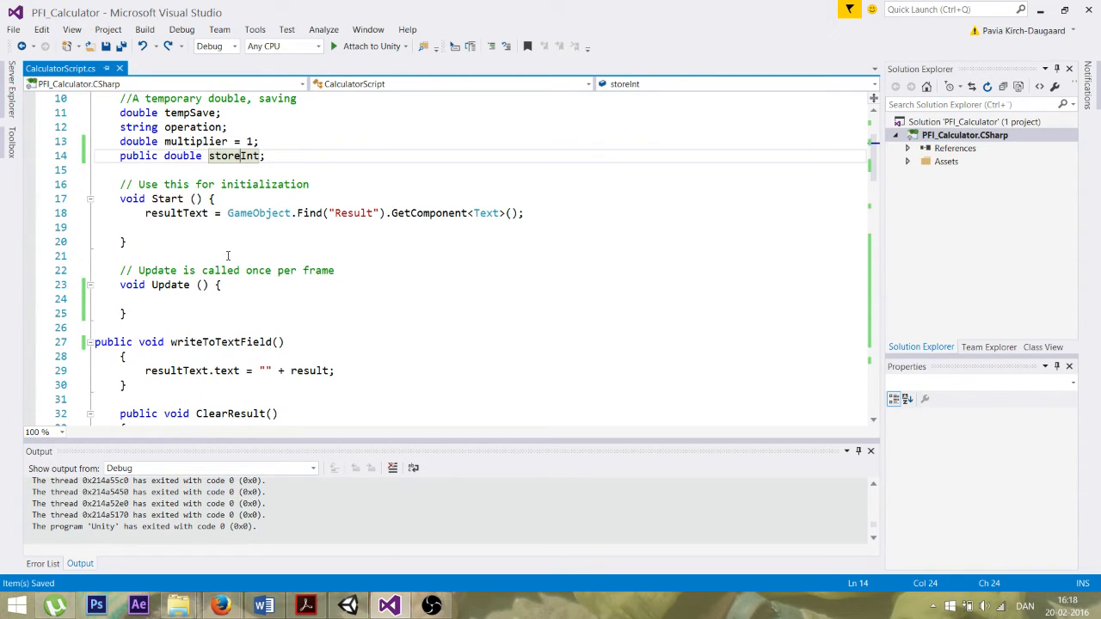
mouse_move(486, 213)
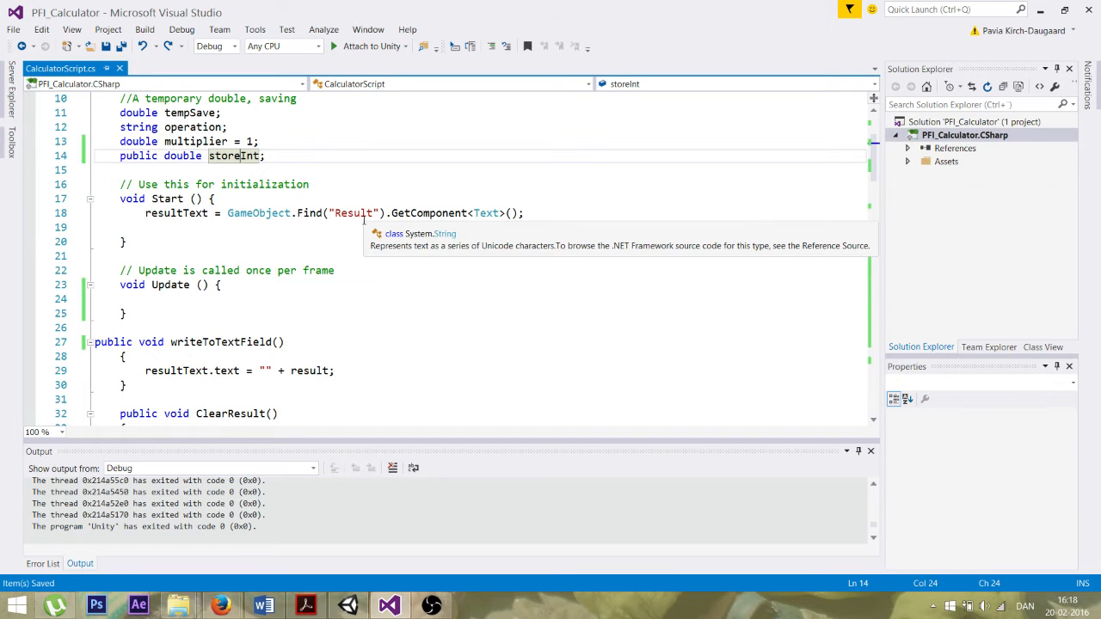
mouse_move(362, 610)
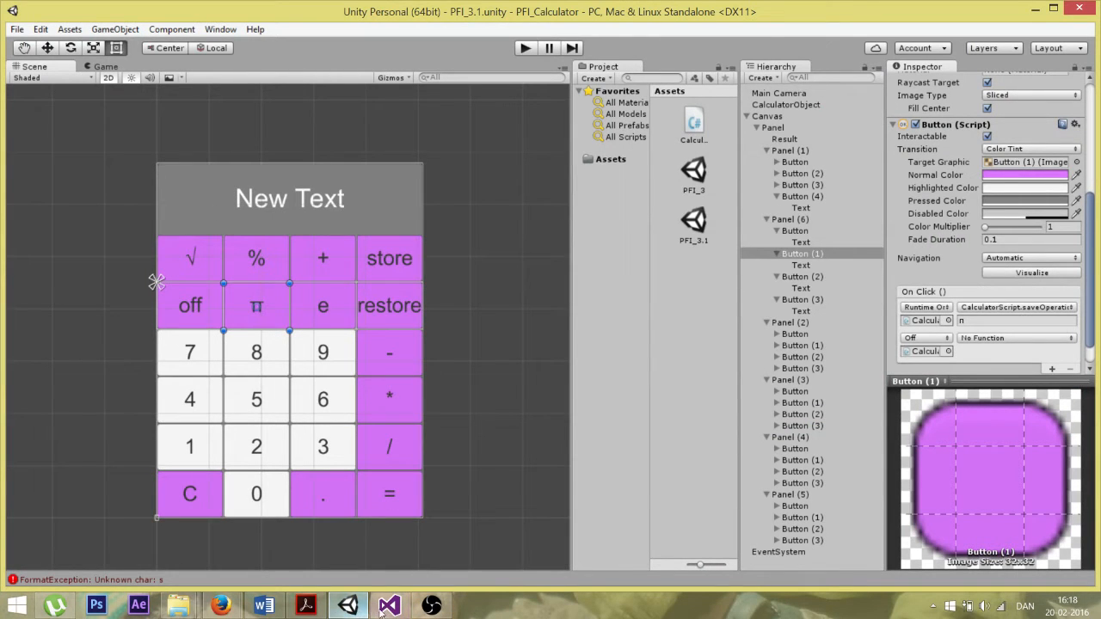
click(389, 605)
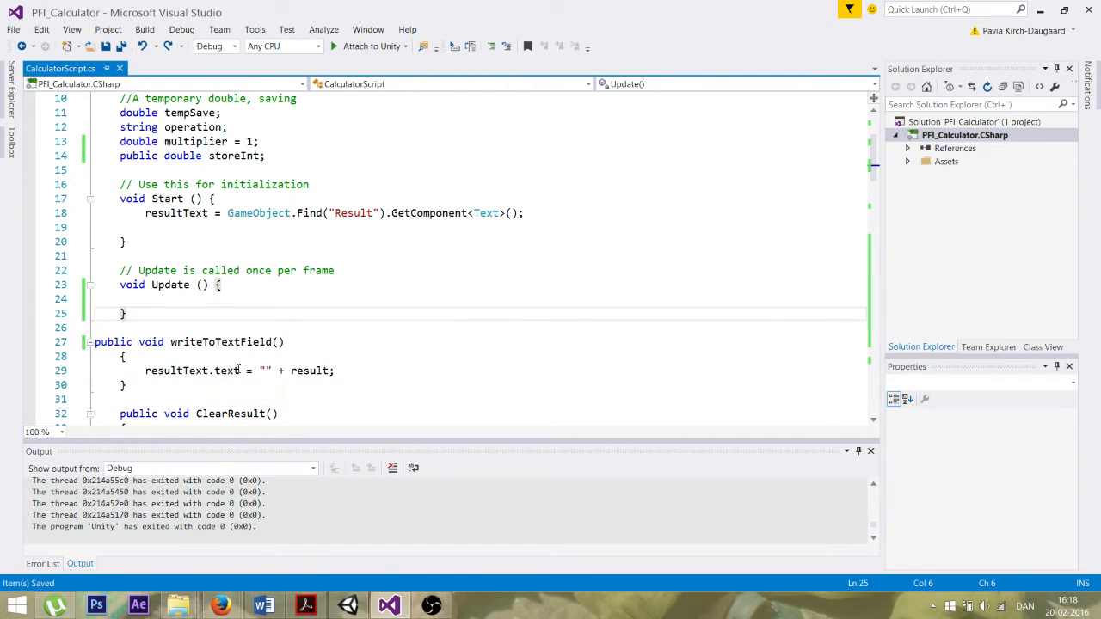
scroll(down, 3)
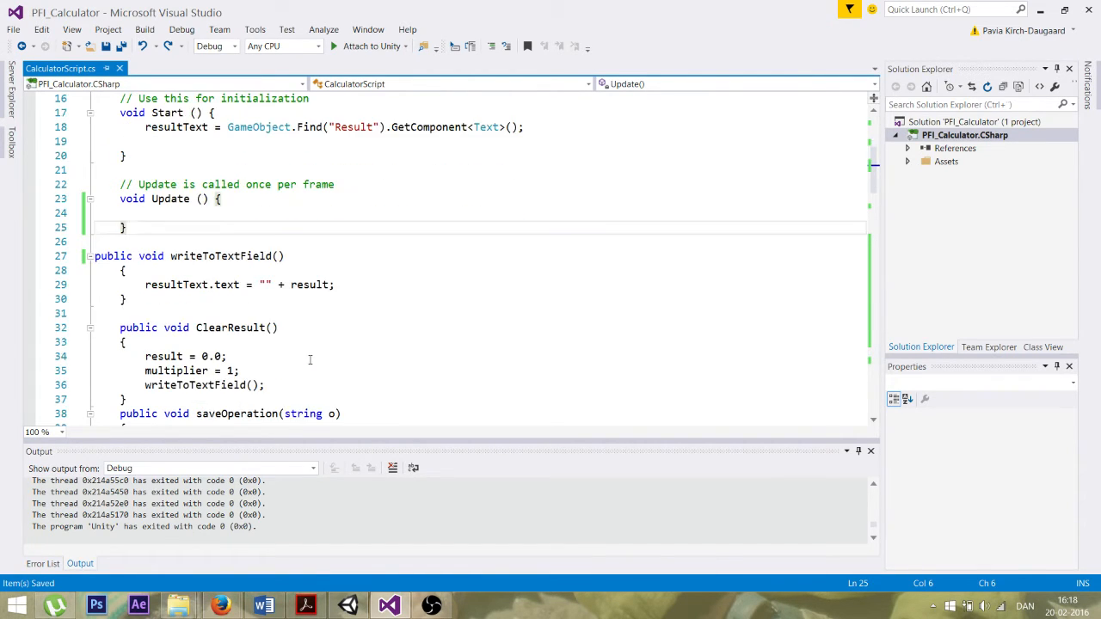
scroll(down, 3)
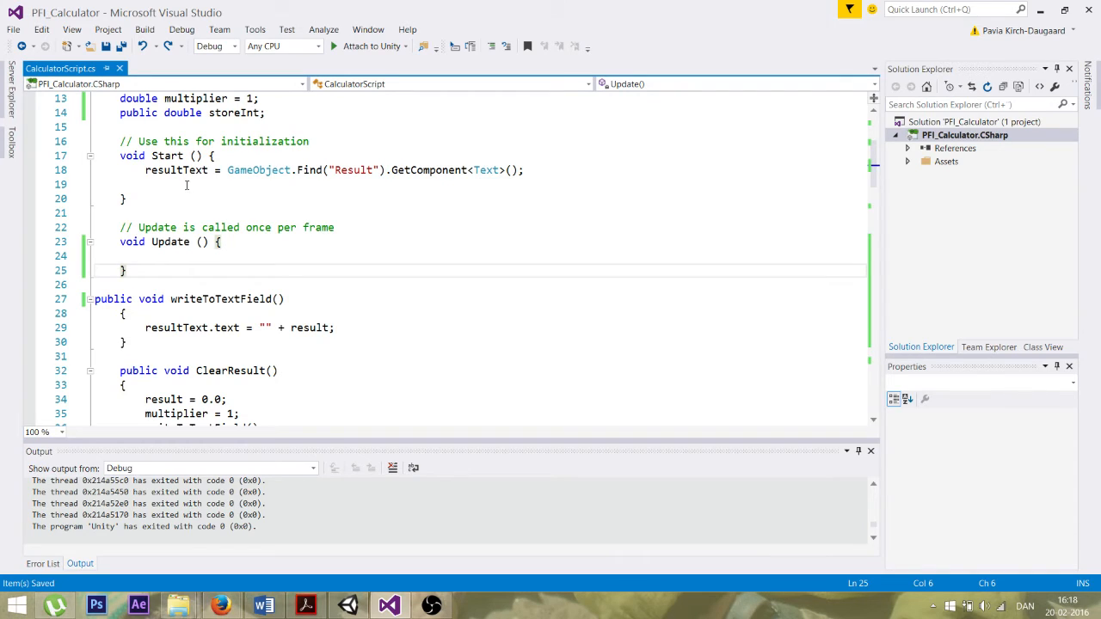
mouse_move(176, 169)
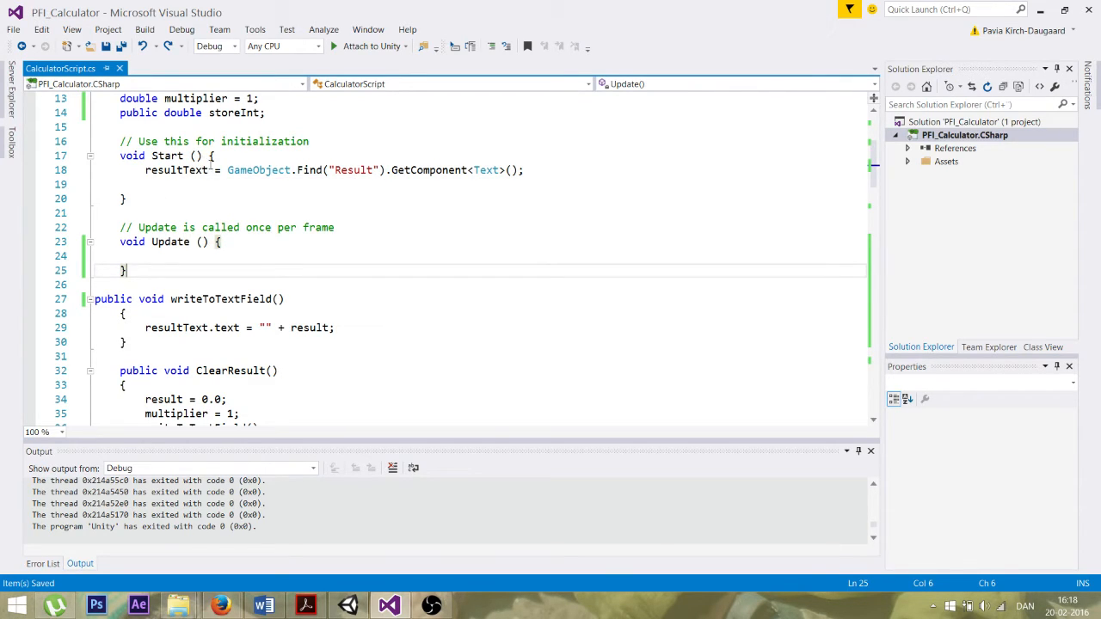
mouse_move(267, 334)
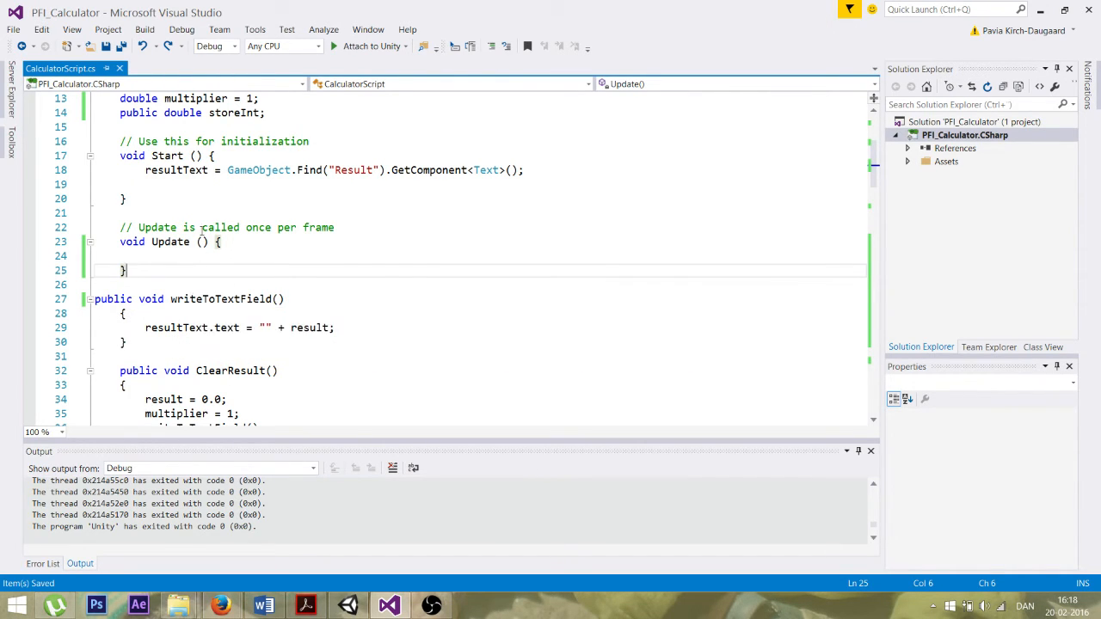
mouse_move(176, 170)
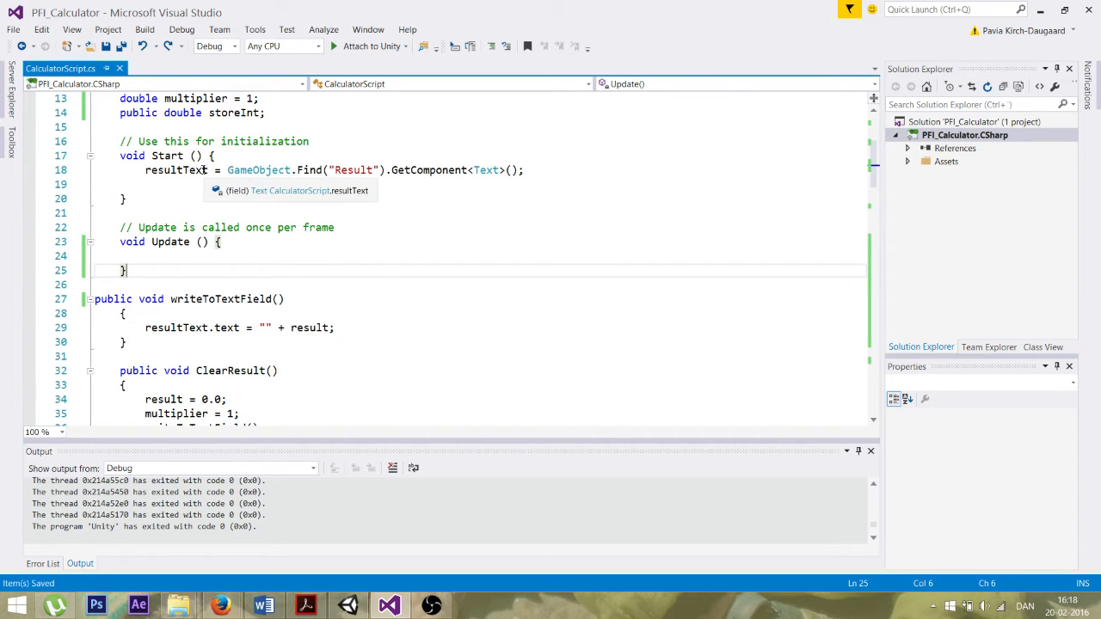
mouse_move(348, 604)
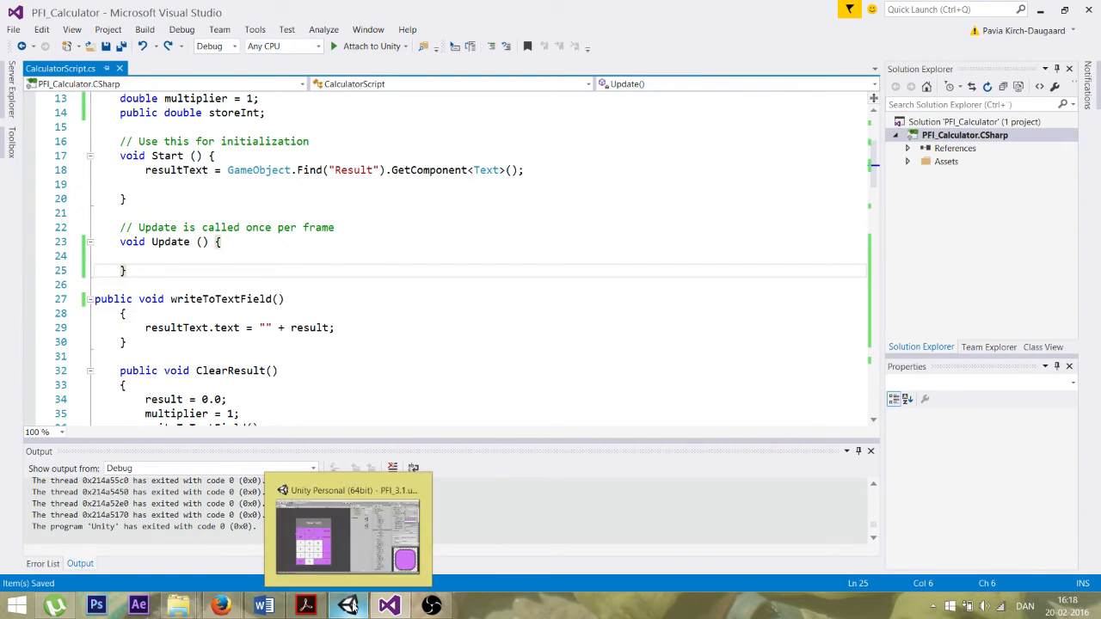
click(349, 605)
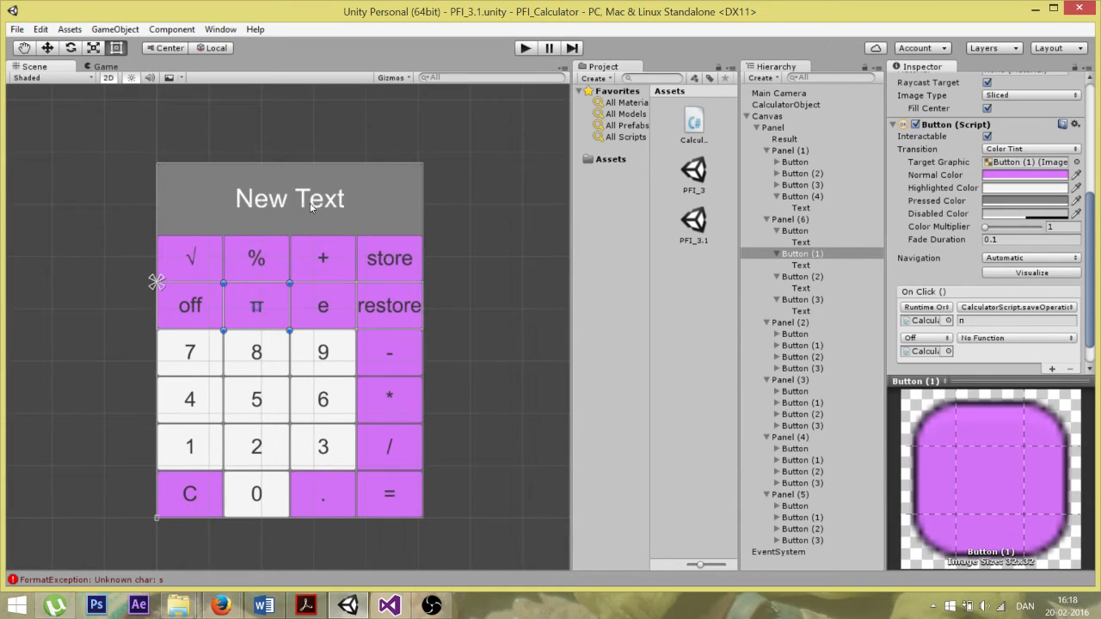
mouse_move(300, 217)
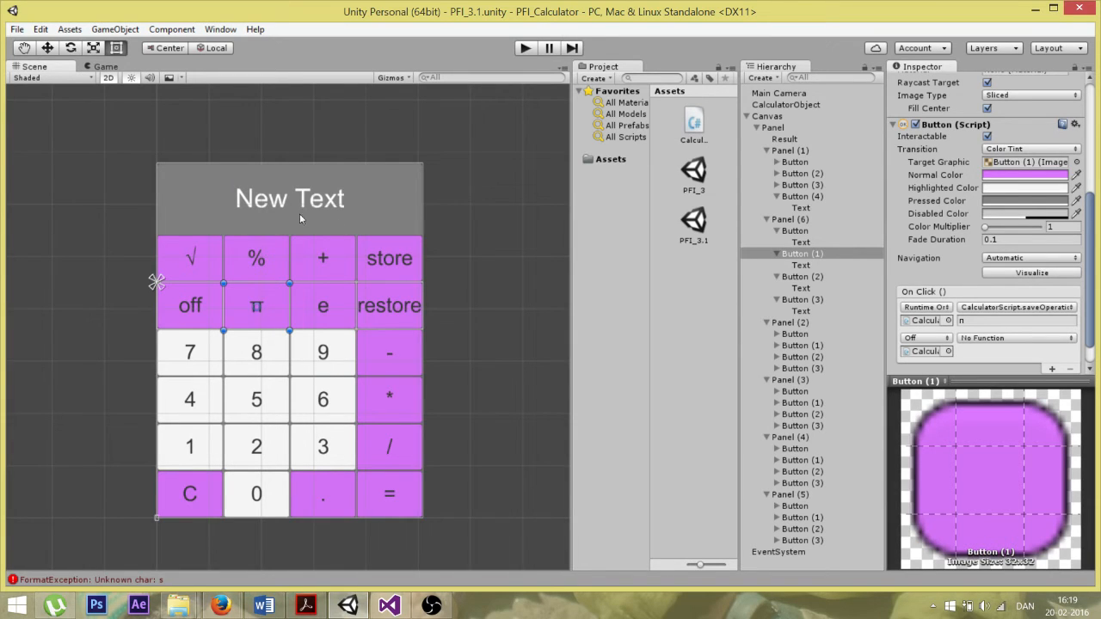
mouse_move(330, 203)
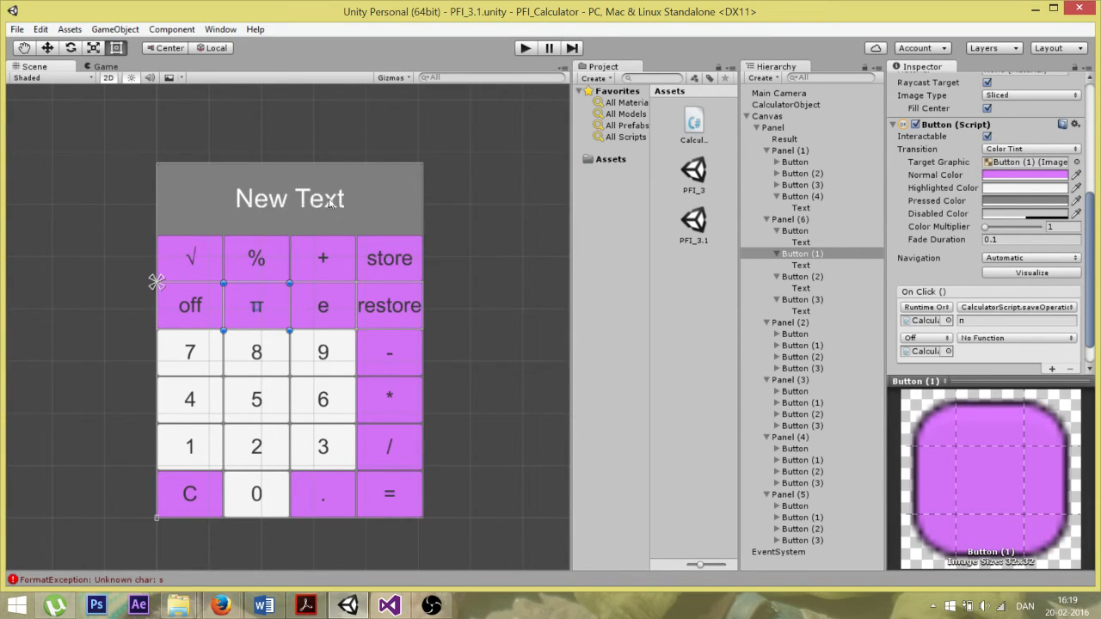
mouse_move(239, 215)
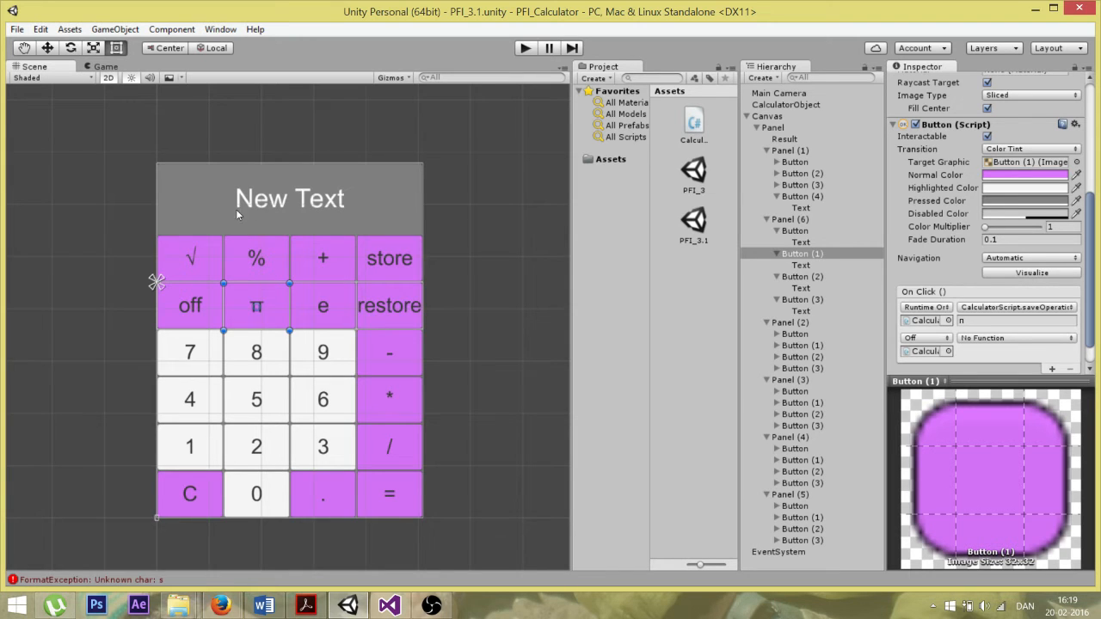
mouse_move(302, 249)
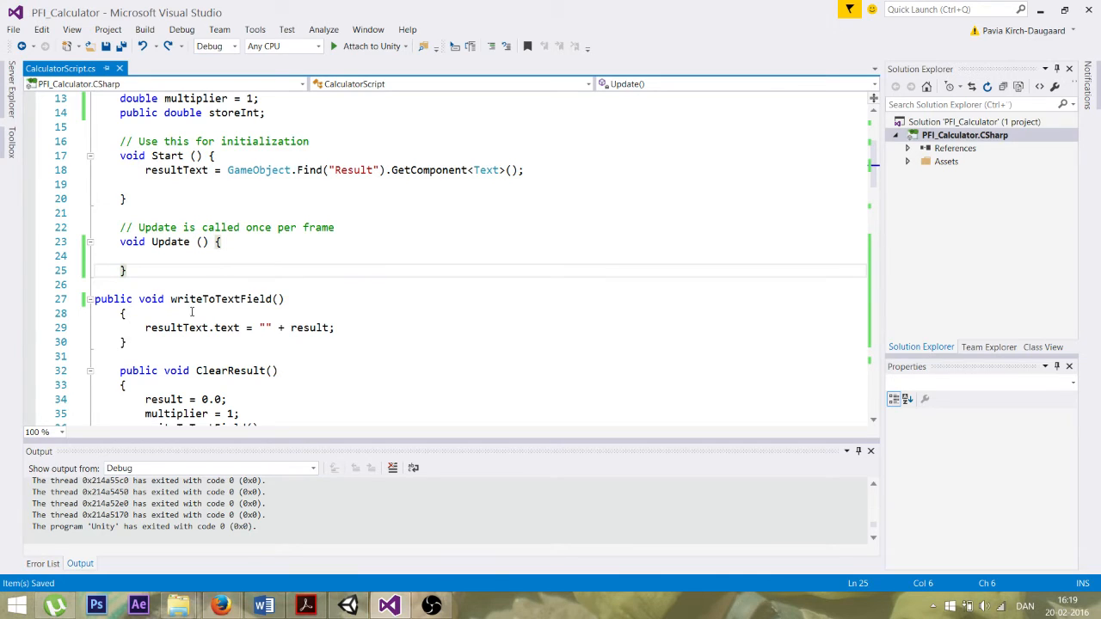
scroll(down, 3)
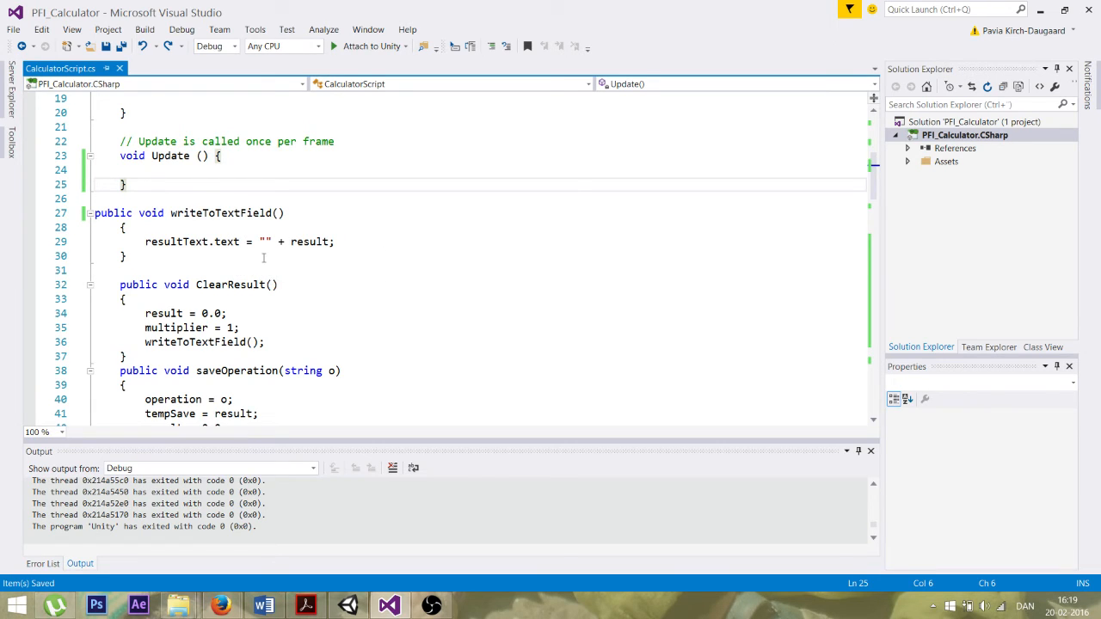
mouse_move(208, 234)
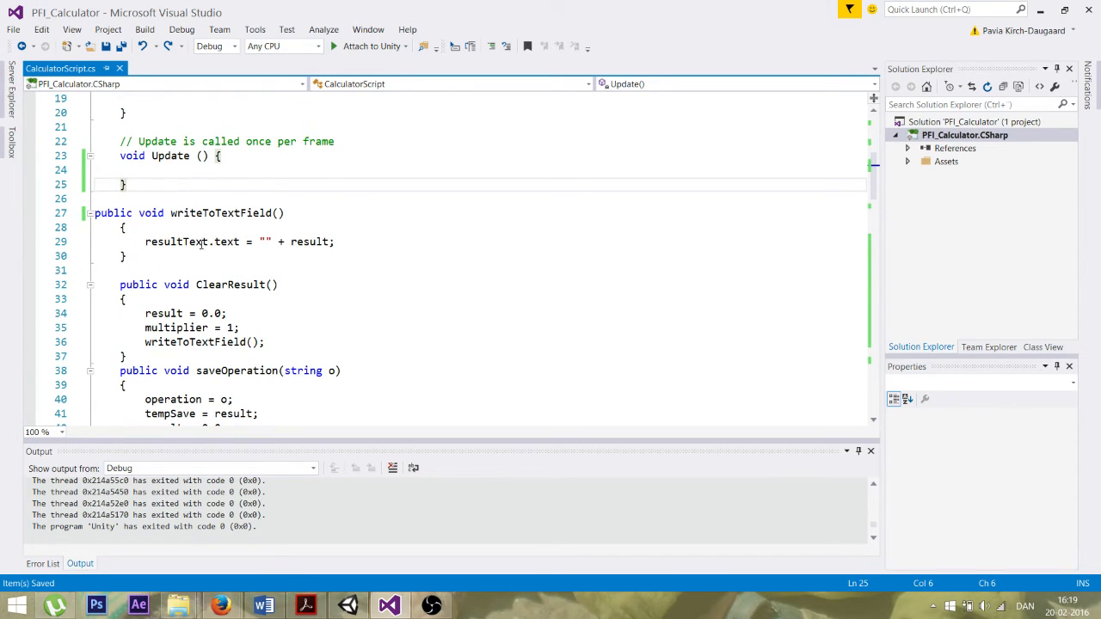
mouse_move(220, 242)
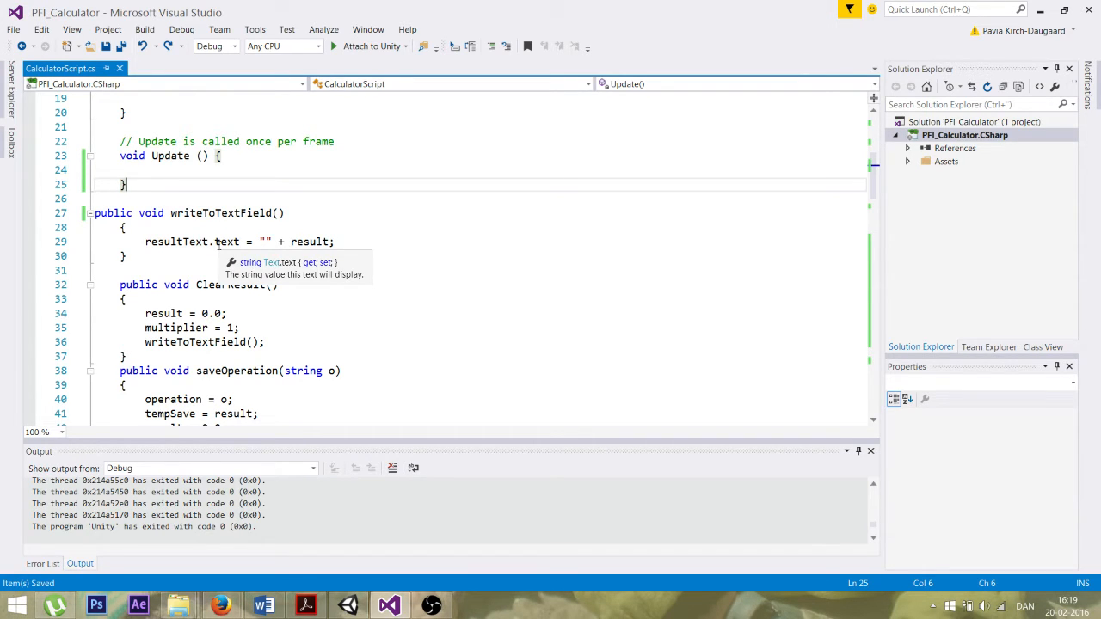
mouse_move(289, 255)
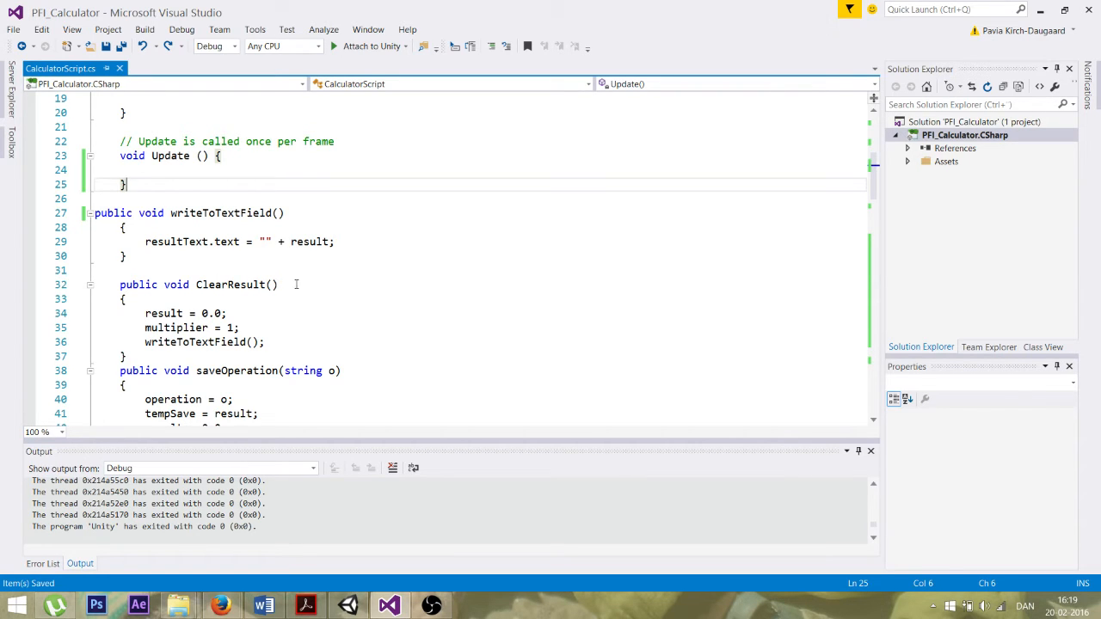
scroll(down, 3)
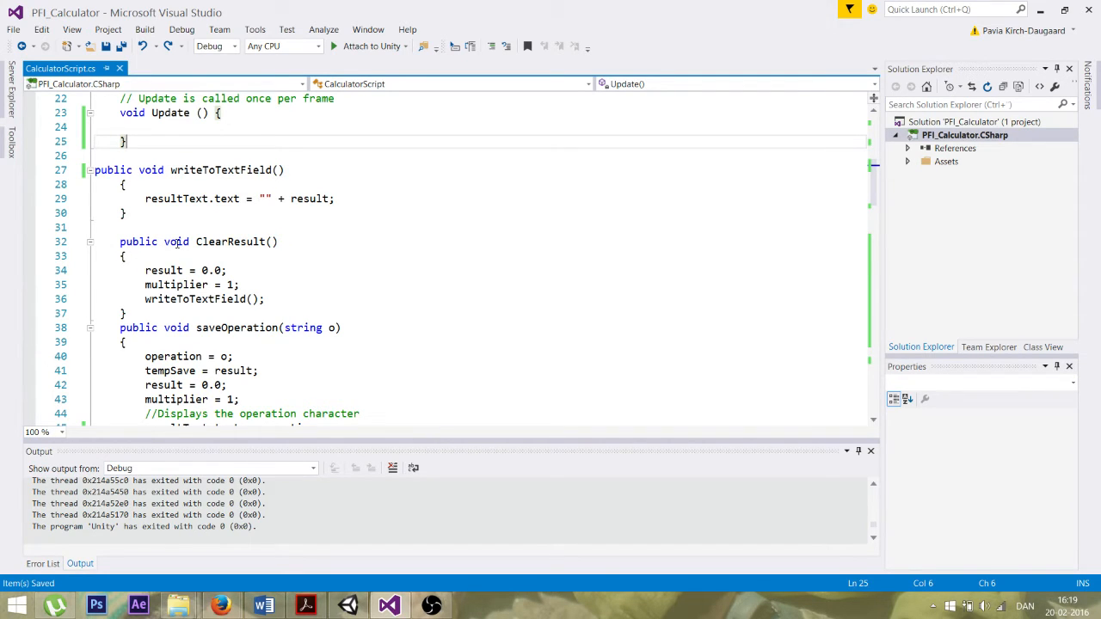
mouse_move(460, 473)
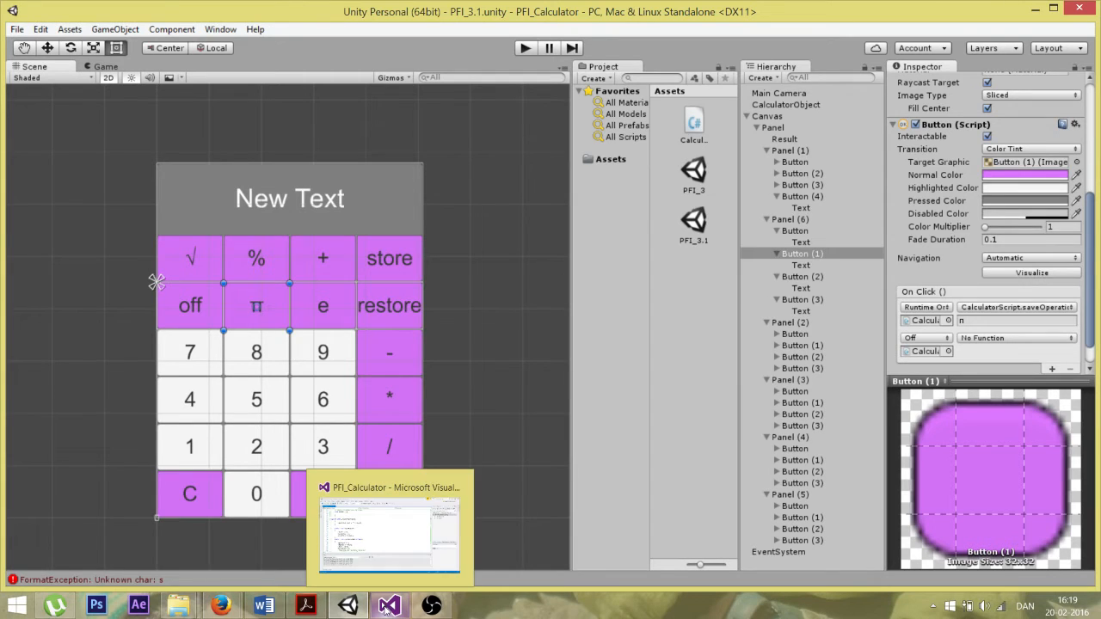
click(389, 525)
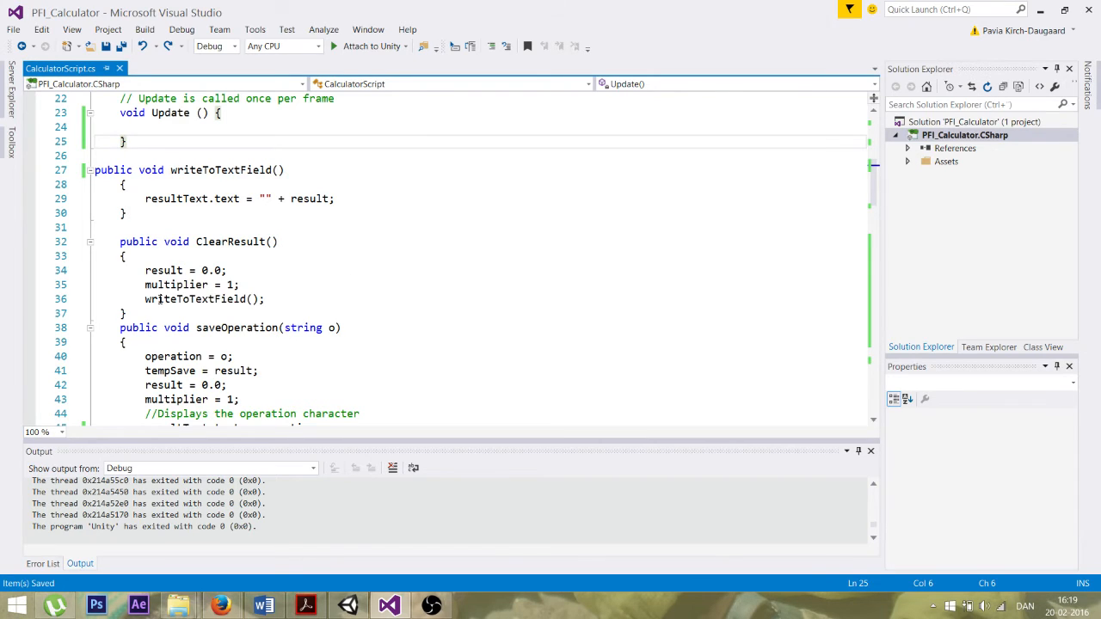
mouse_move(211, 270)
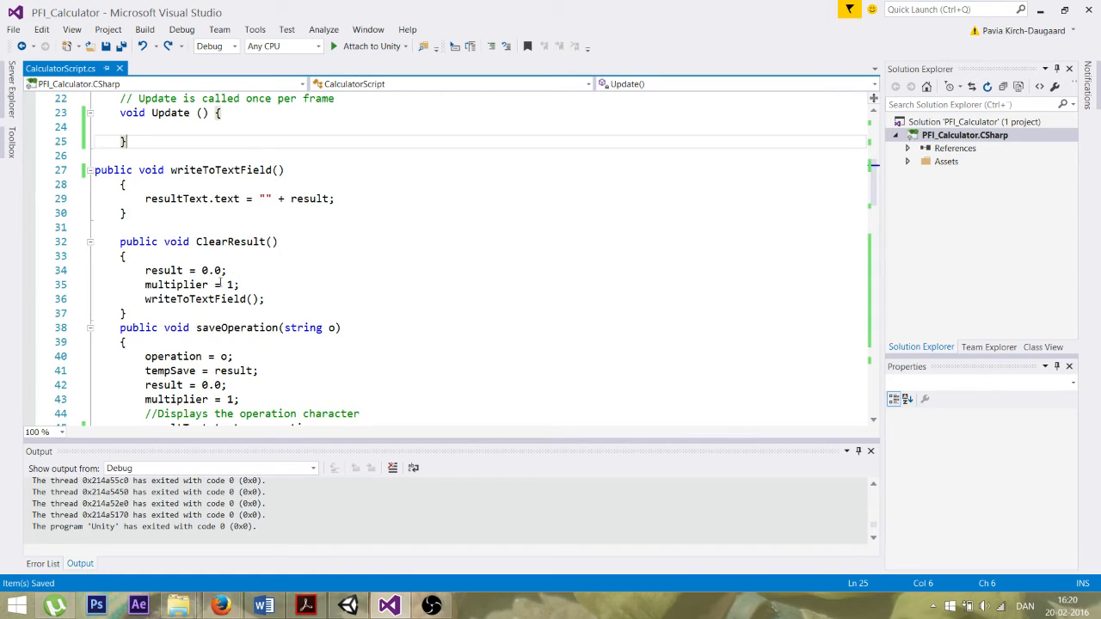
scroll(down, 3)
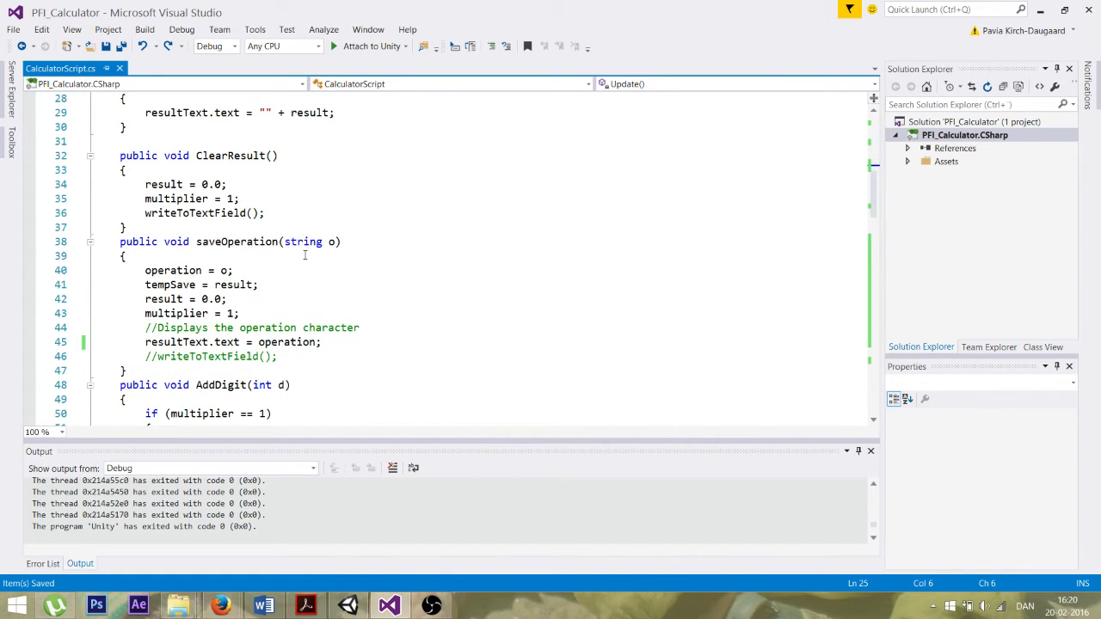
mouse_move(302, 242)
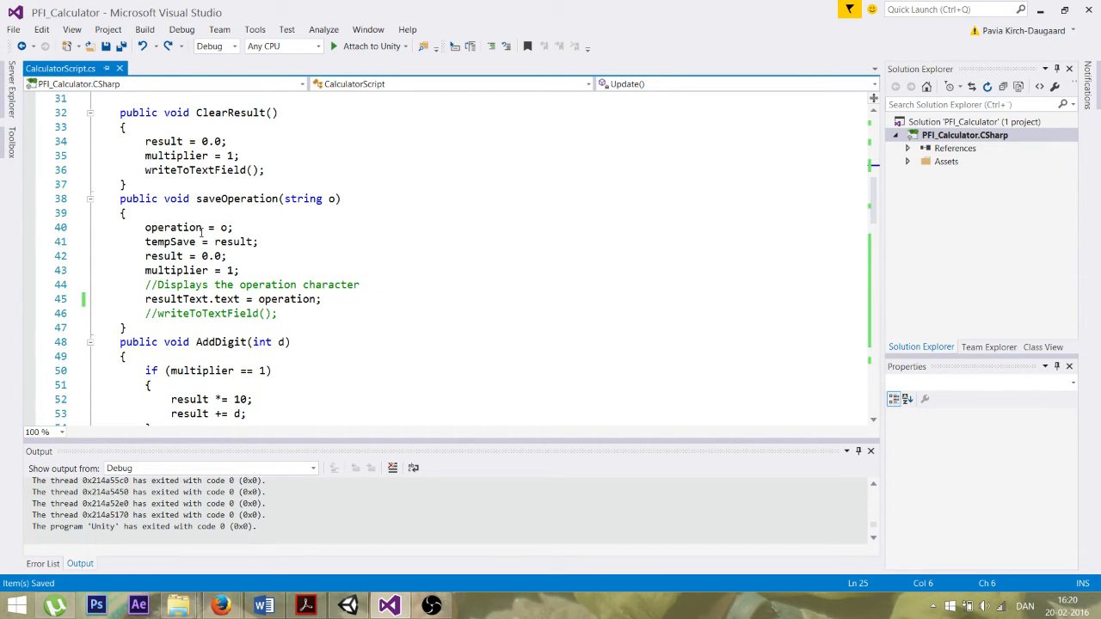
scroll(down, 3)
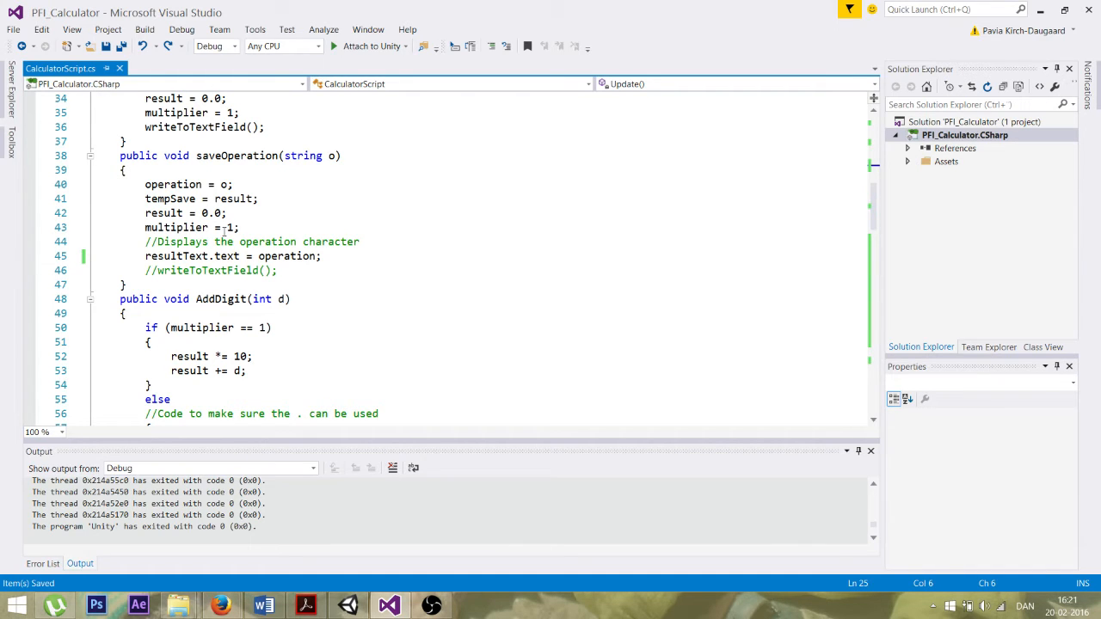
mouse_move(262, 220)
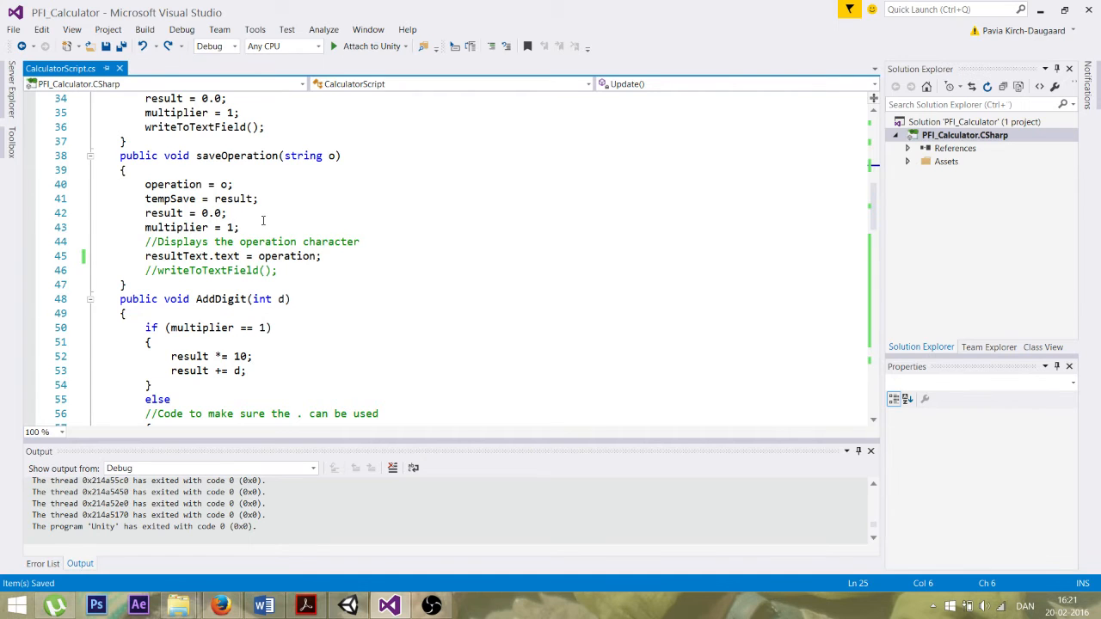
scroll(down, 3)
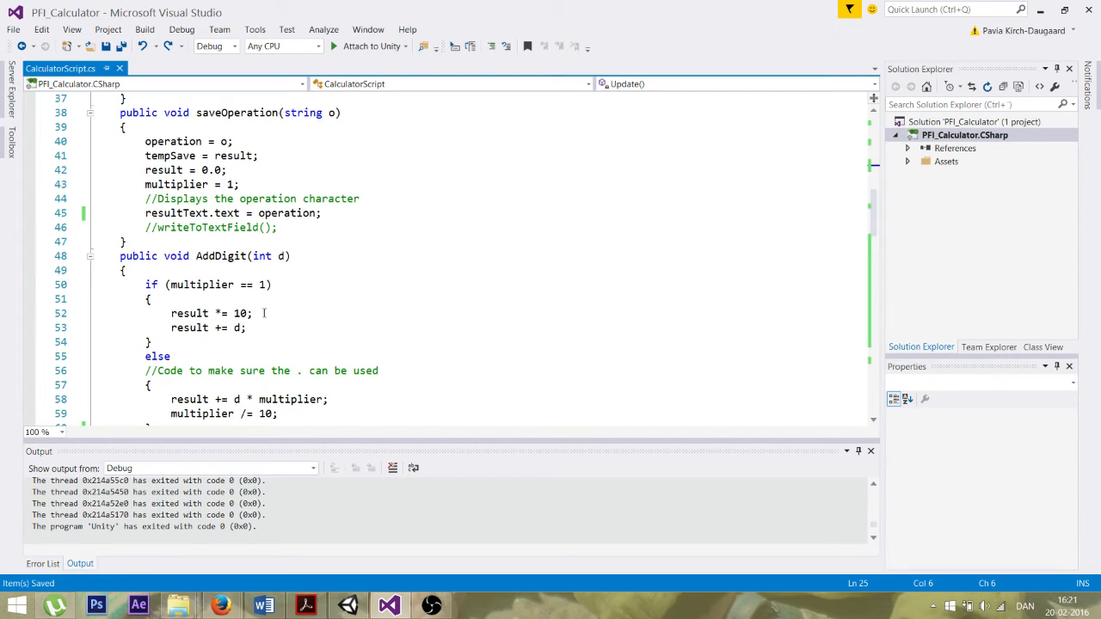
mouse_move(195, 307)
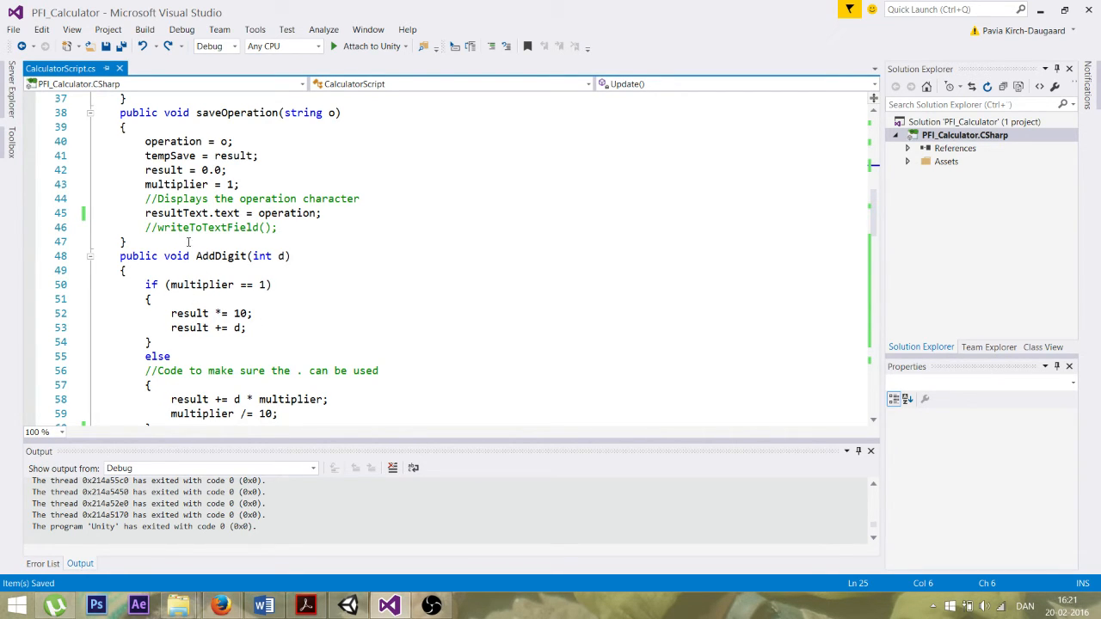
mouse_move(176, 212)
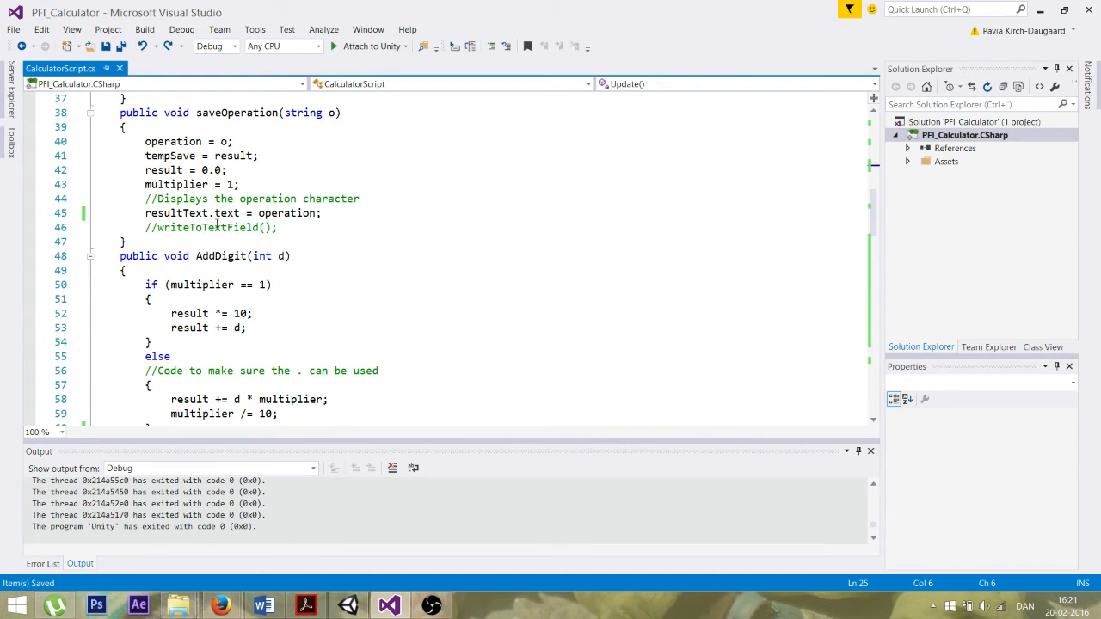
mouse_move(286, 213)
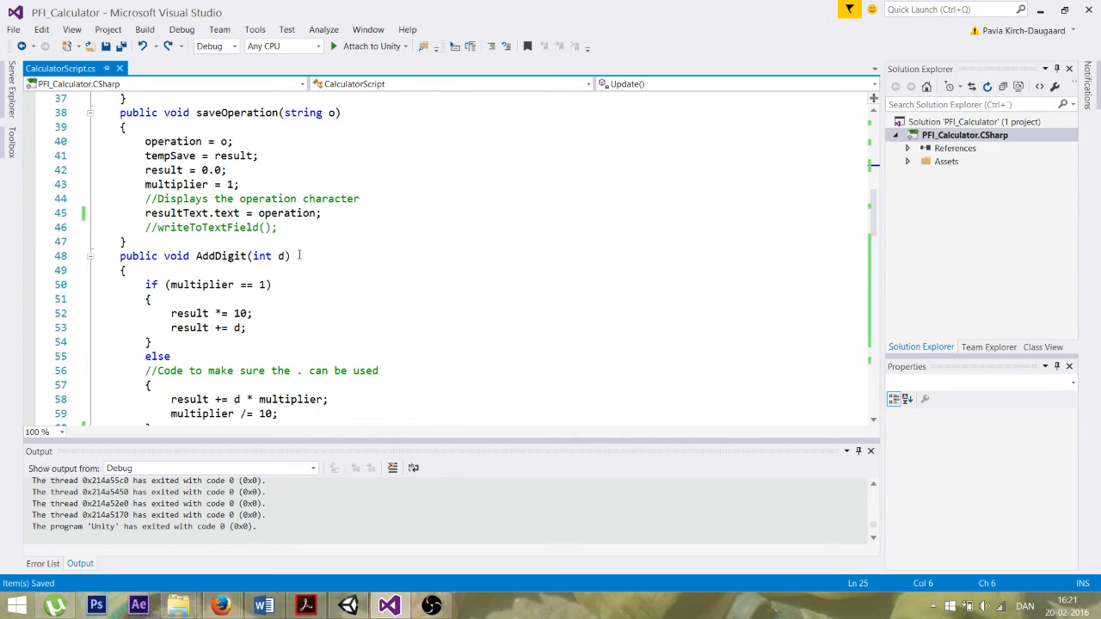
mouse_move(310, 224)
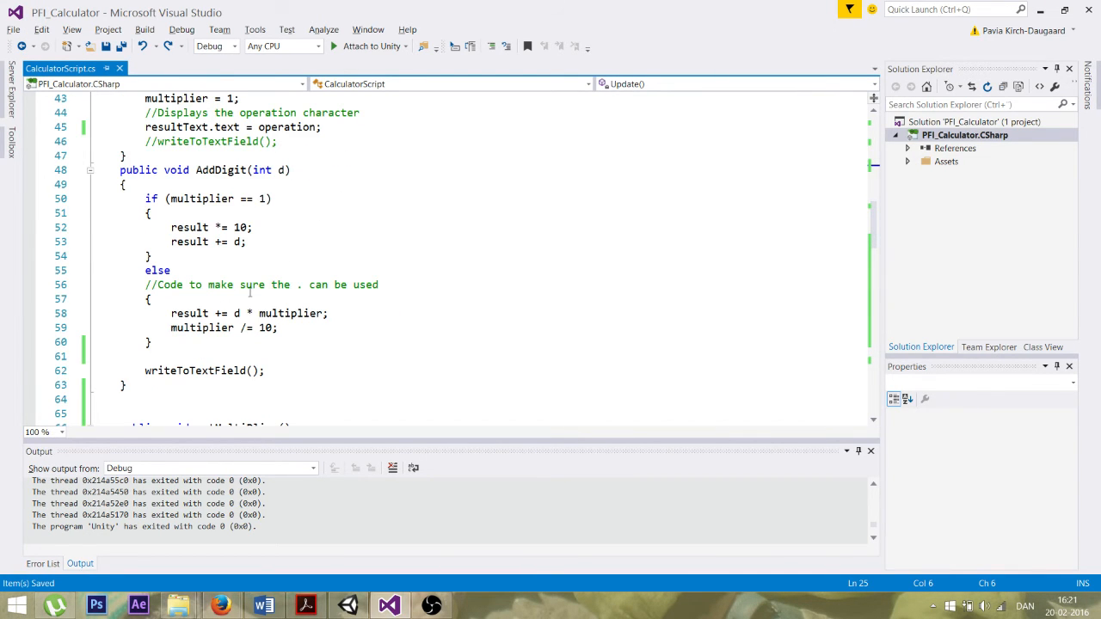
mouse_move(243, 242)
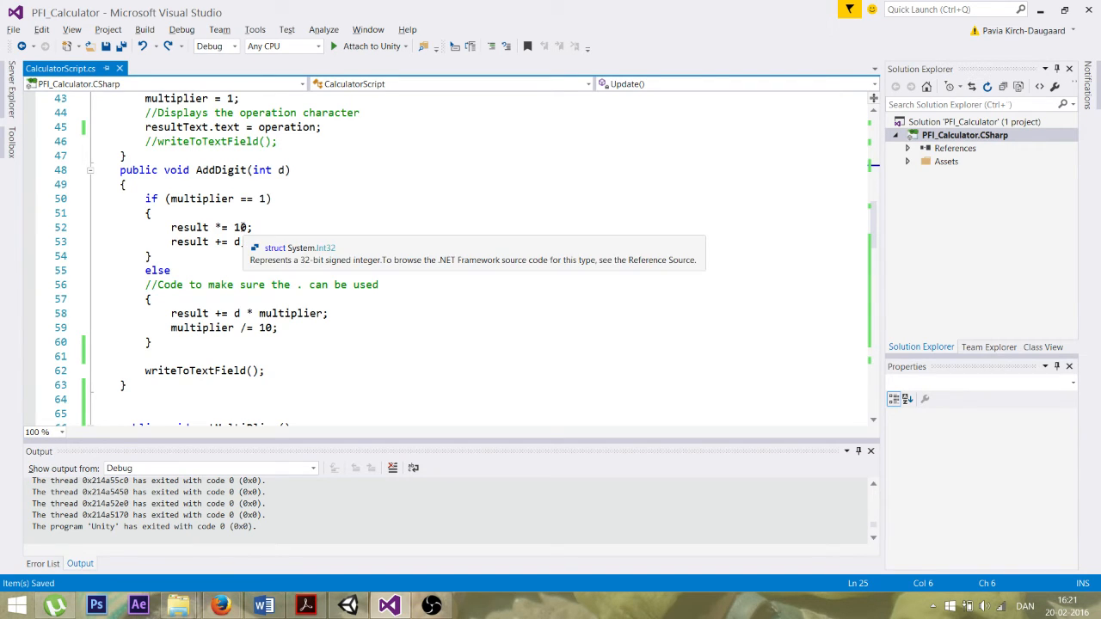
mouse_move(230, 267)
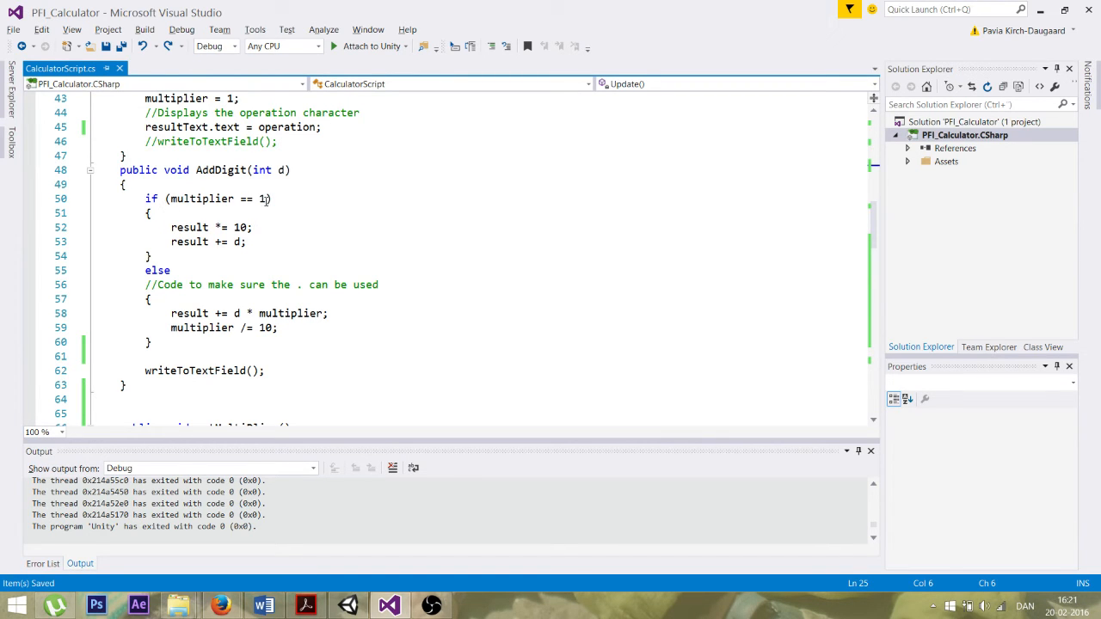
mouse_move(267, 199)
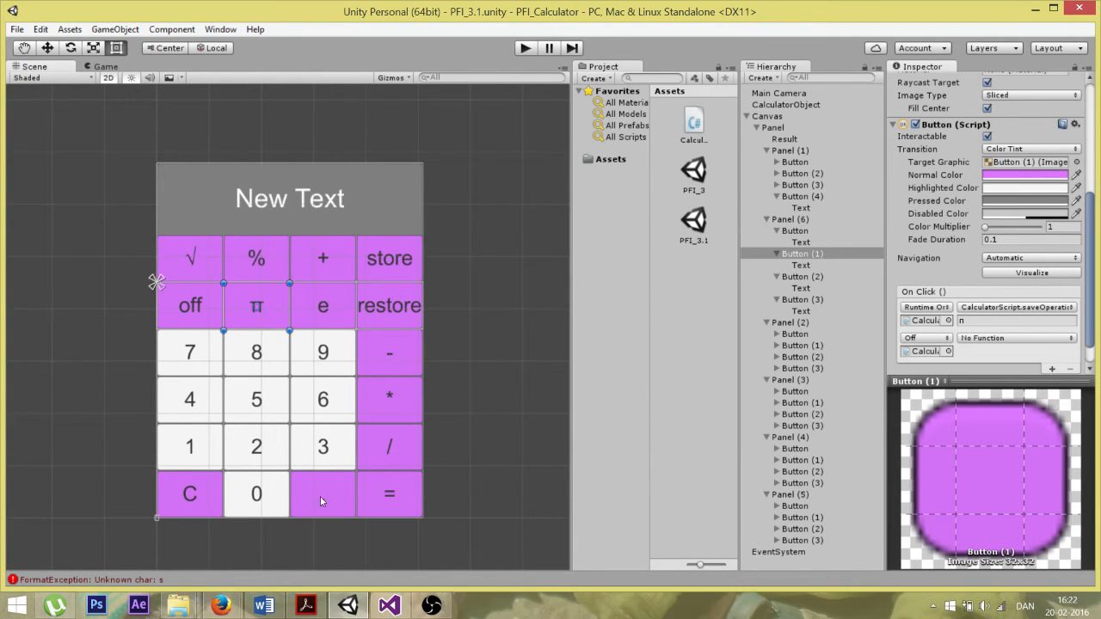
click(387, 605)
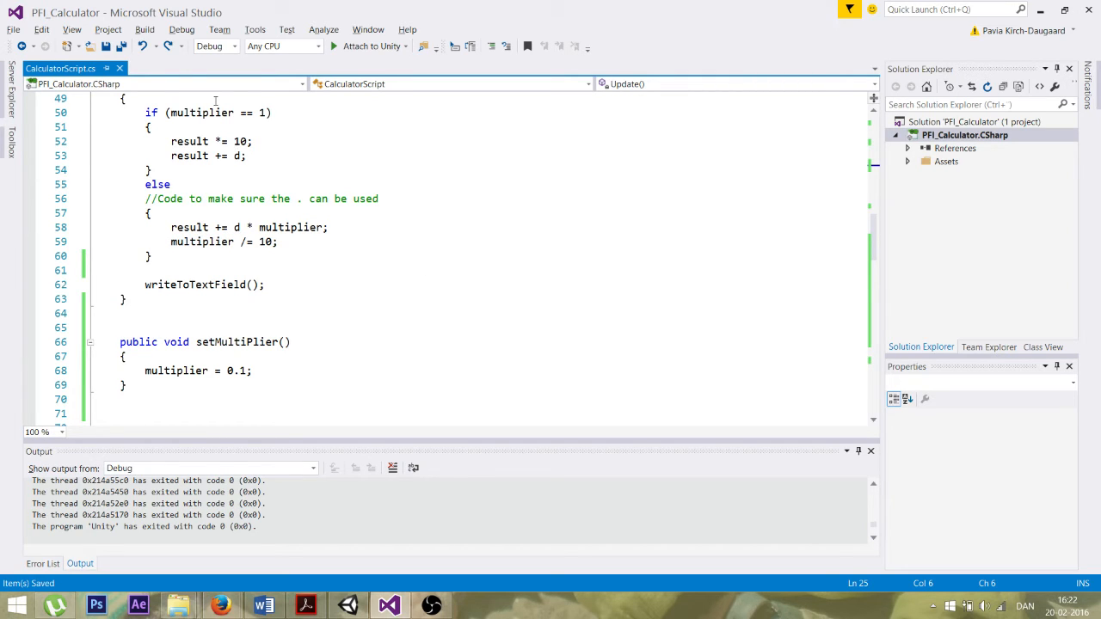
mouse_move(266, 112)
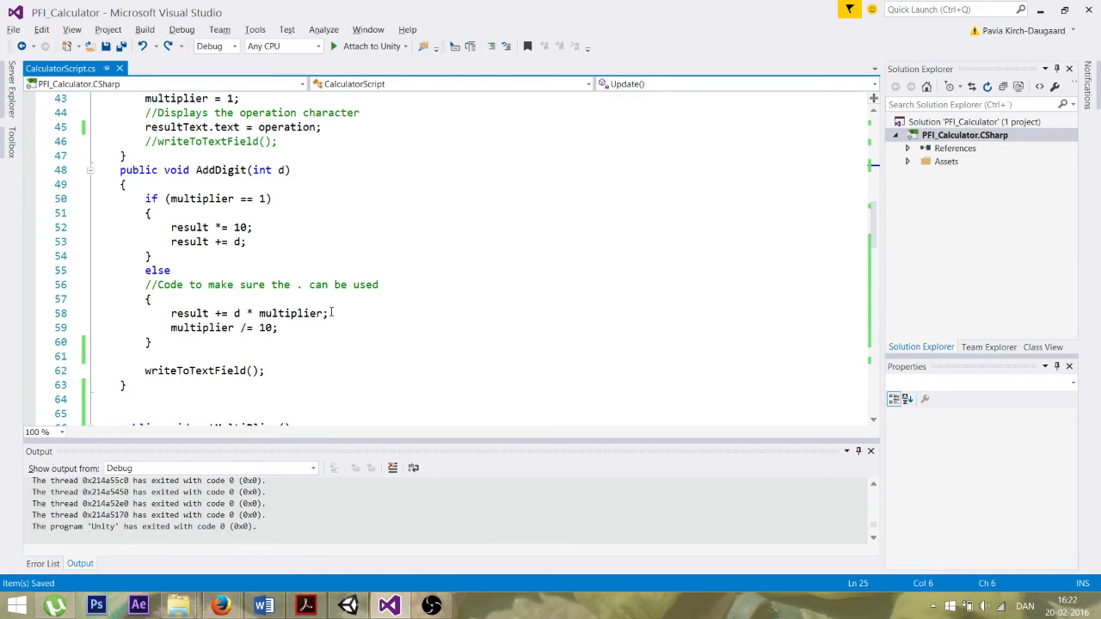
scroll(down, 3)
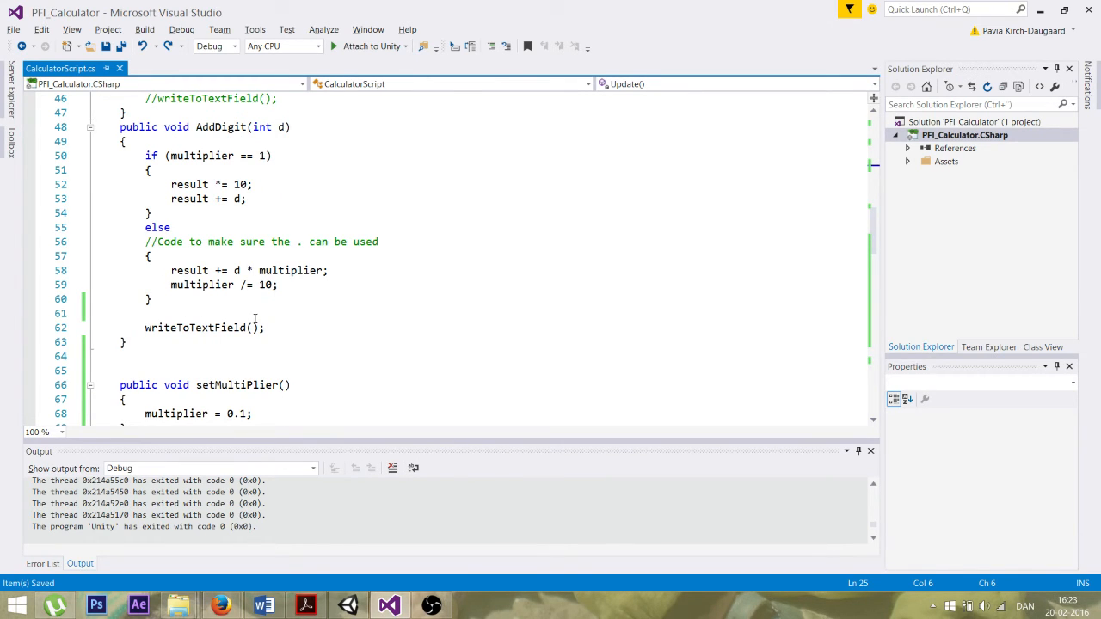
scroll(down, 3)
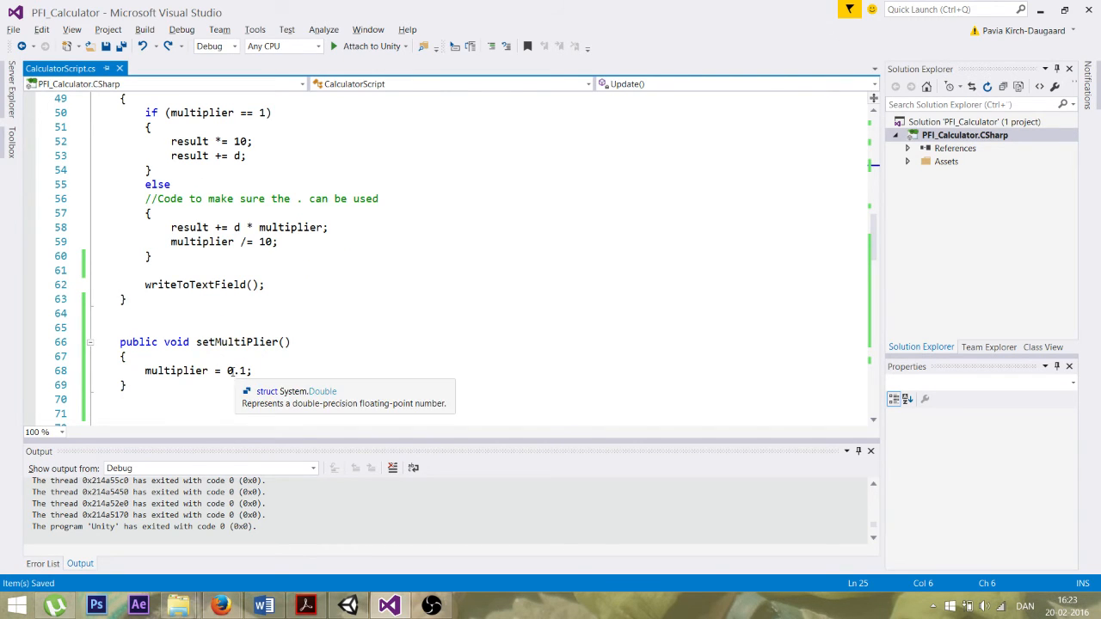
mouse_move(234, 227)
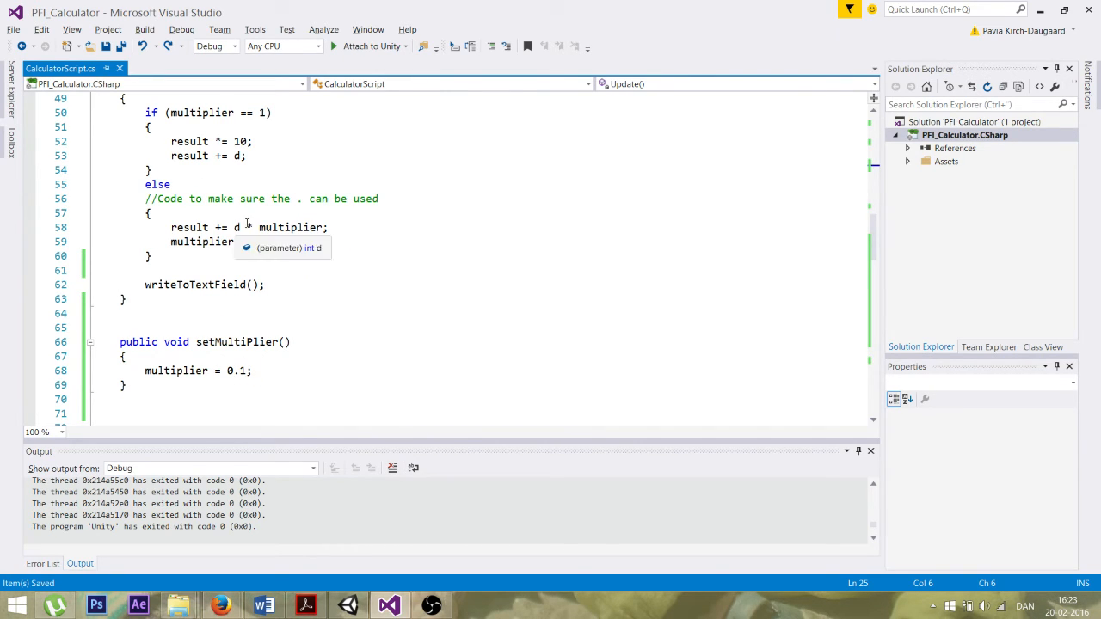
text(*)
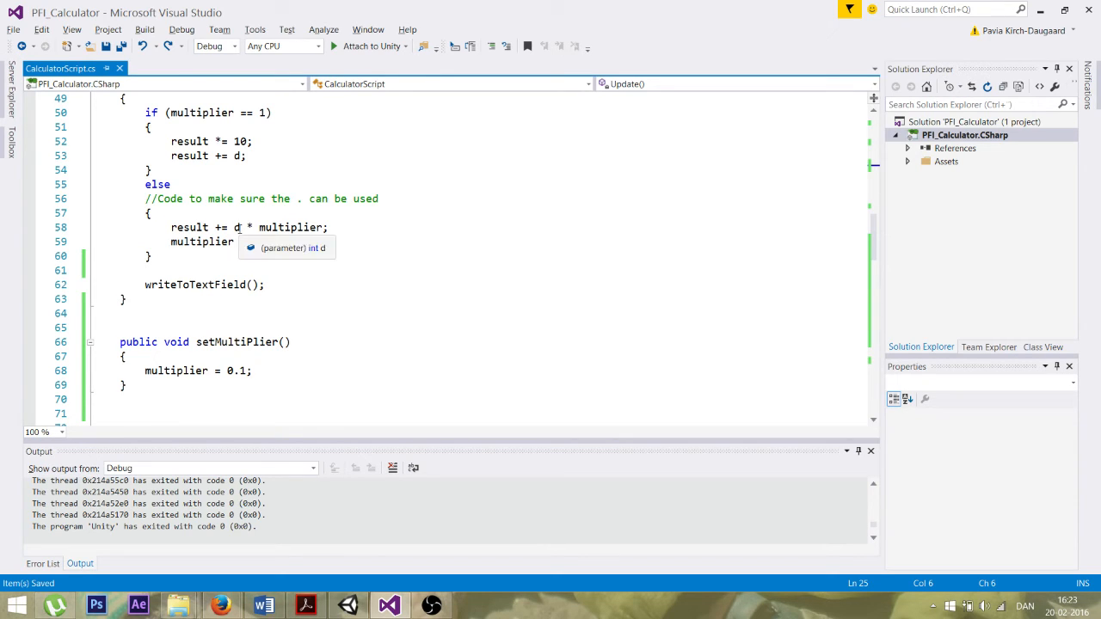
text(/= 10;)
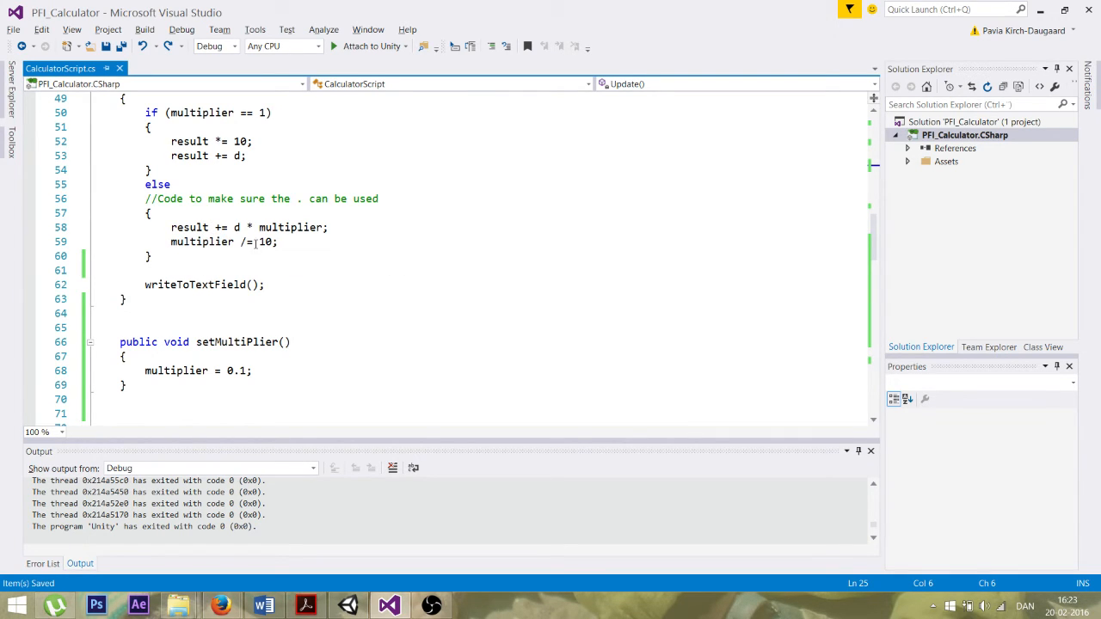
mouse_move(203, 242)
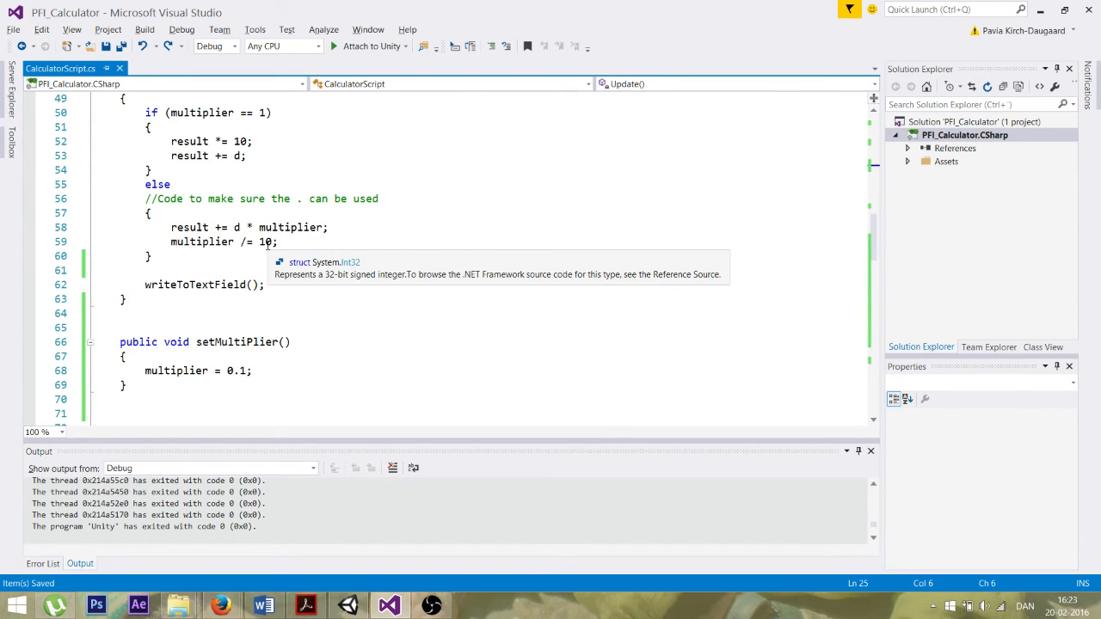
mouse_move(266, 256)
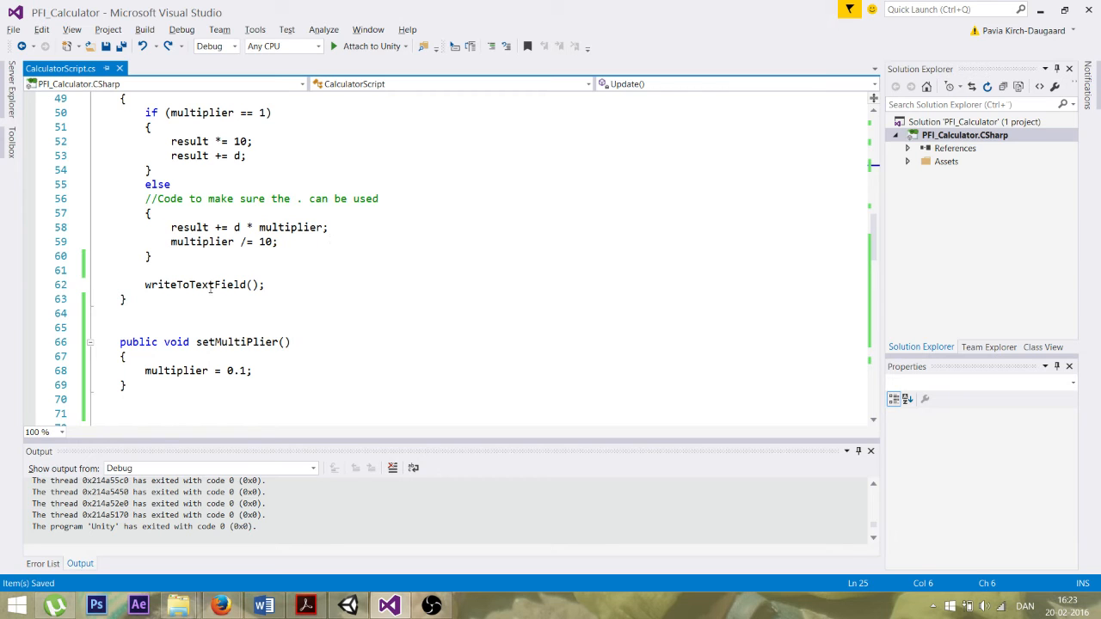
mouse_move(207, 285)
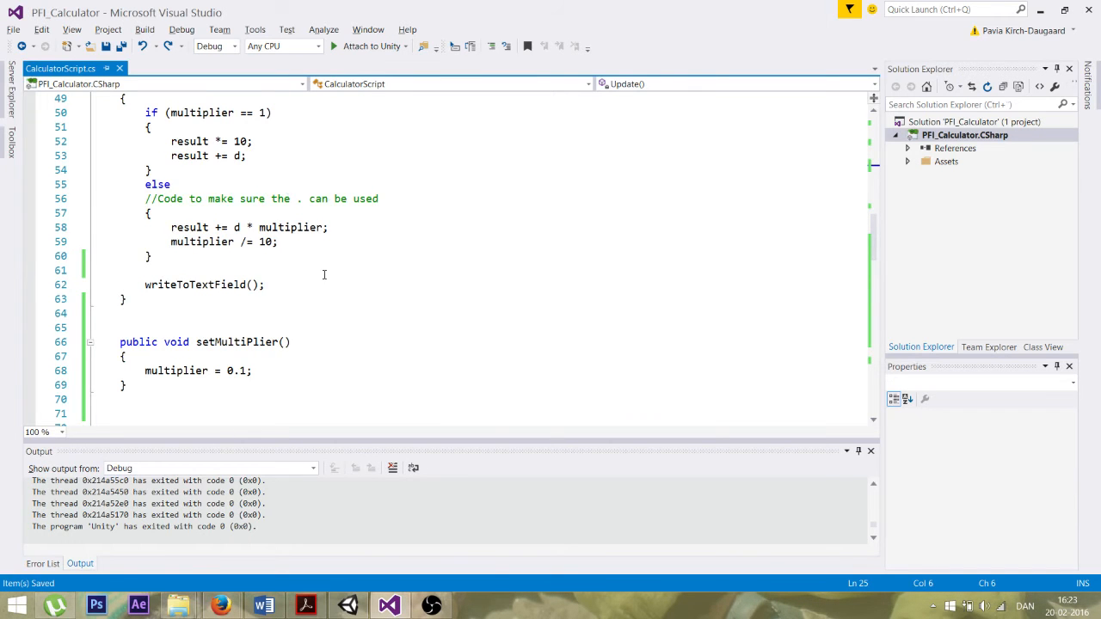
scroll(down, 3)
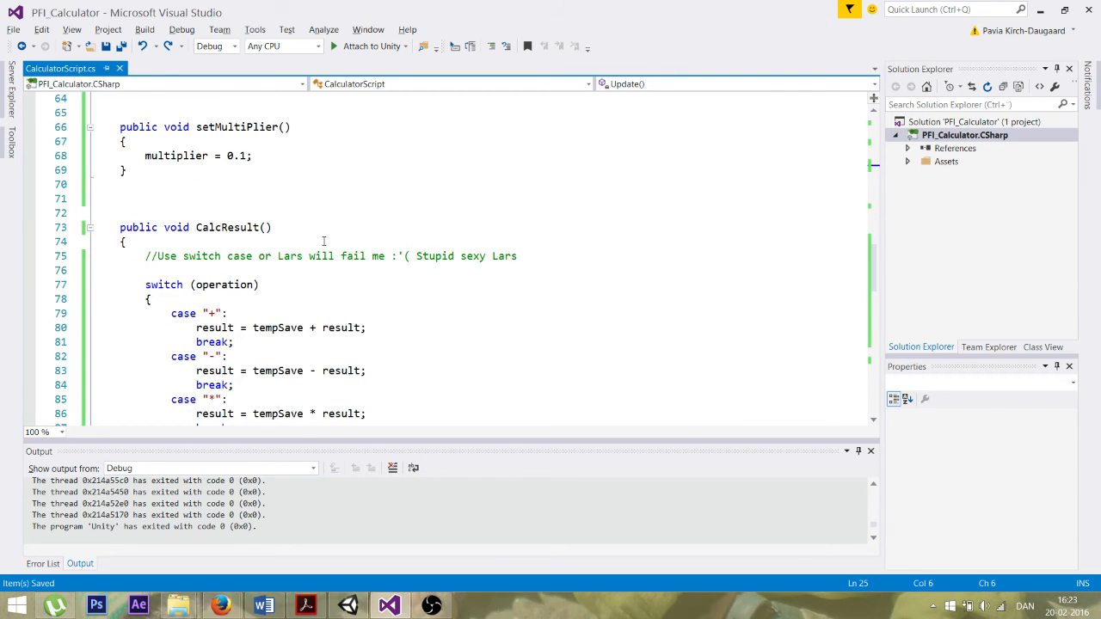
scroll(down, 3)
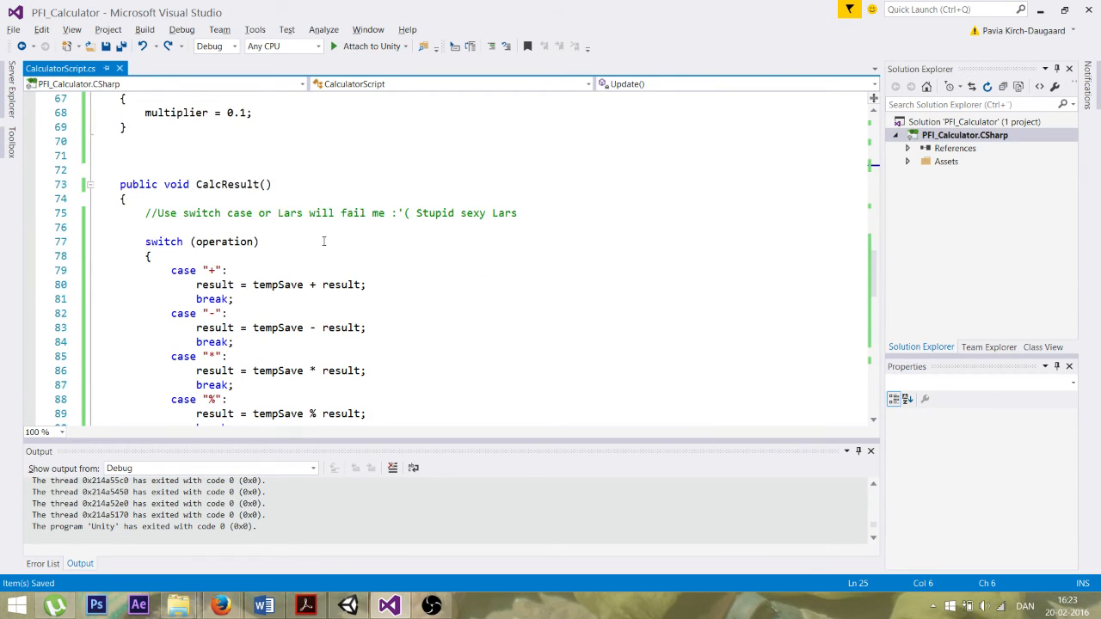
scroll(down, 3)
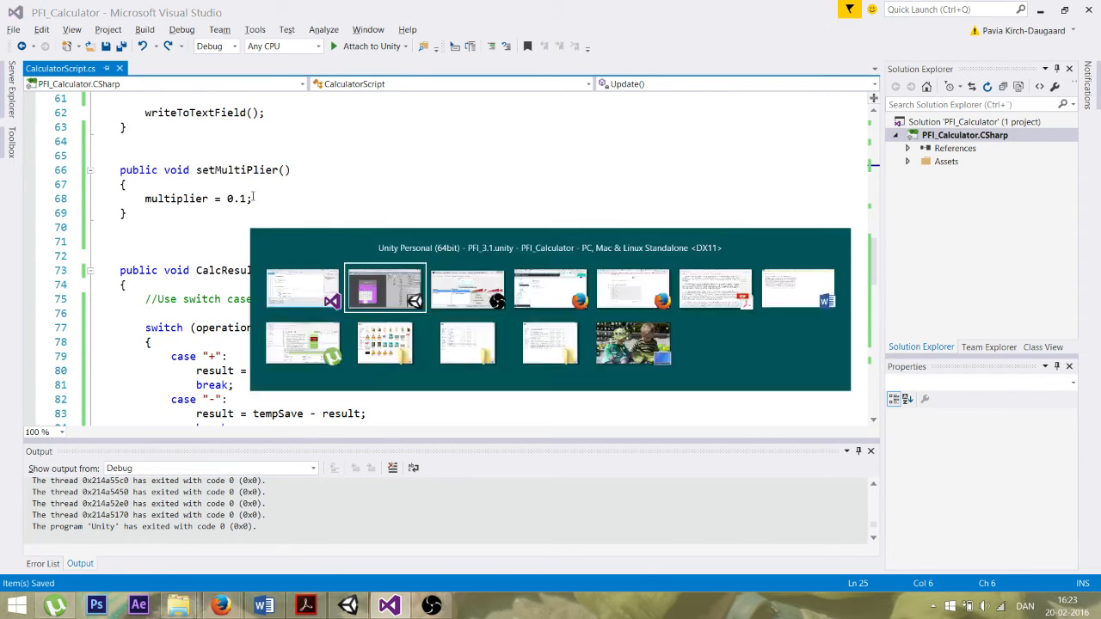
Confirm the blank button between 0 and = calls setMultiPlier, then return to Visual Studio
click(385, 288)
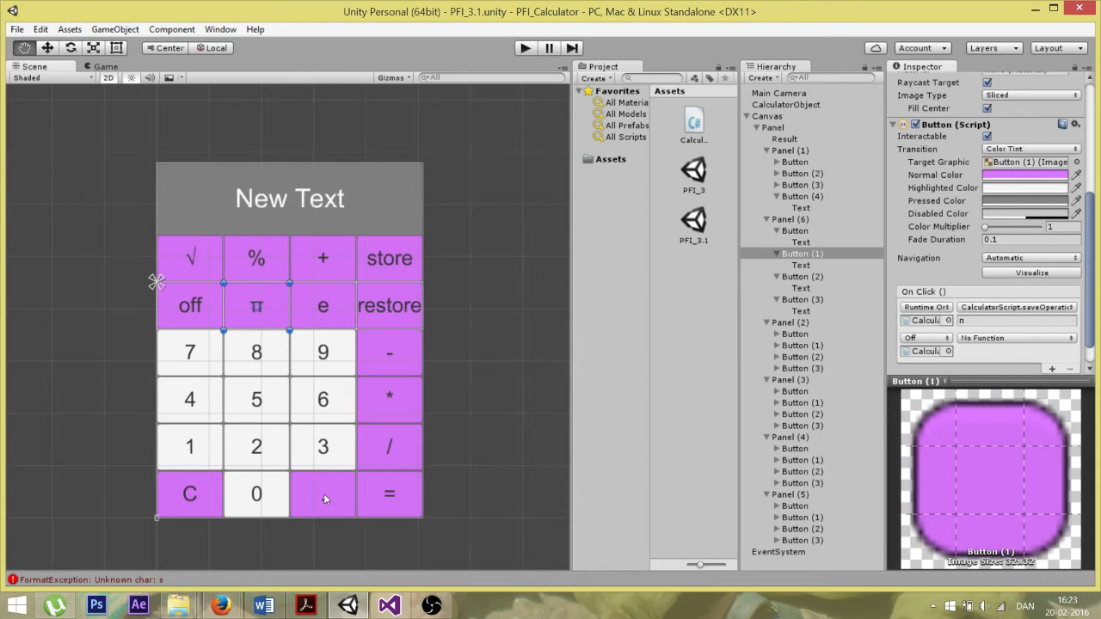
click(323, 494)
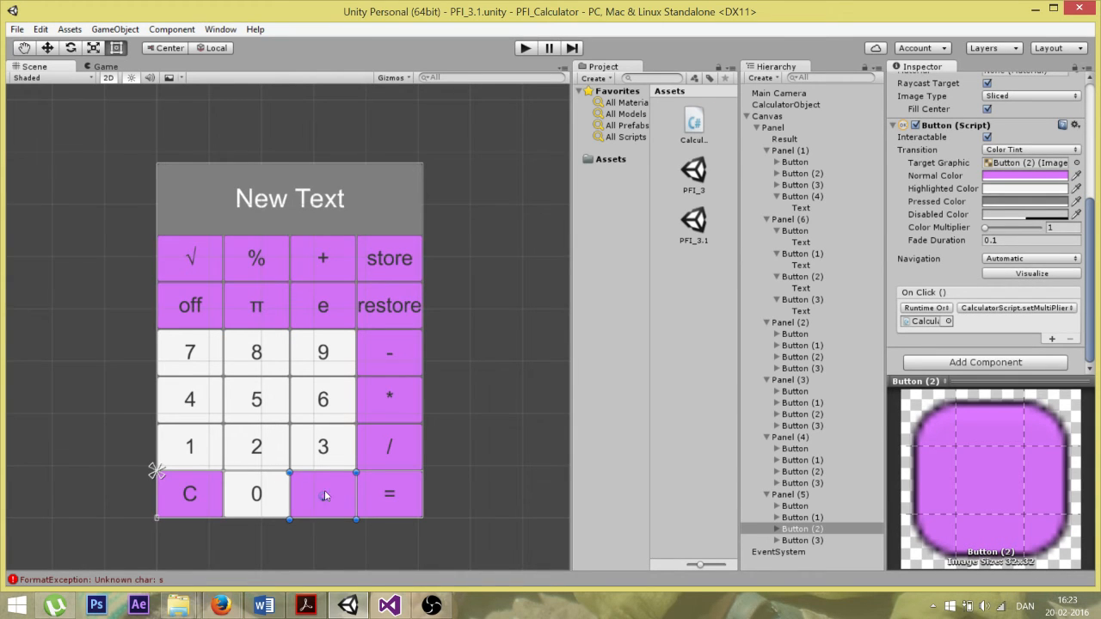
click(388, 605)
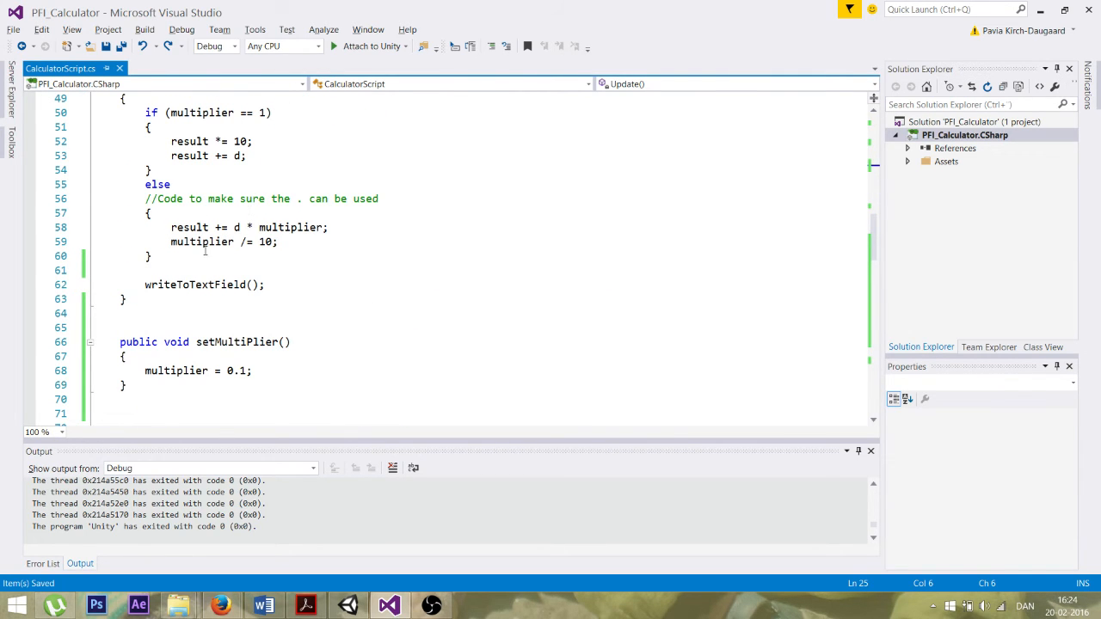
scroll(down, 3)
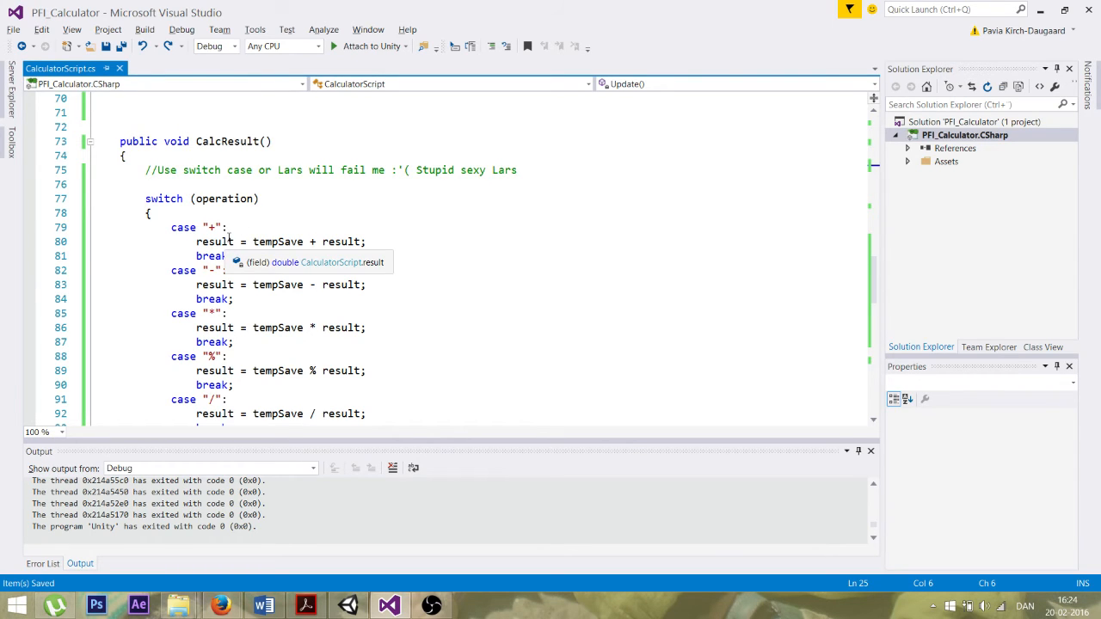
mouse_move(223, 198)
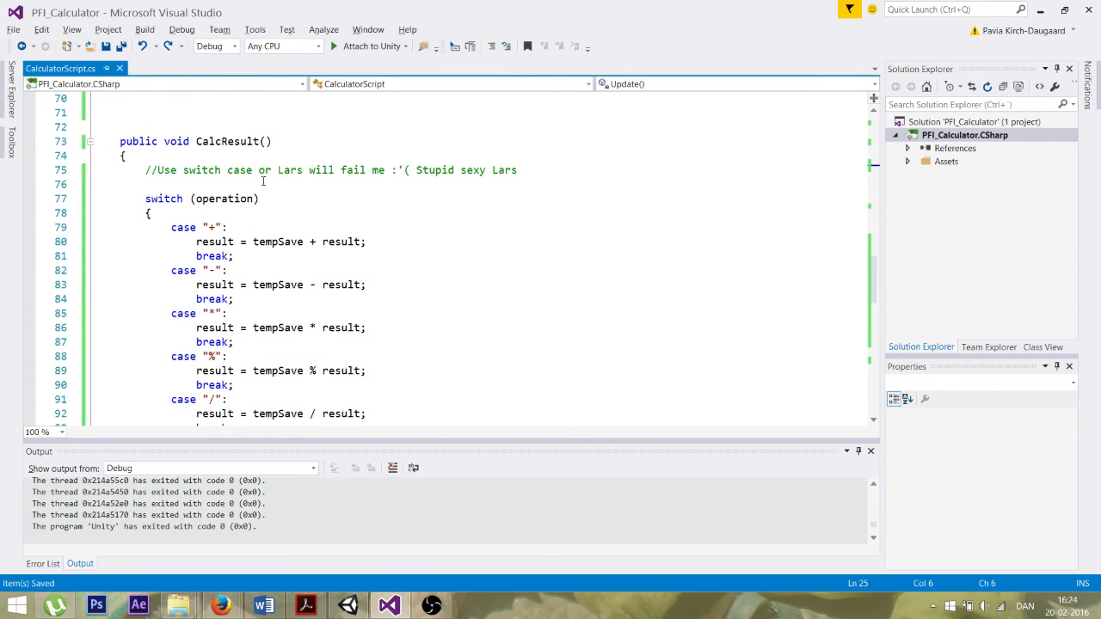
mouse_move(224, 199)
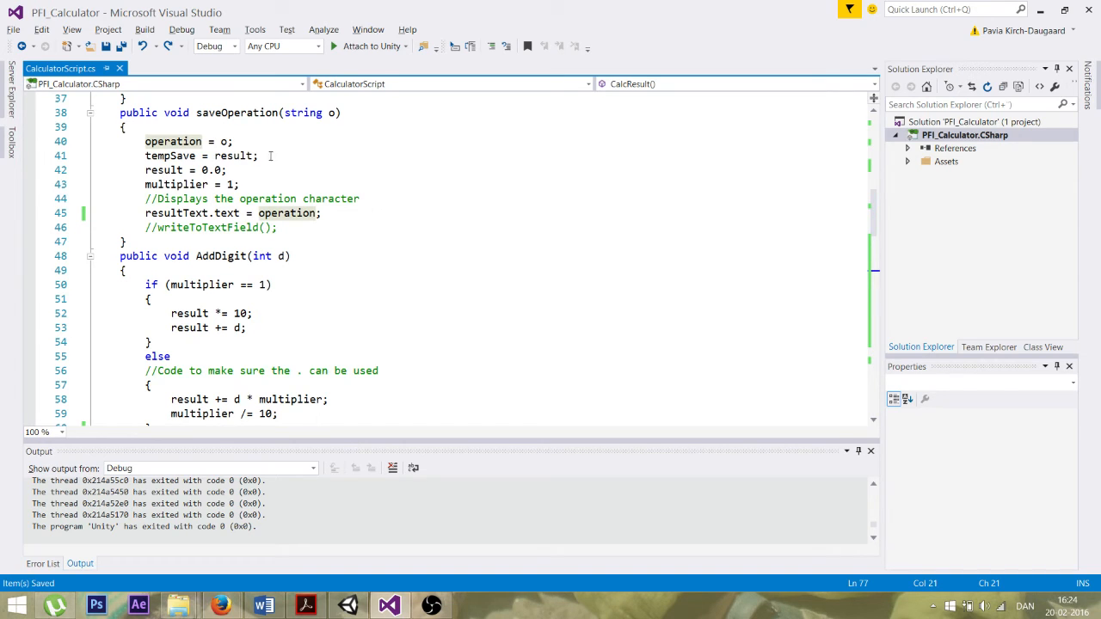
scroll(down, 3)
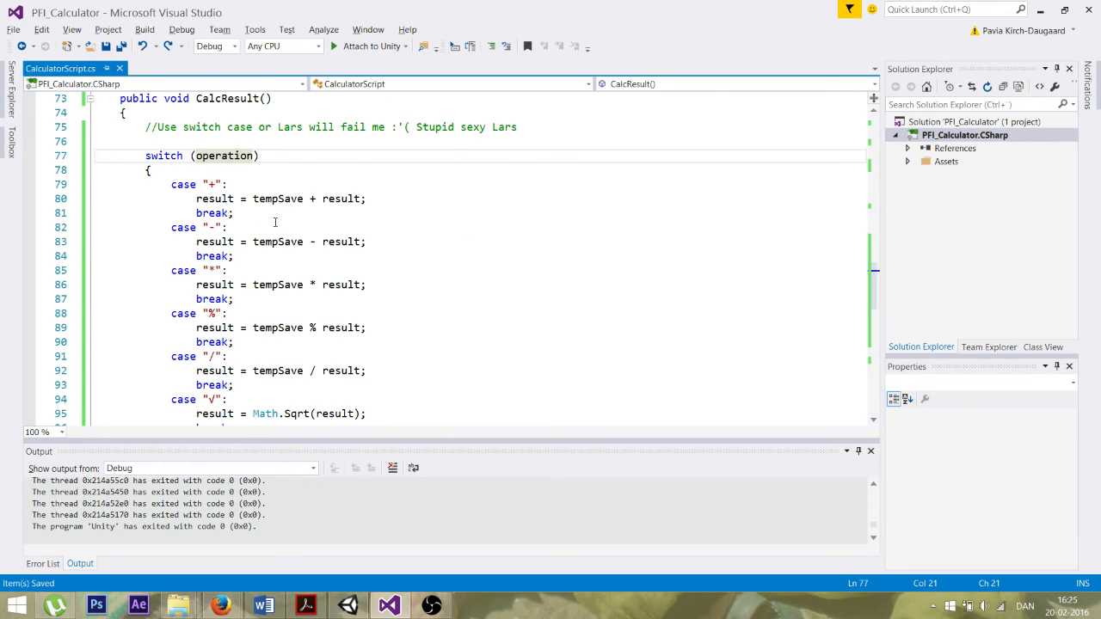
mouse_move(310, 199)
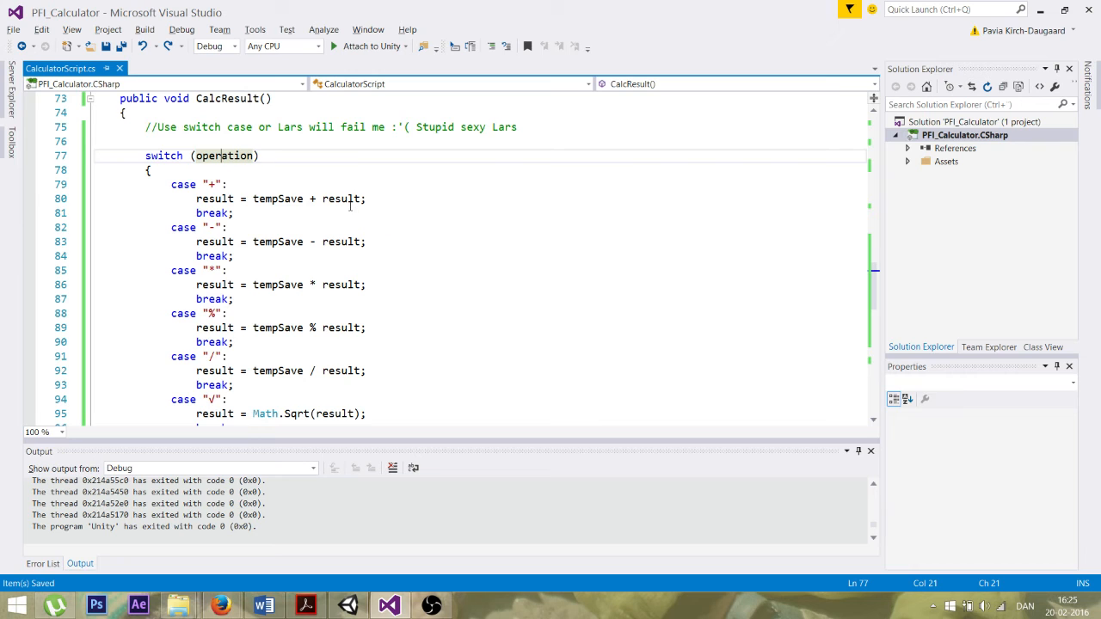
scroll(down, 3)
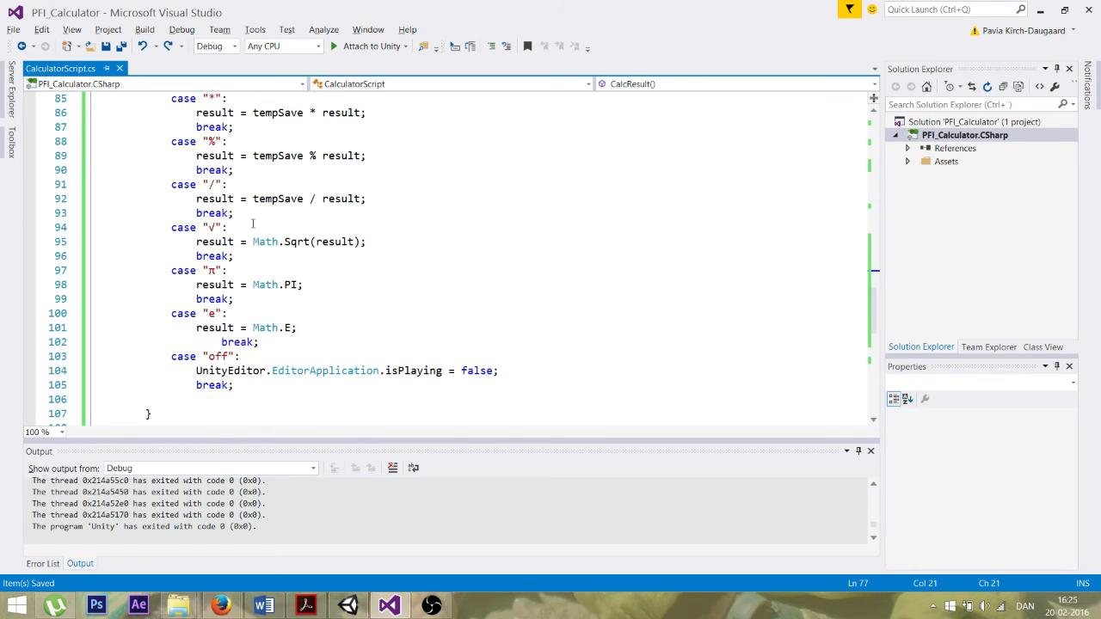
scroll(down, 3)
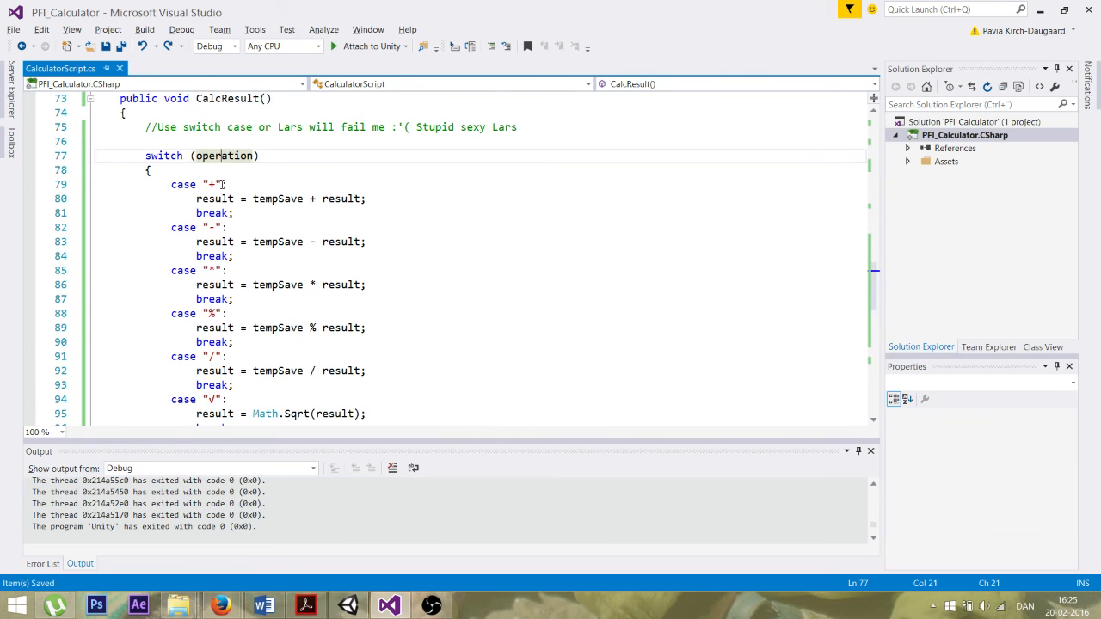
mouse_move(214, 227)
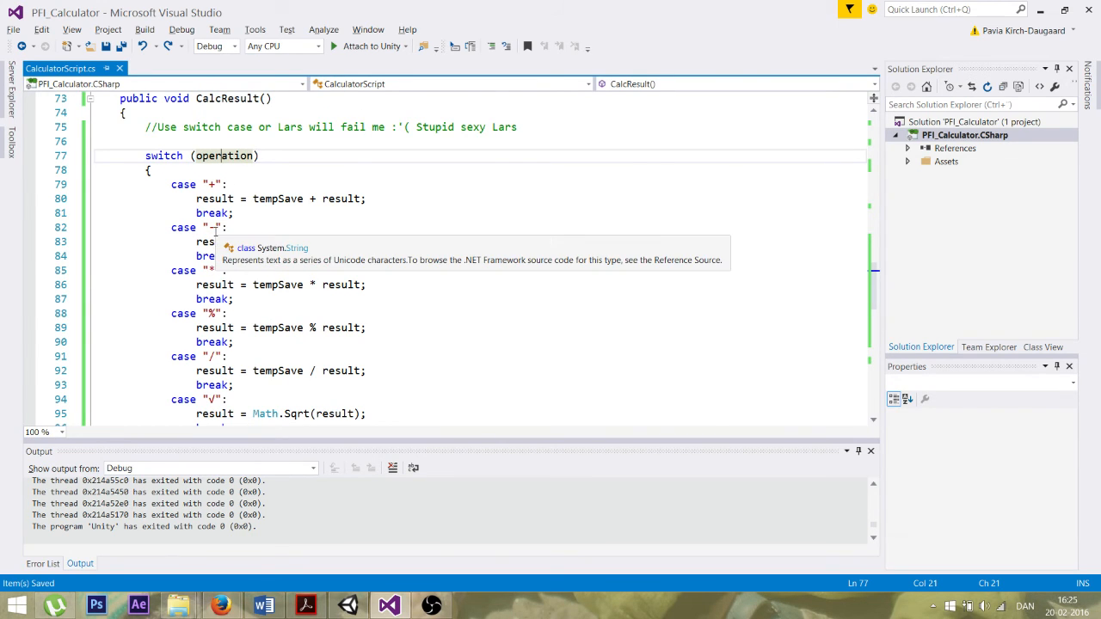
mouse_move(213, 270)
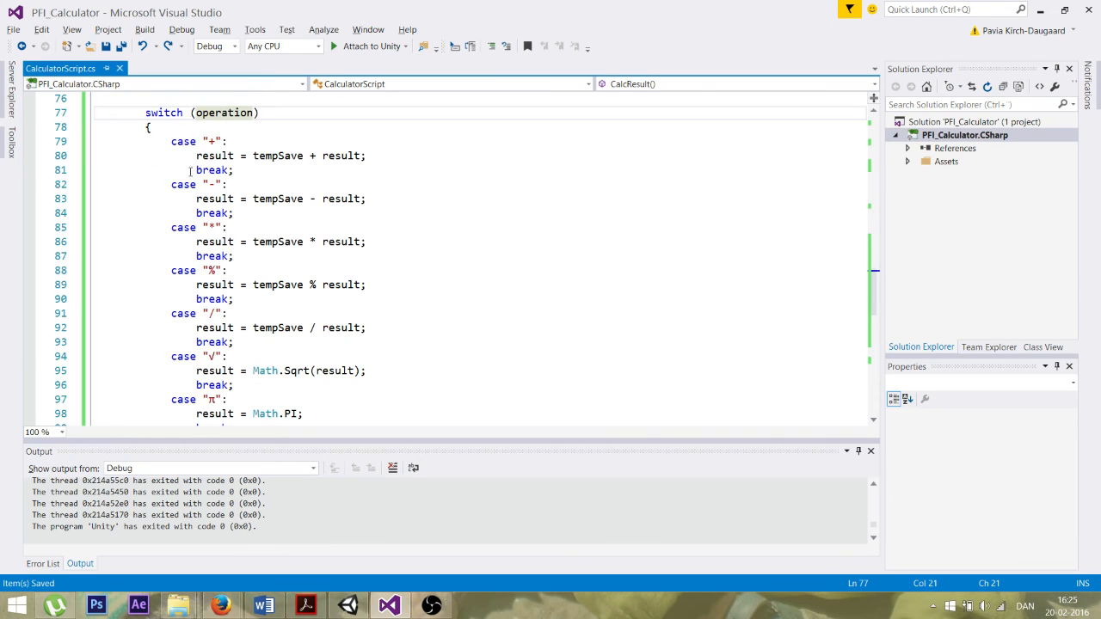
mouse_move(215, 141)
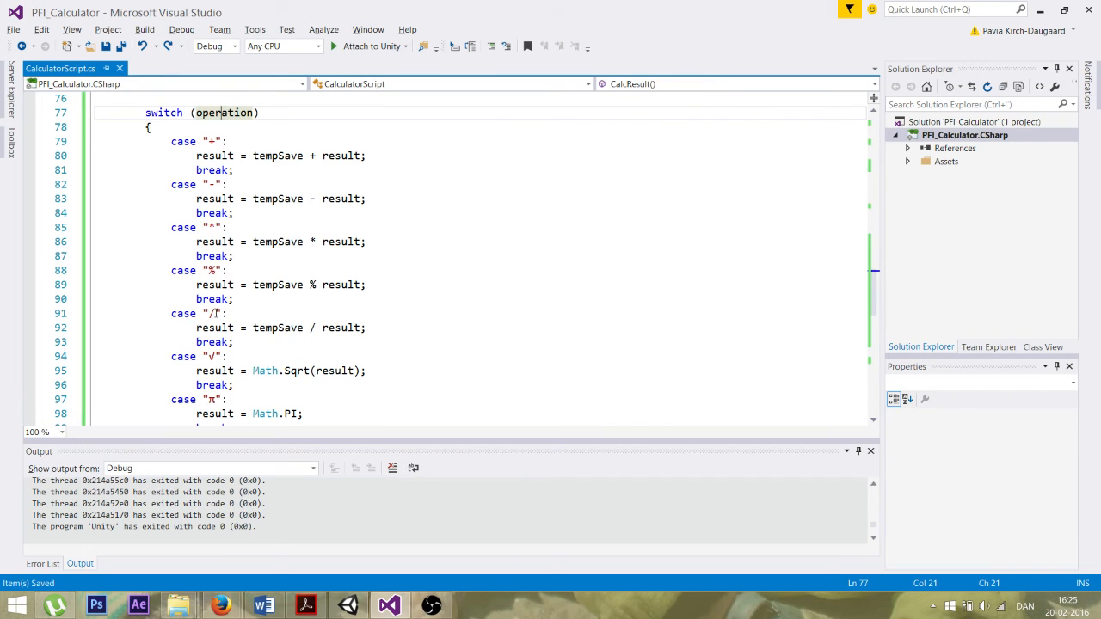
mouse_move(211, 399)
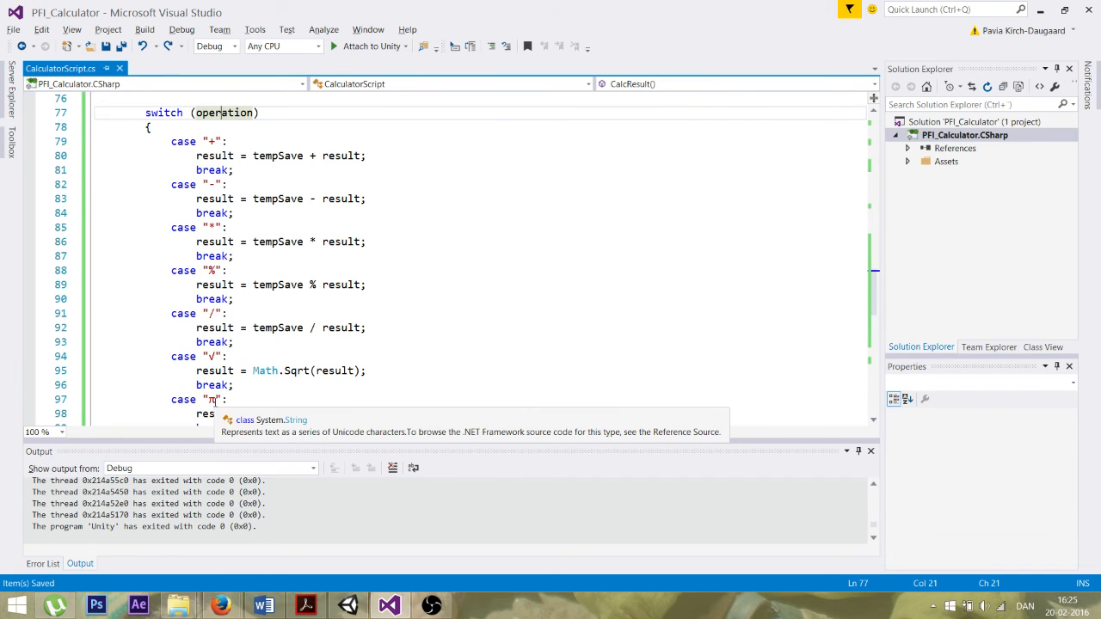
scroll(down, 3)
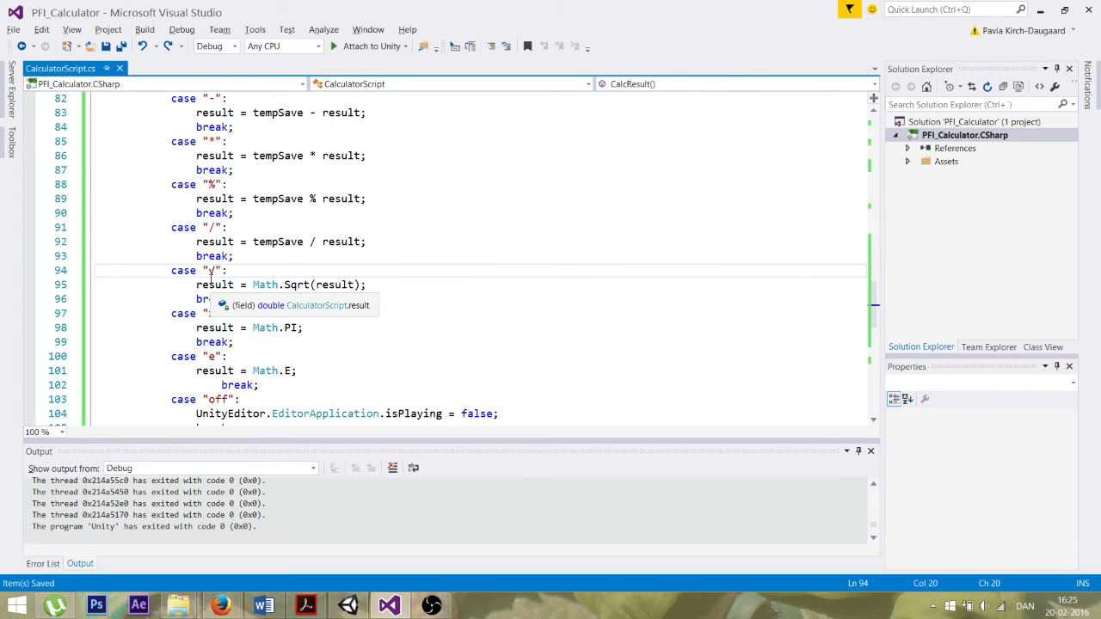
mouse_move(265, 284)
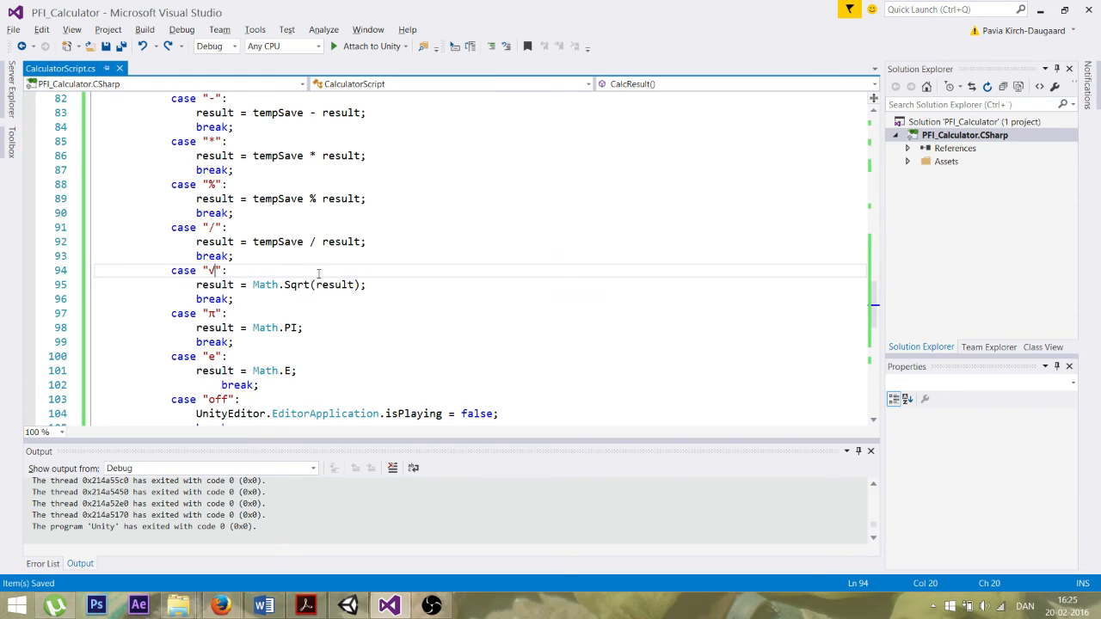
mouse_move(319, 295)
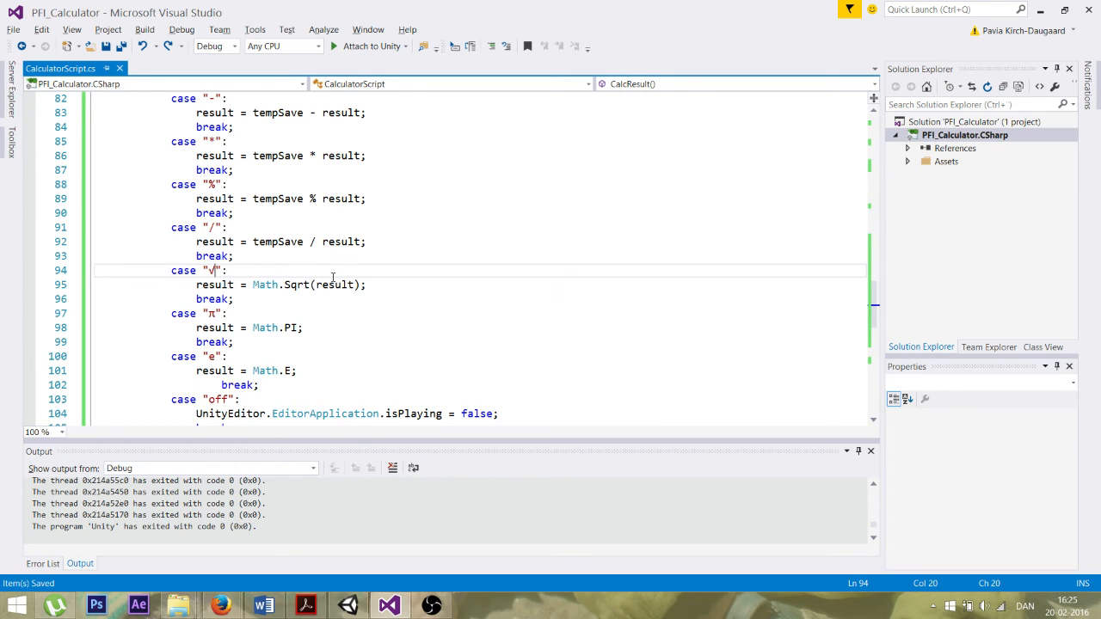
scroll(down, 3)
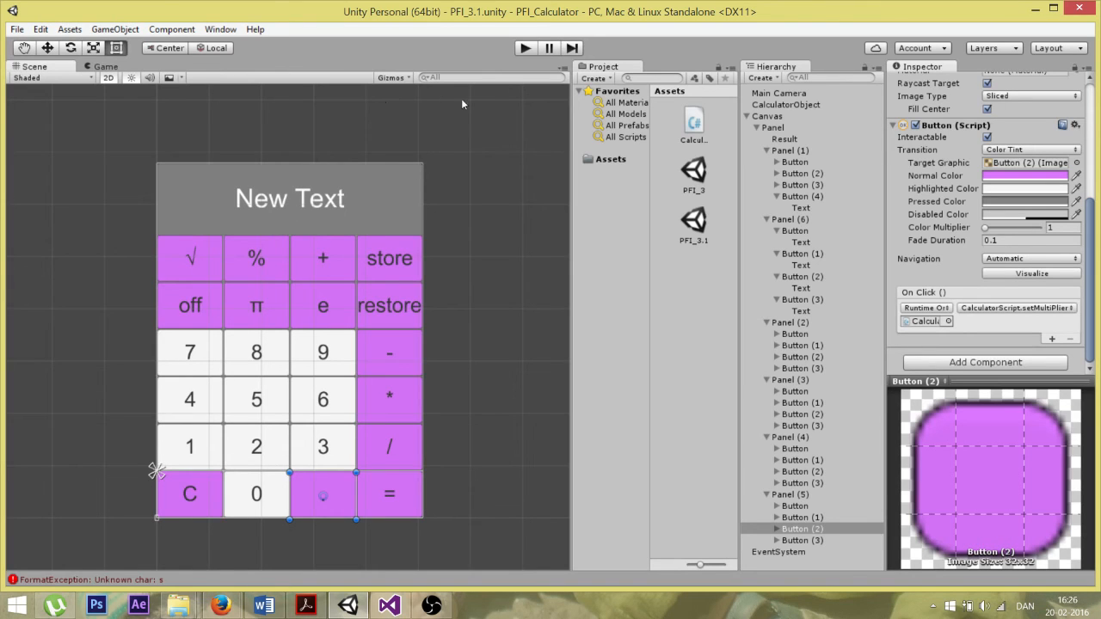
mouse_move(353, 494)
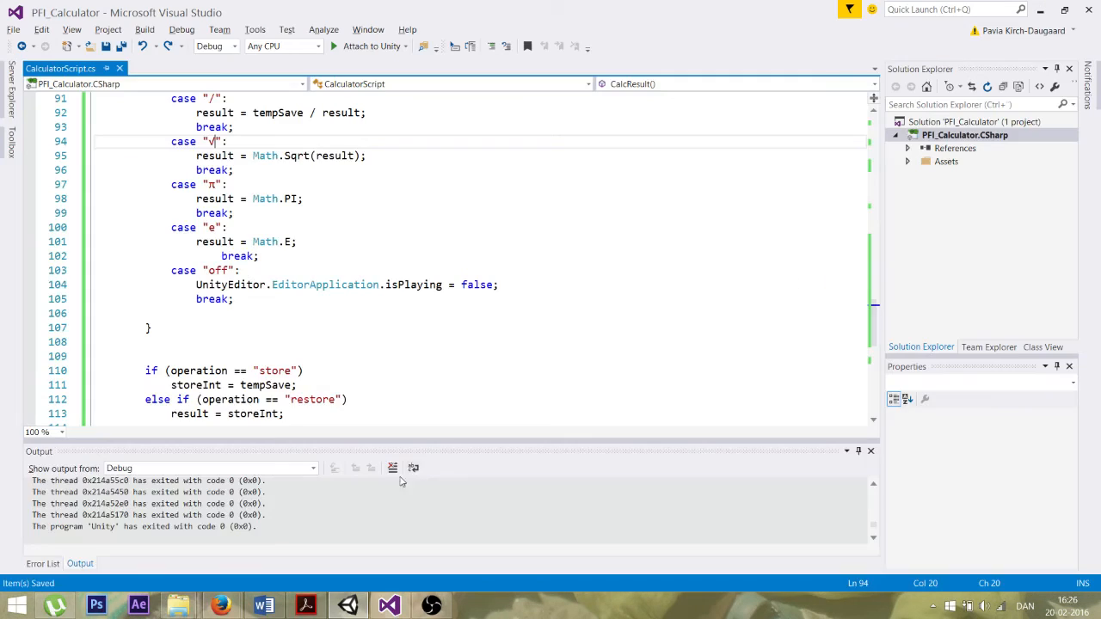
mouse_move(263, 199)
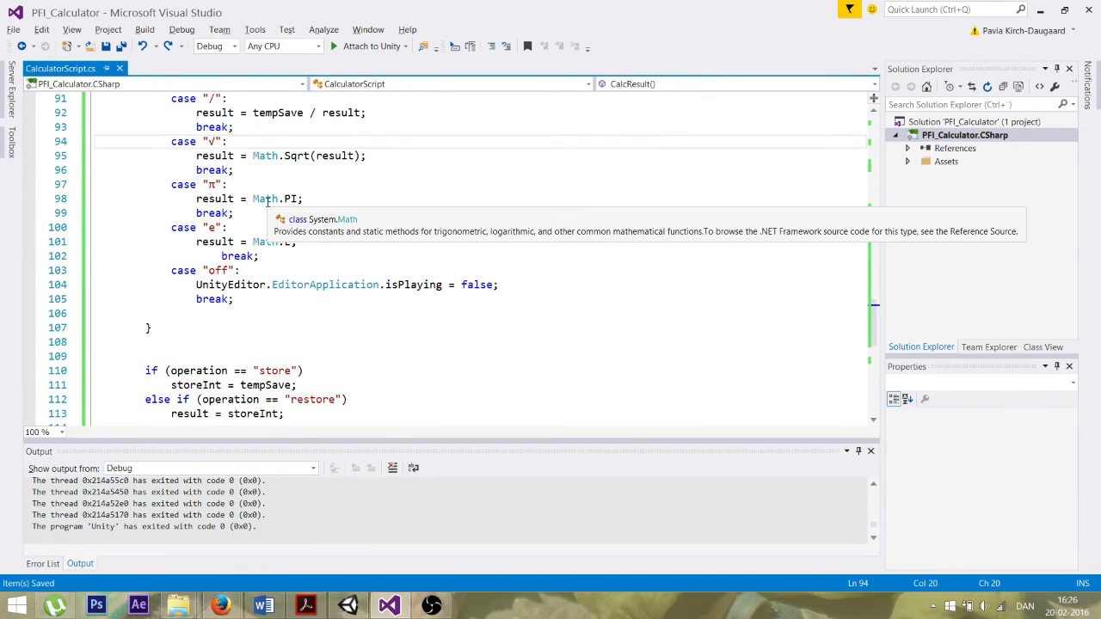
mouse_move(395, 316)
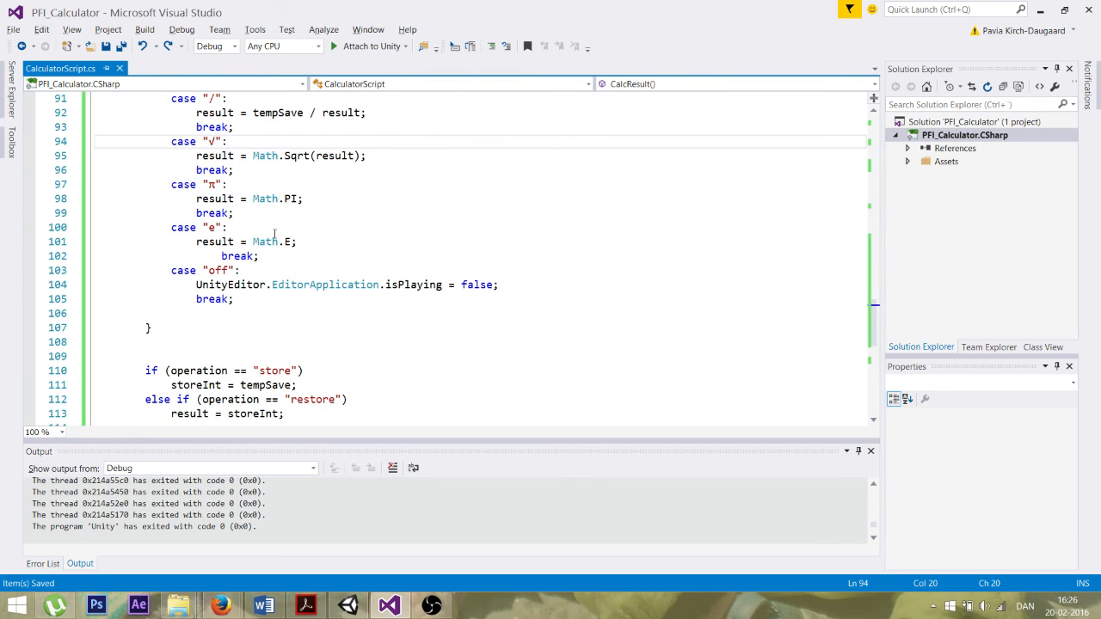
mouse_move(275, 241)
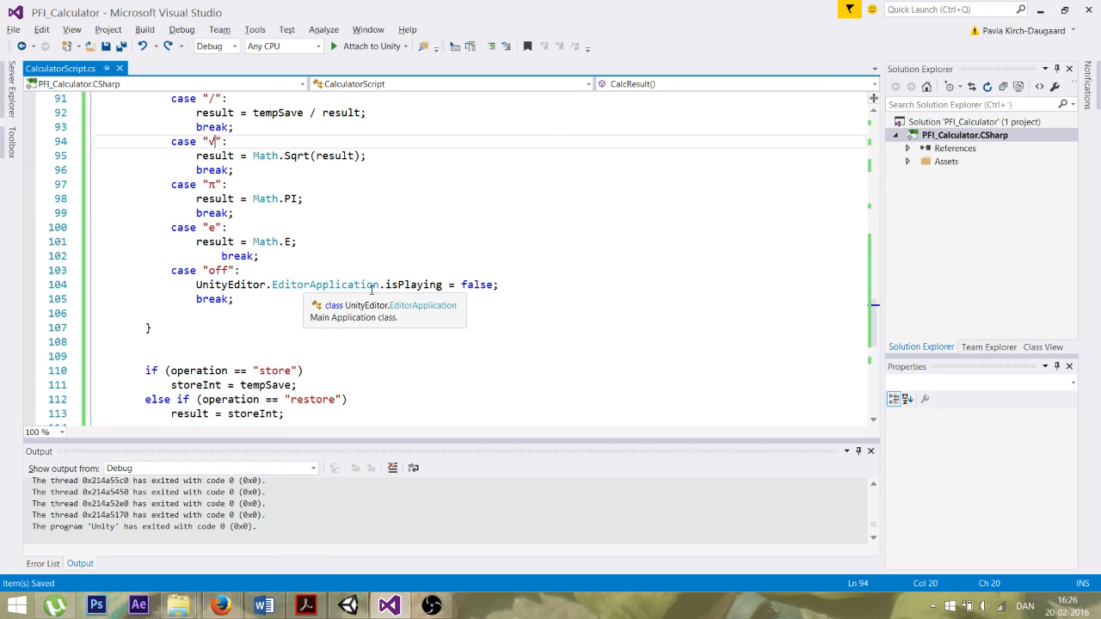
mouse_move(414, 285)
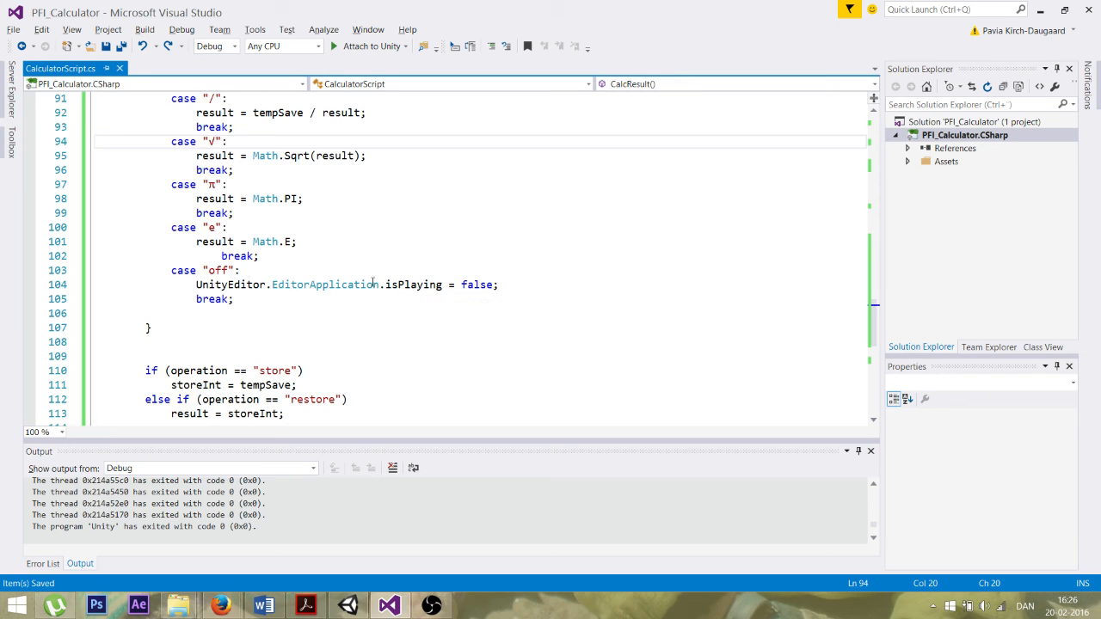
scroll(down, 3)
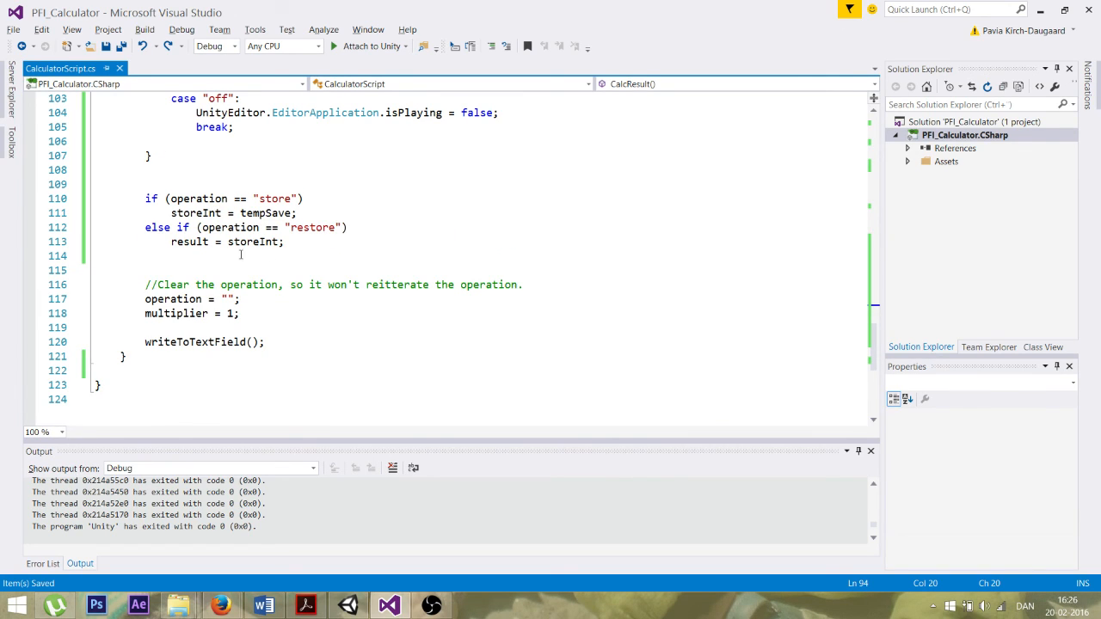
mouse_move(300, 250)
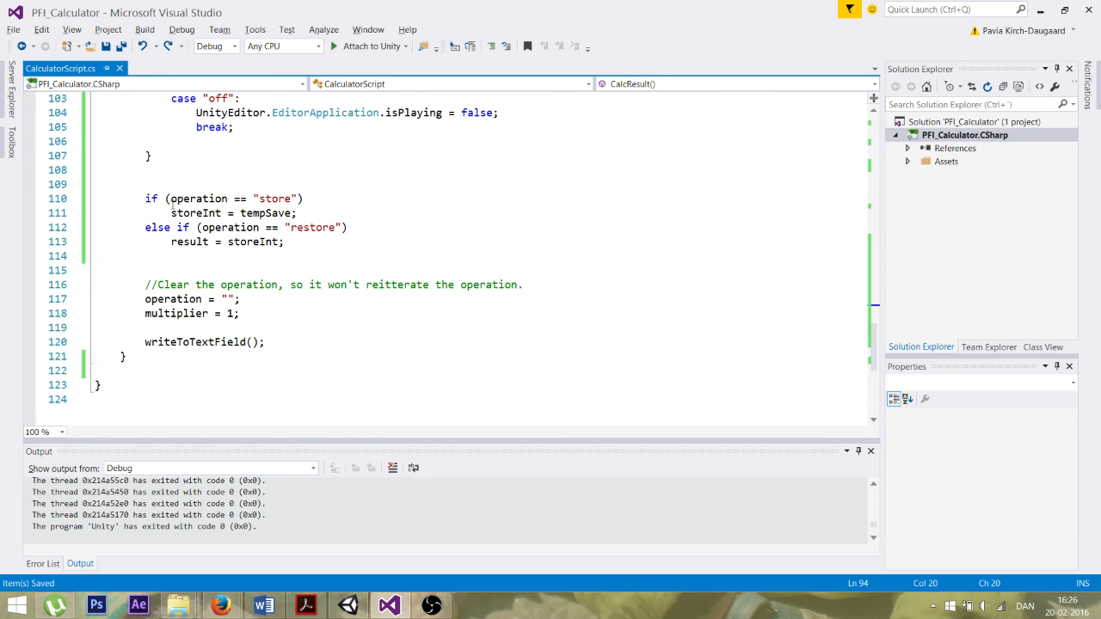
scroll(up, 3)
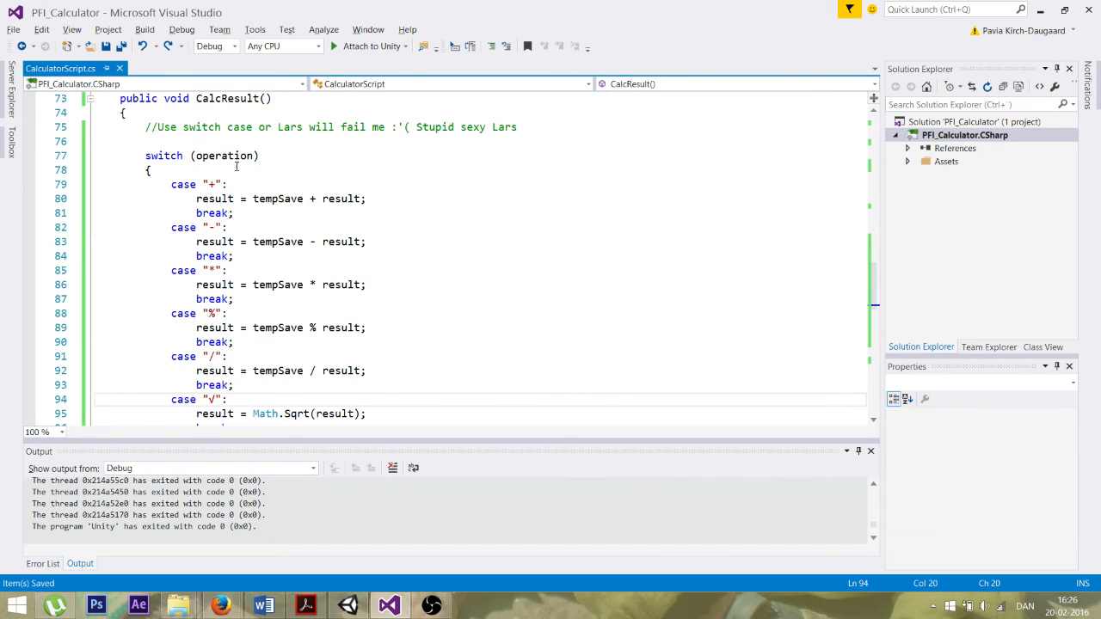
scroll(down, 3)
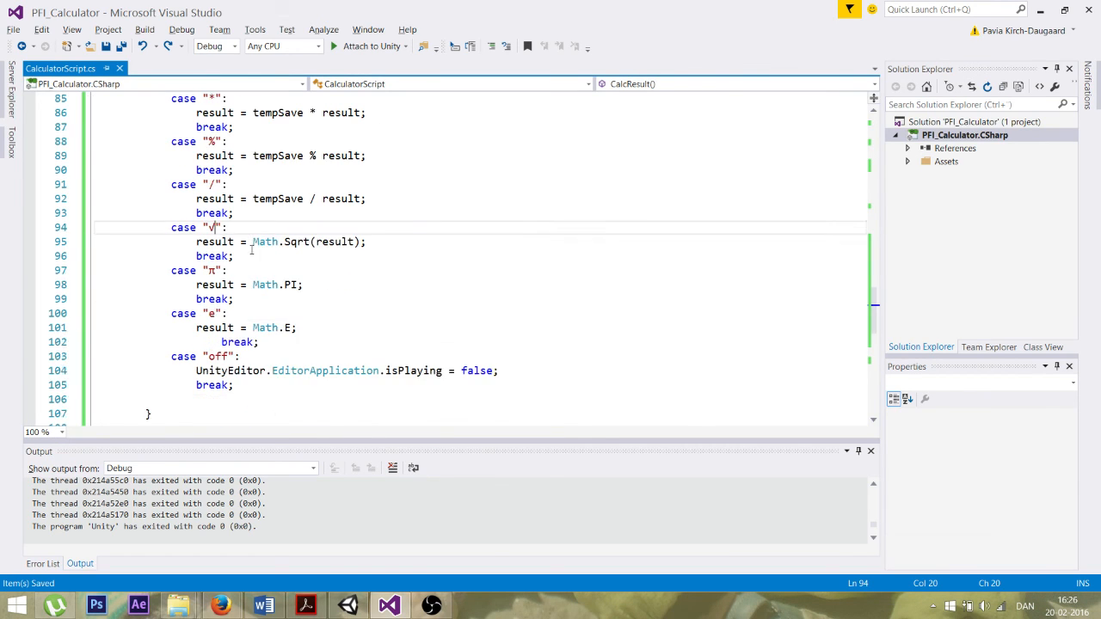
scroll(down, 3)
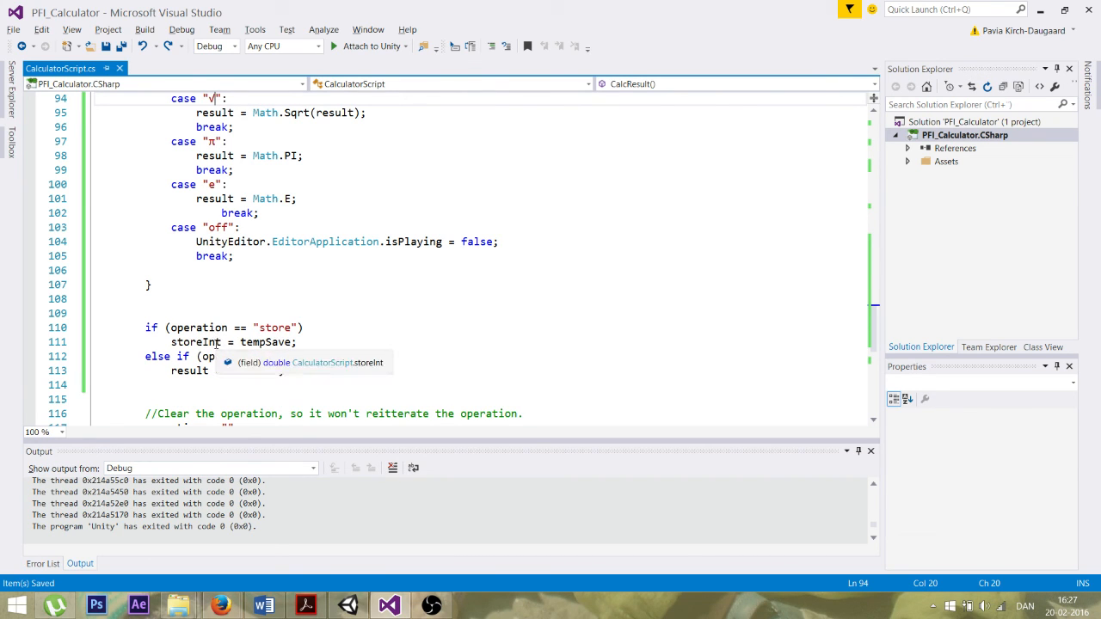
scroll(down, 3)
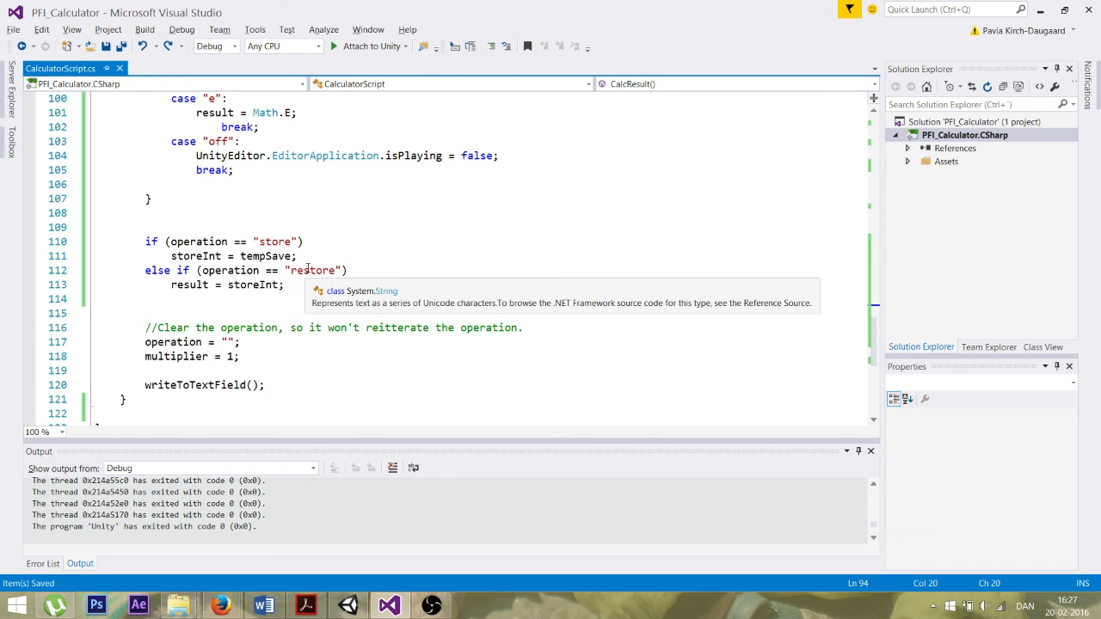
mouse_move(322, 270)
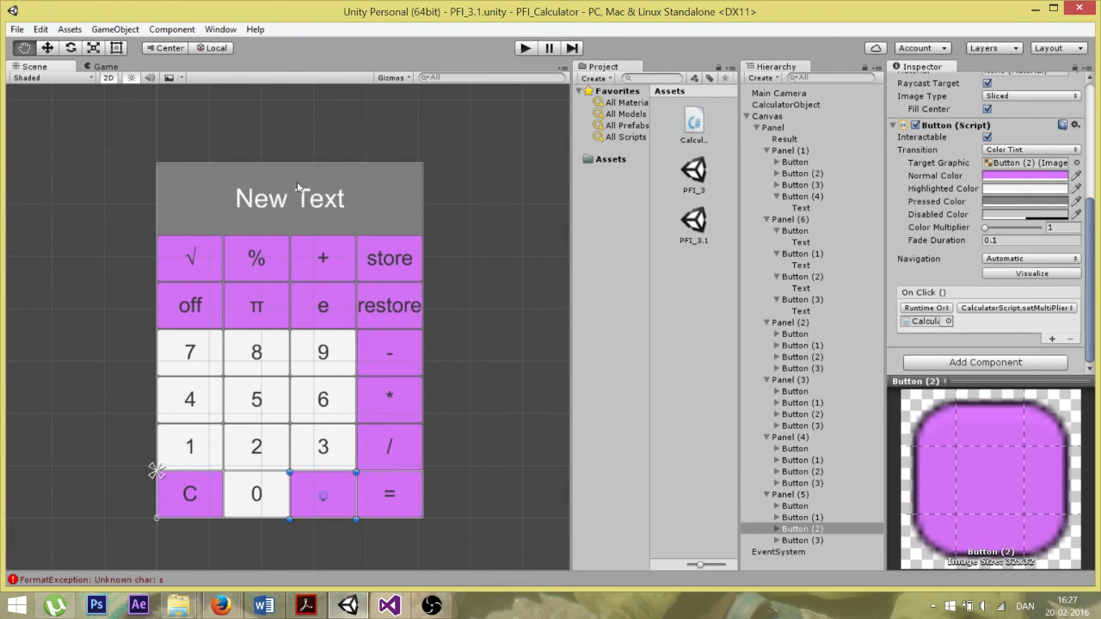
click(387, 606)
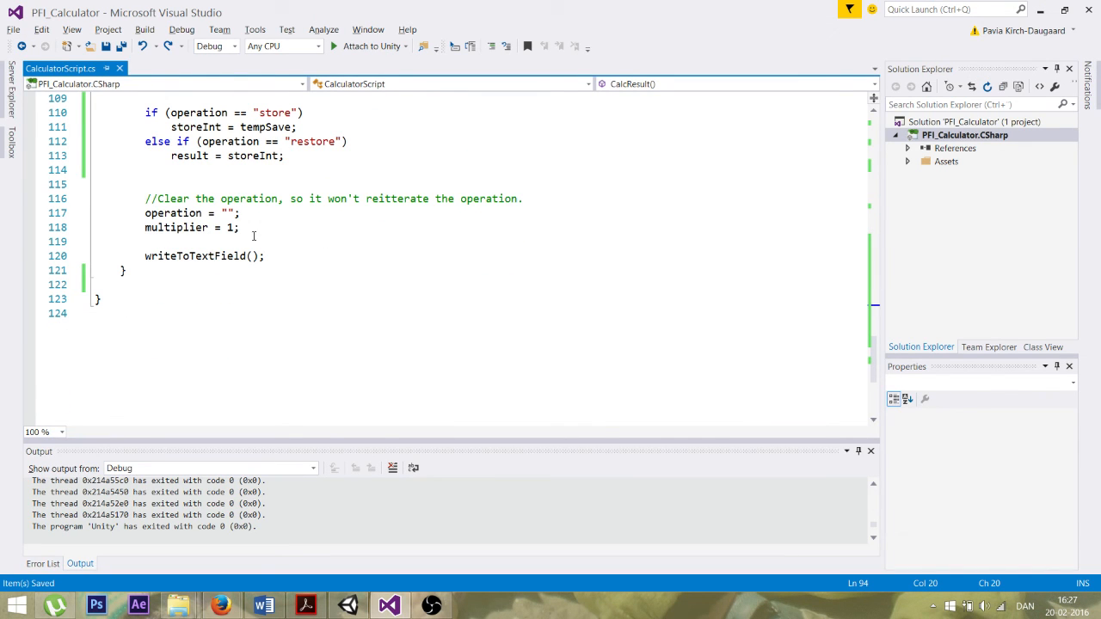
mouse_move(197, 198)
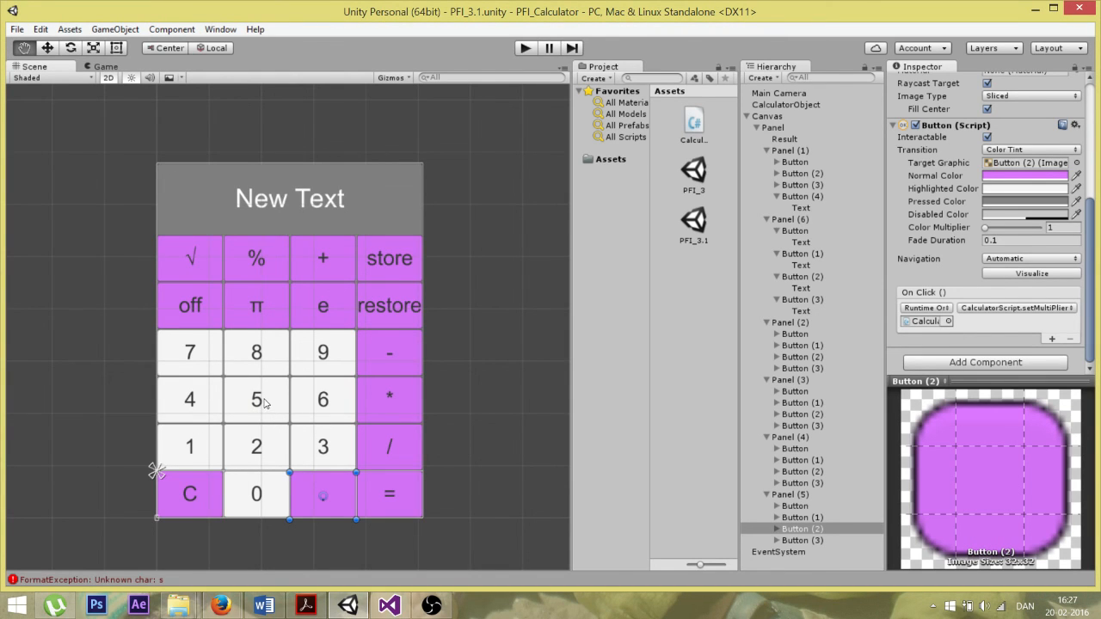
mouse_move(268, 404)
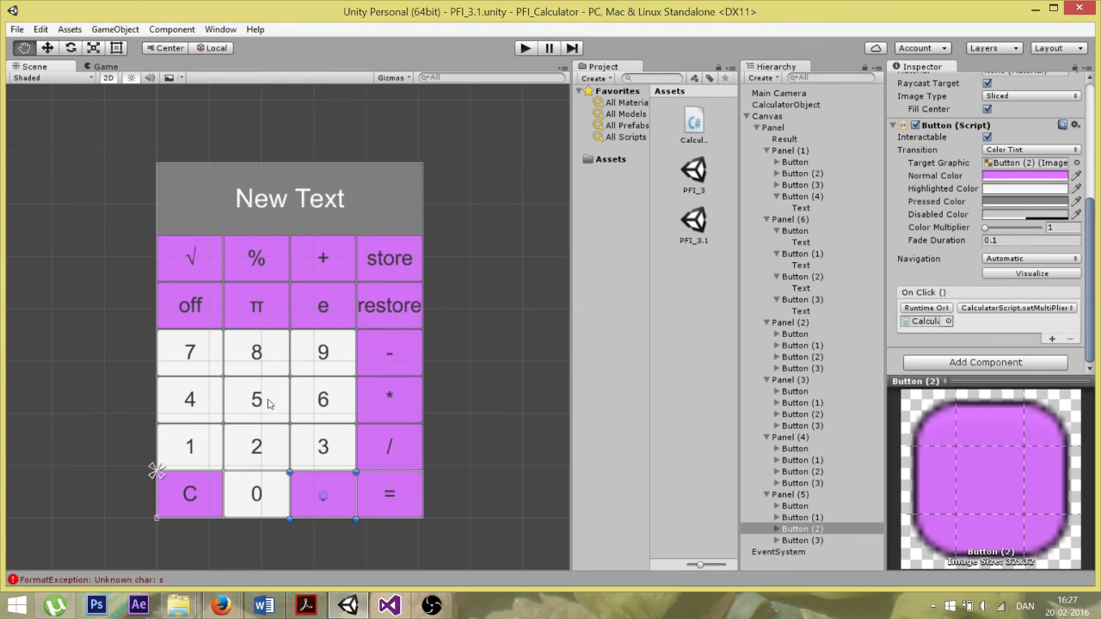
mouse_move(390, 505)
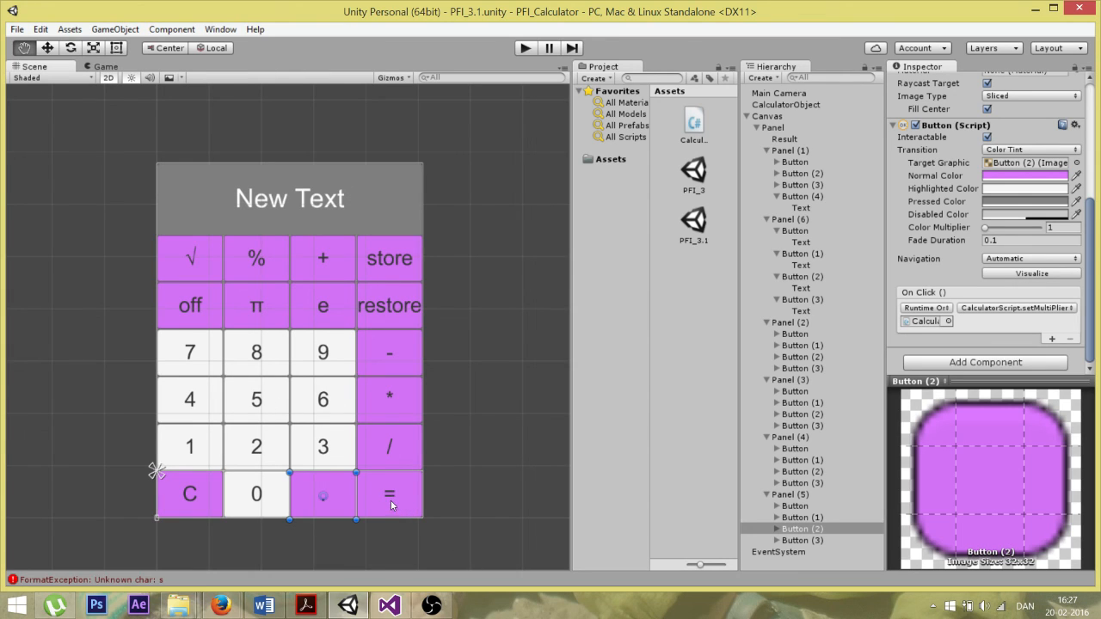
mouse_move(391, 406)
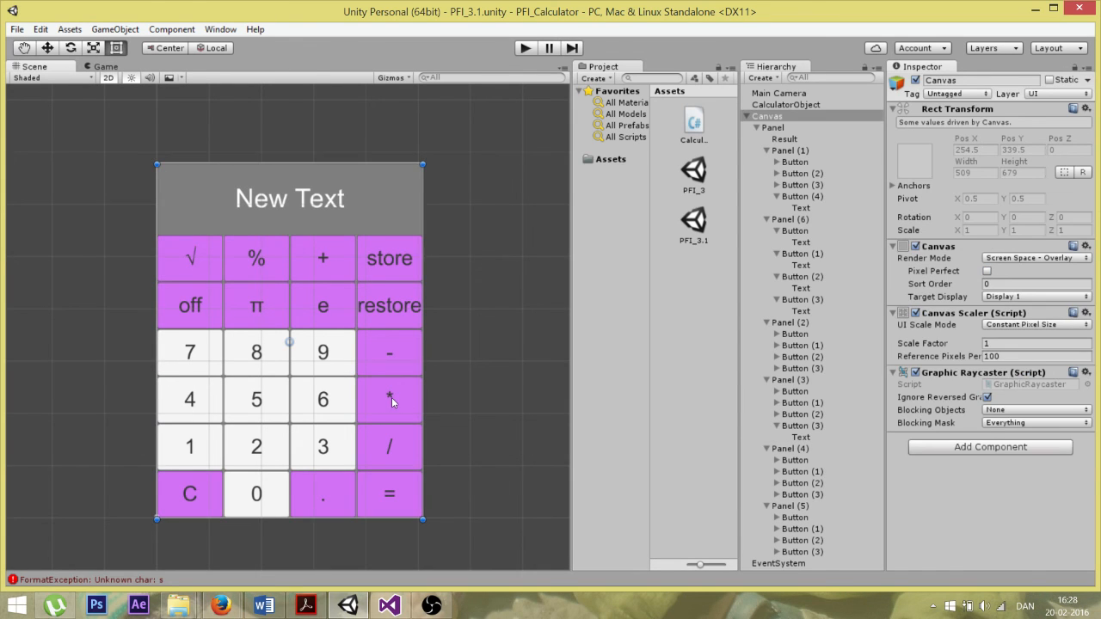
Select the * button, Button (3), to show its settings in the Inspector
click(389, 398)
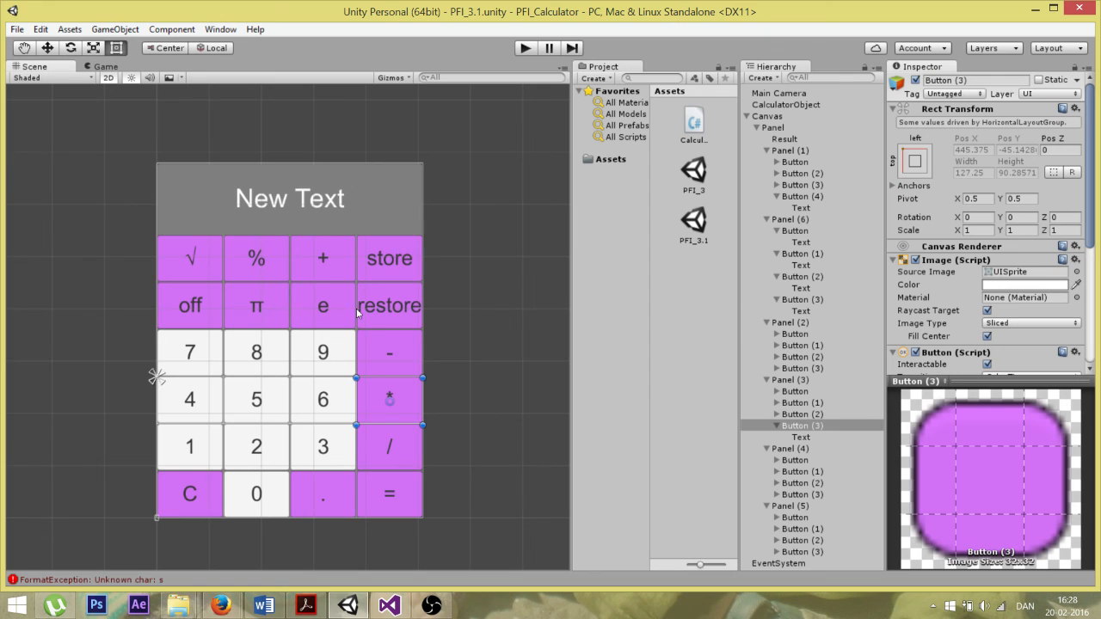